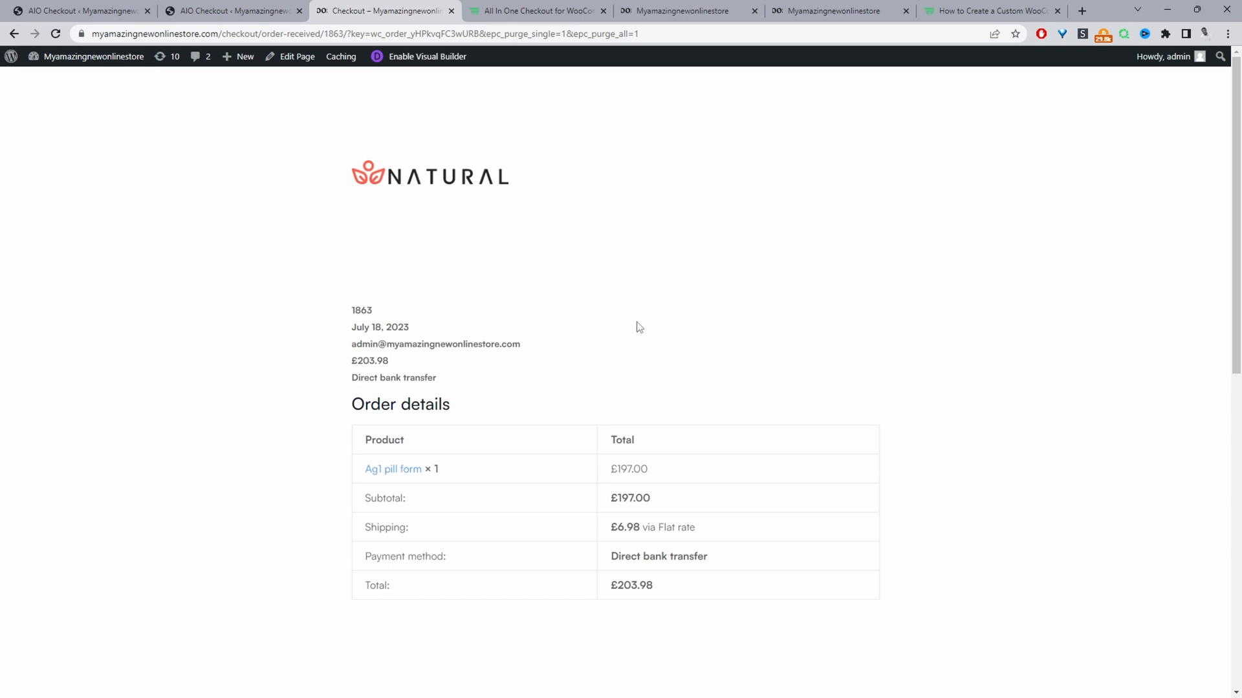
# Open Woosuite Addons and confirm All in One Checkout and Pro toggles are on.
pyautogui.scroll(-3)
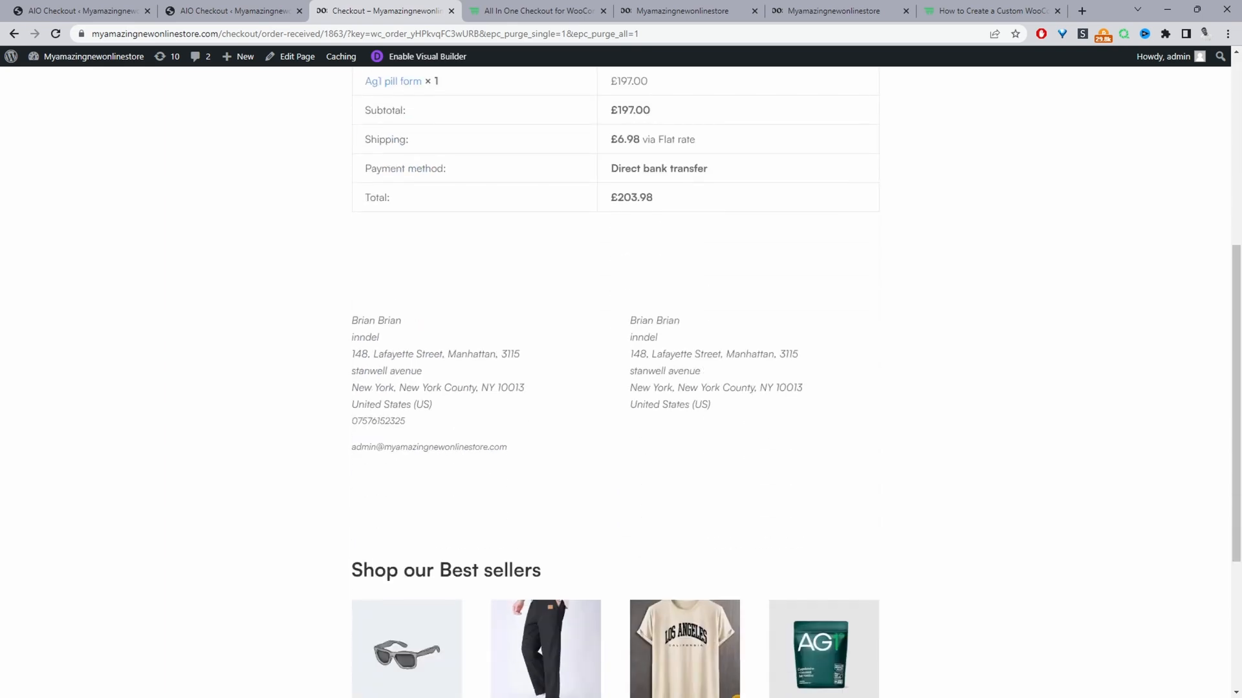
pyautogui.scroll(3)
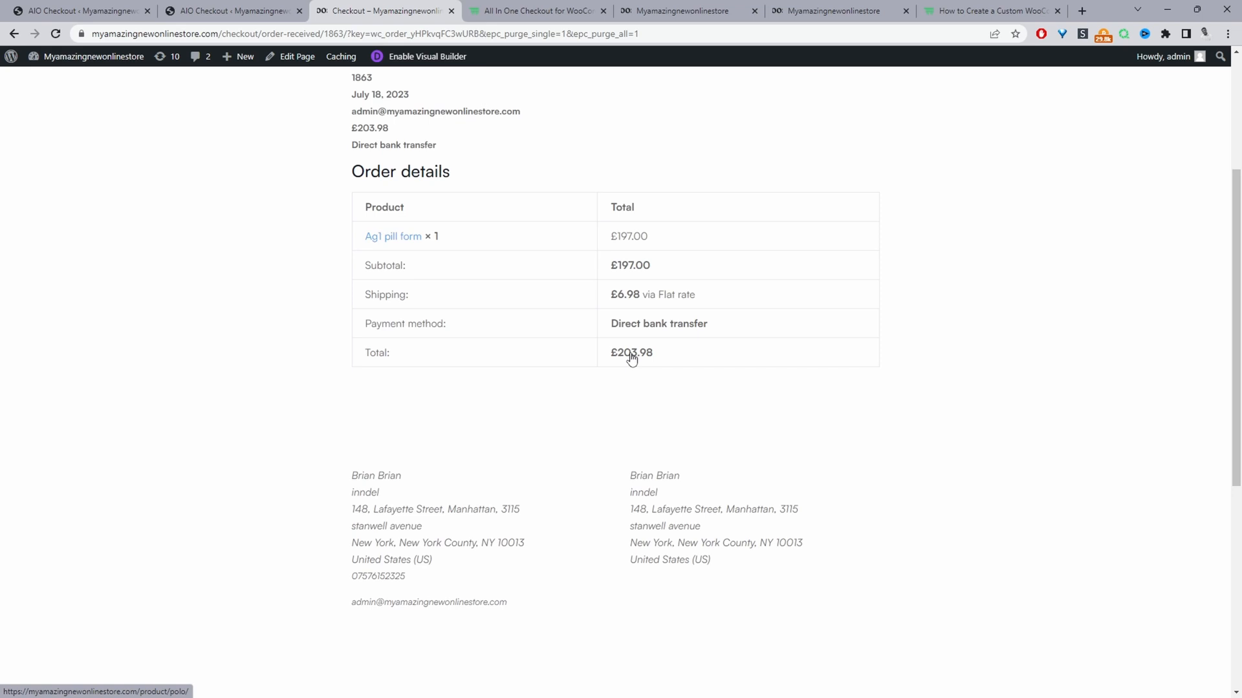
pyautogui.scroll(3)
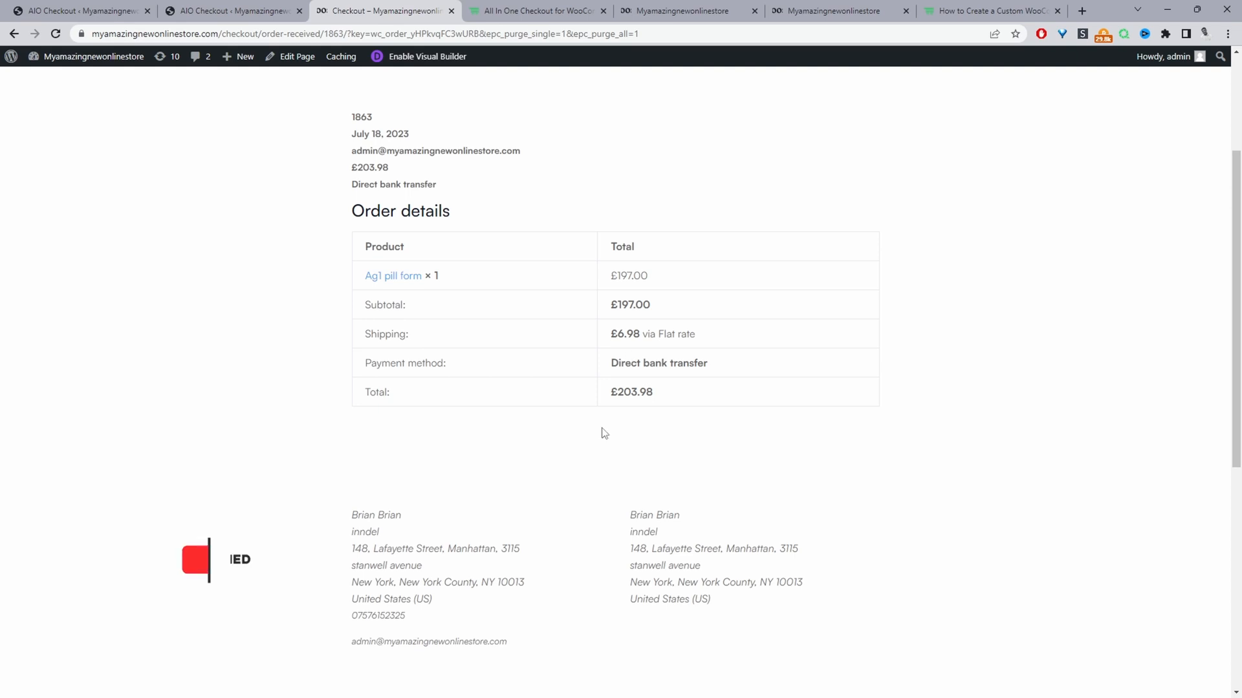
pyautogui.scroll(-3)
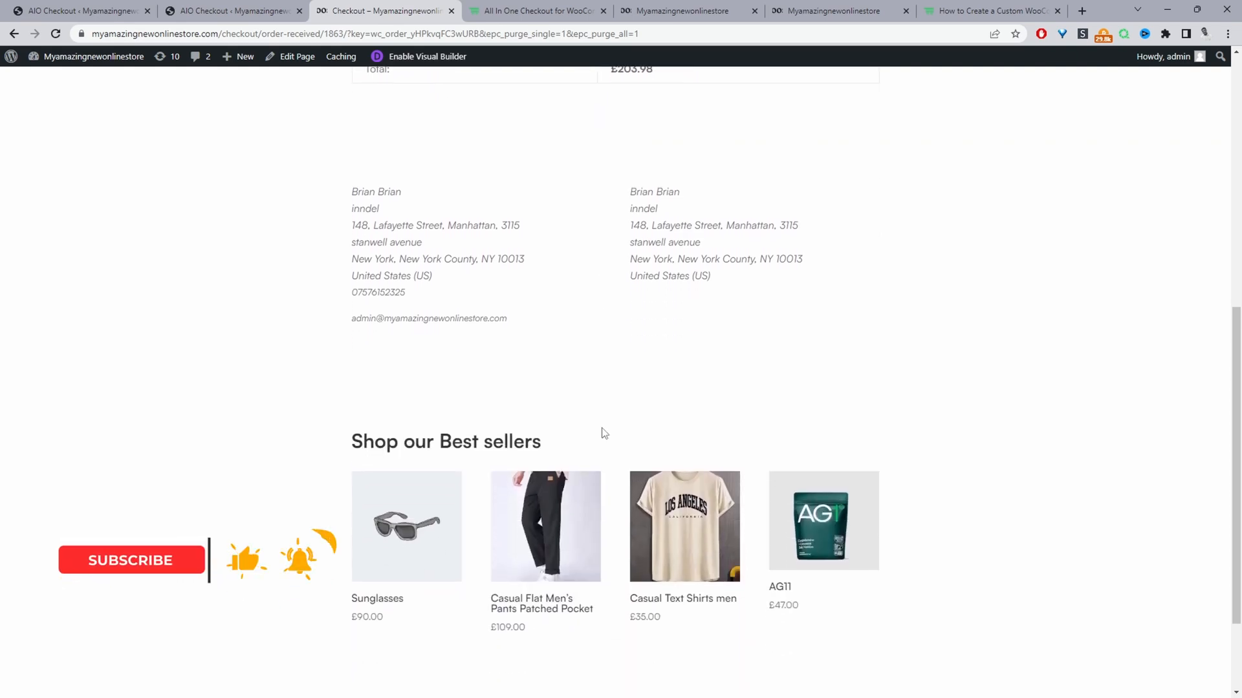
pyautogui.click(131, 560)
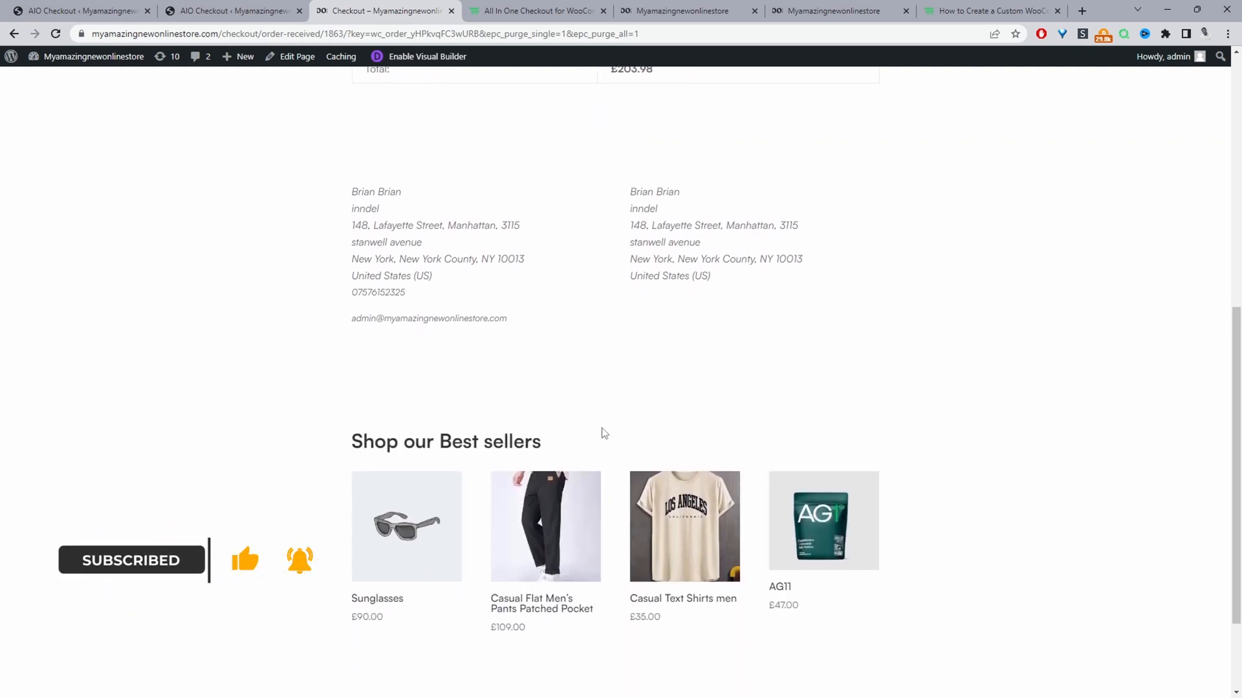
pyautogui.scroll(-3)
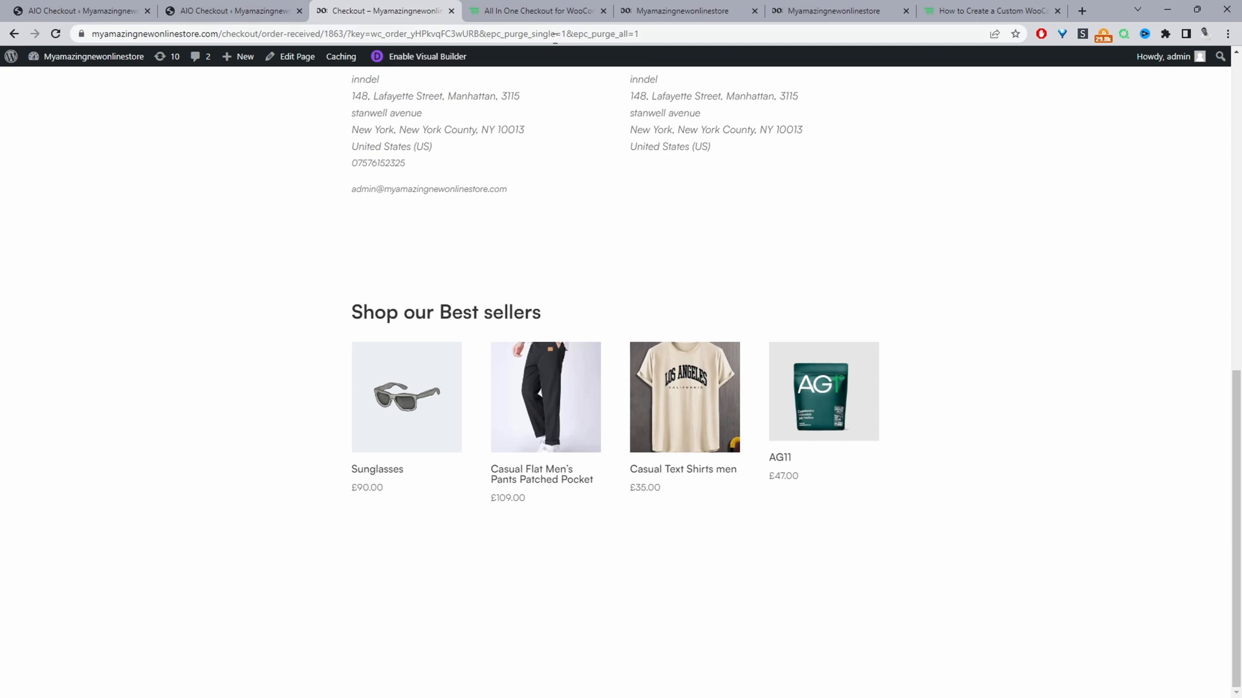
pyautogui.click(535, 11)
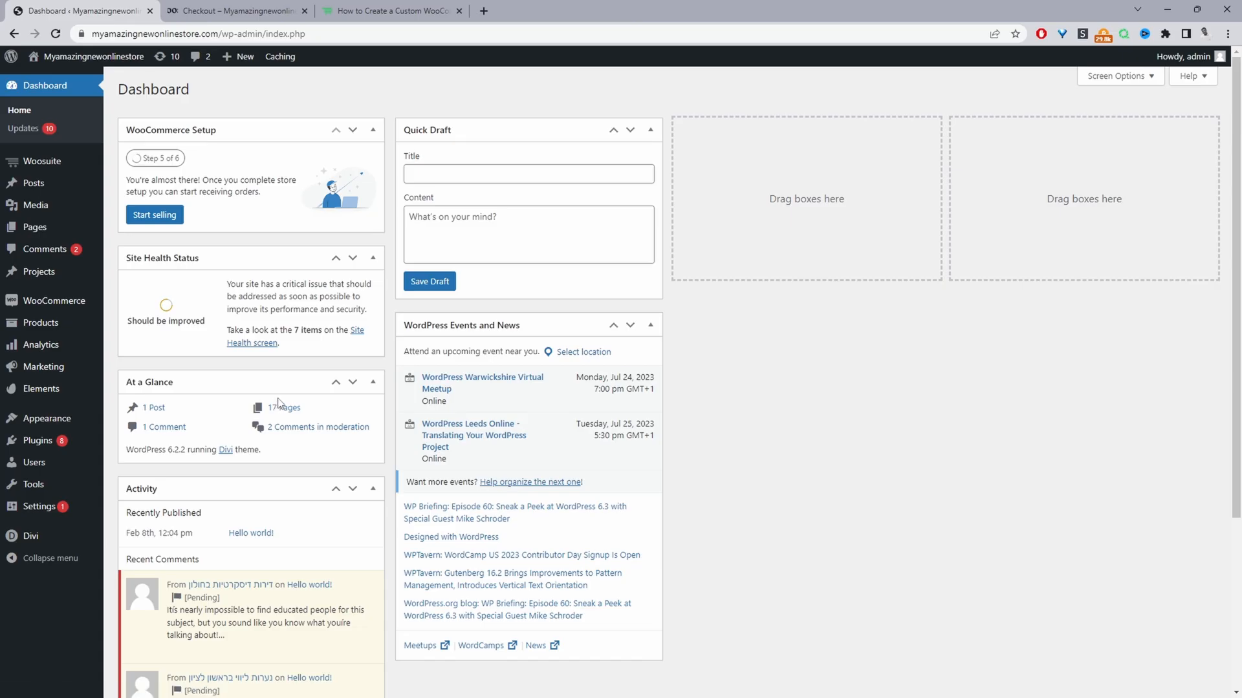
pyautogui.moveTo(275, 403)
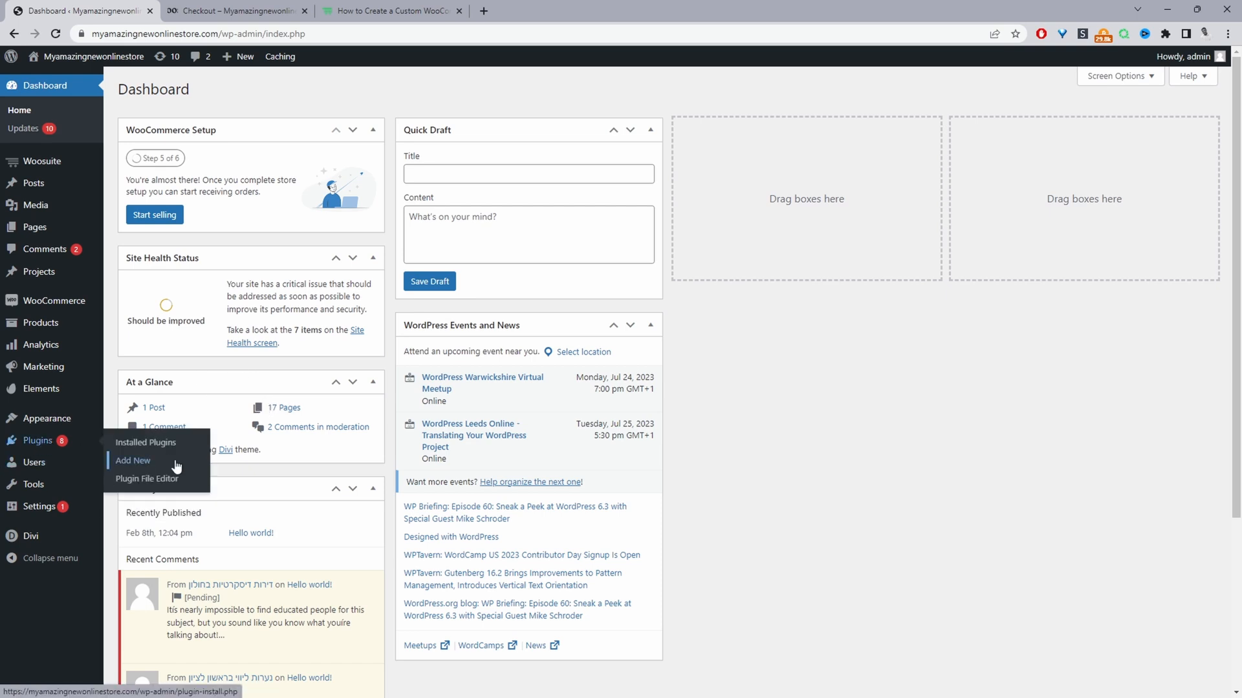
pyautogui.moveTo(148, 442)
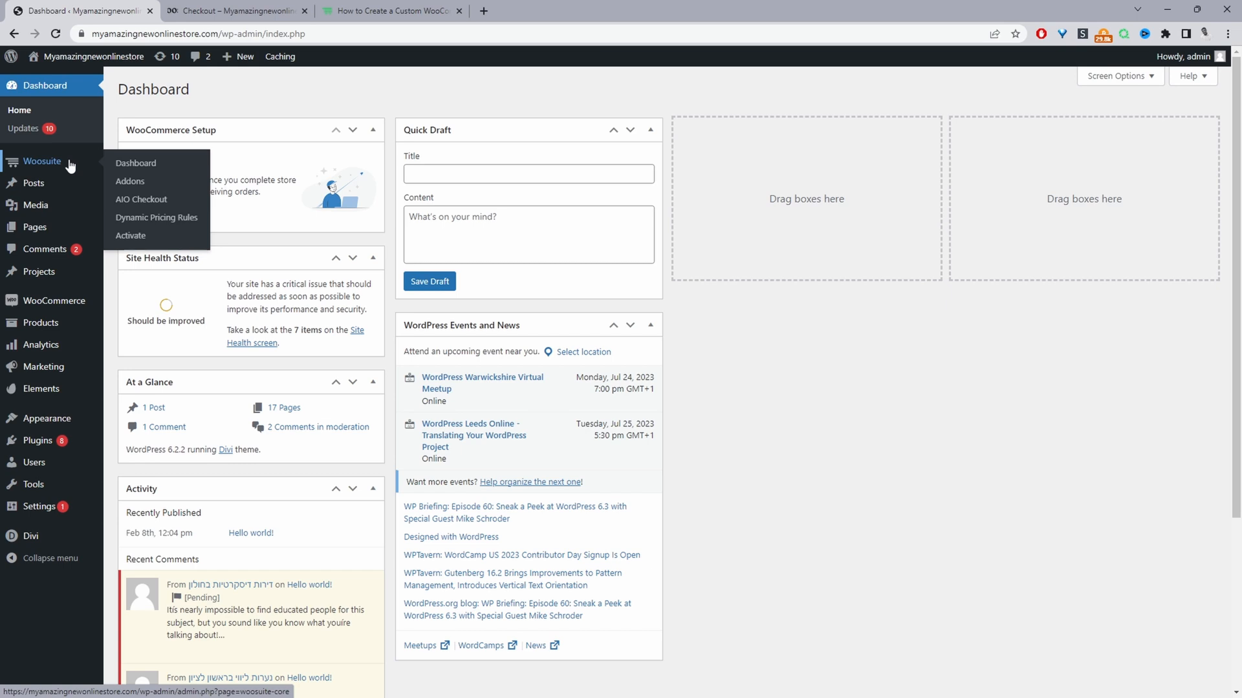
pyautogui.moveTo(130, 235)
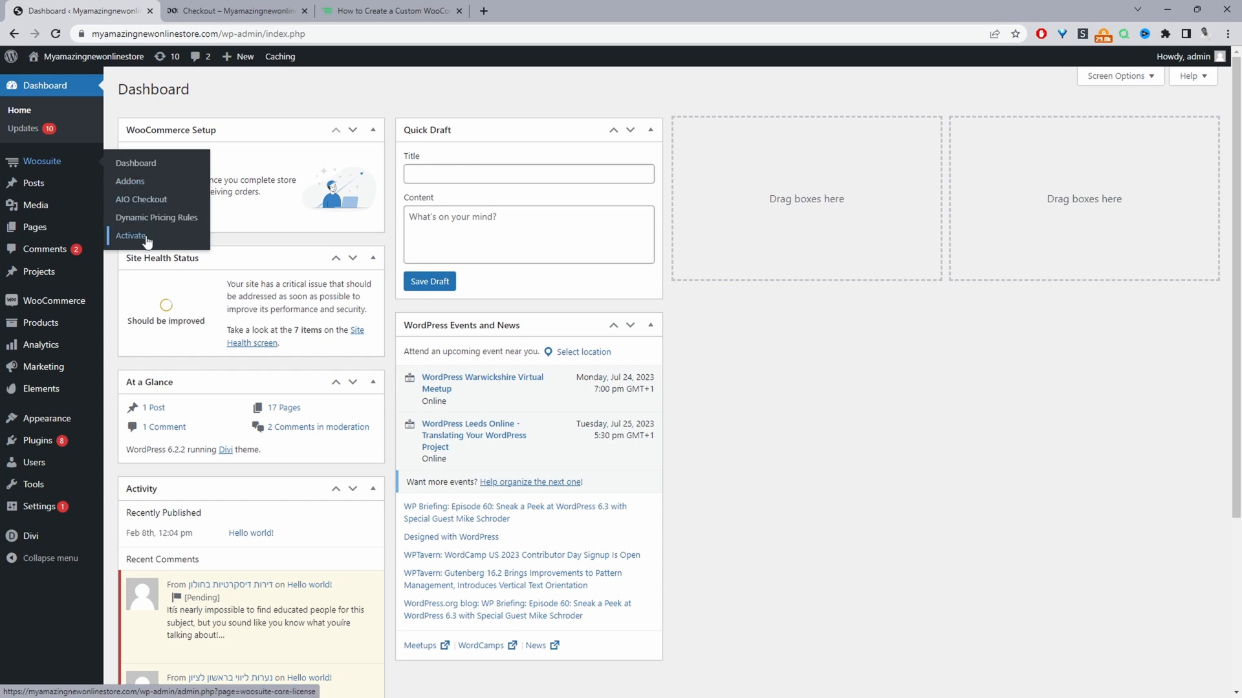
pyautogui.moveTo(131, 182)
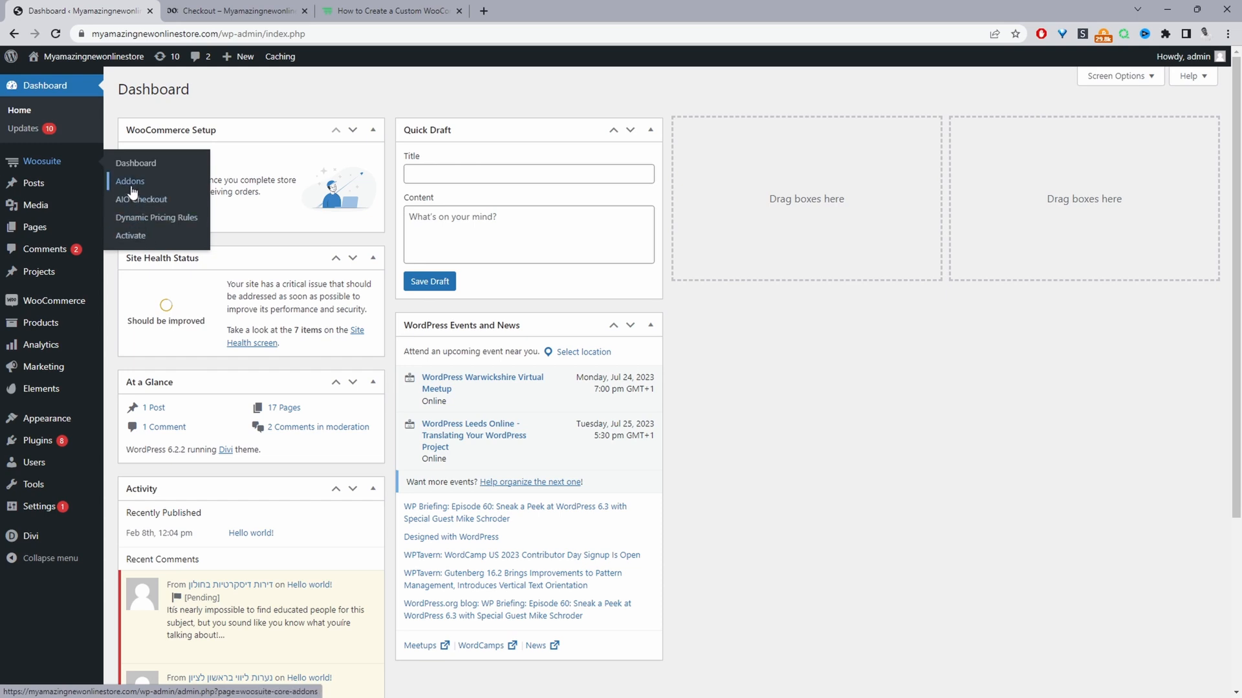
pyautogui.click(130, 181)
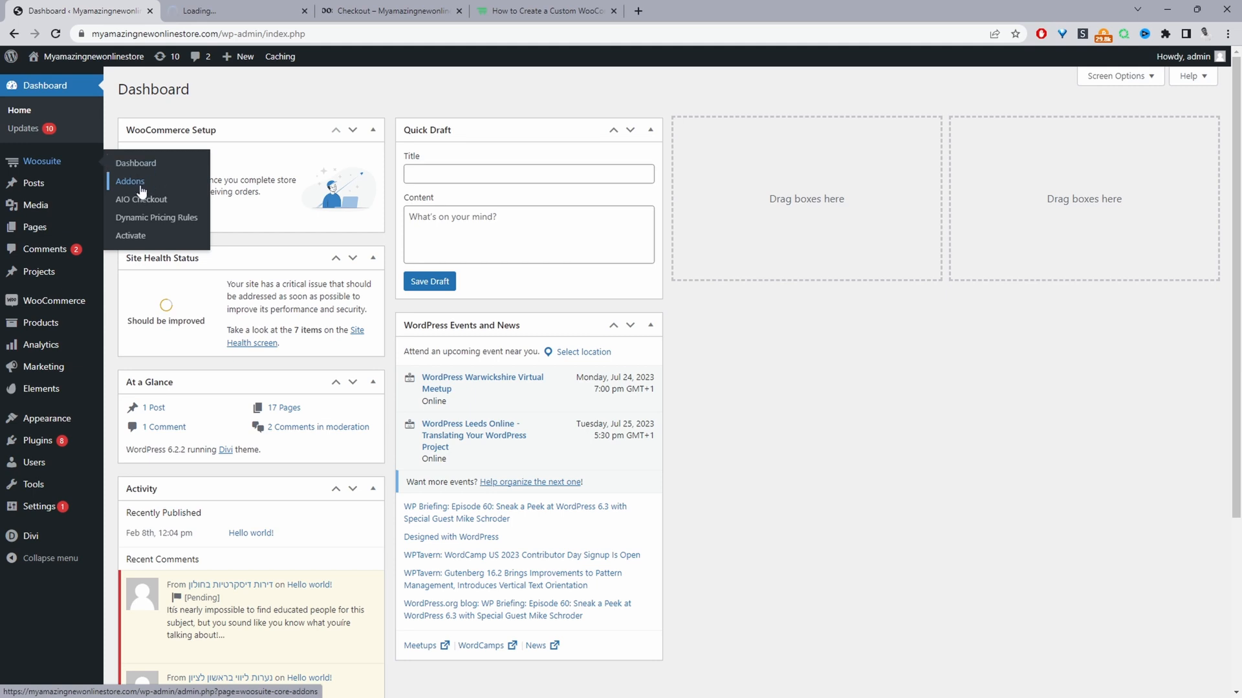
pyautogui.click(129, 181)
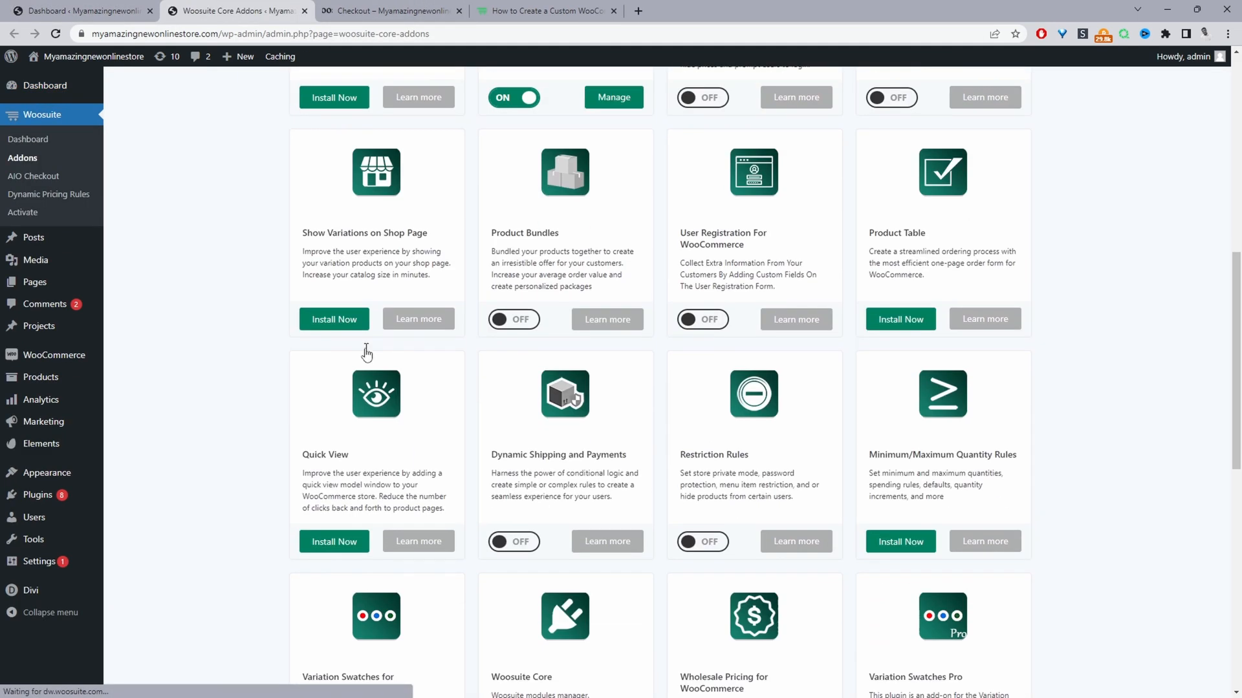
pyautogui.scroll(-3)
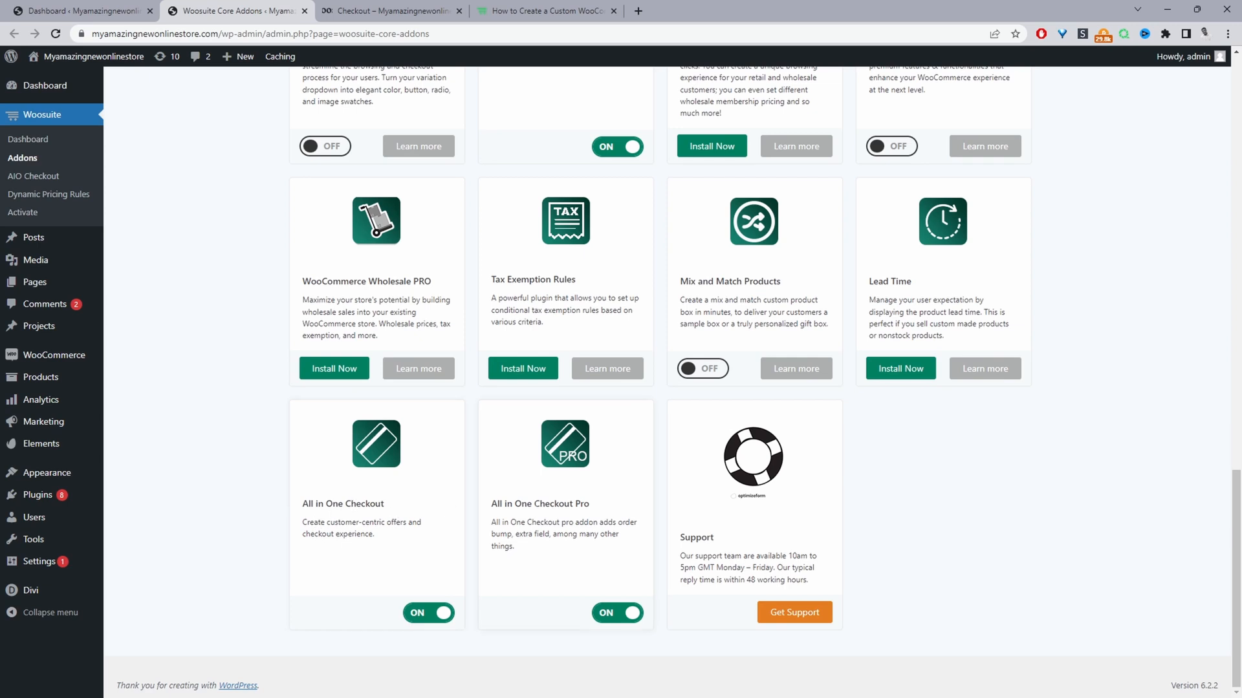
pyautogui.moveTo(589, 498)
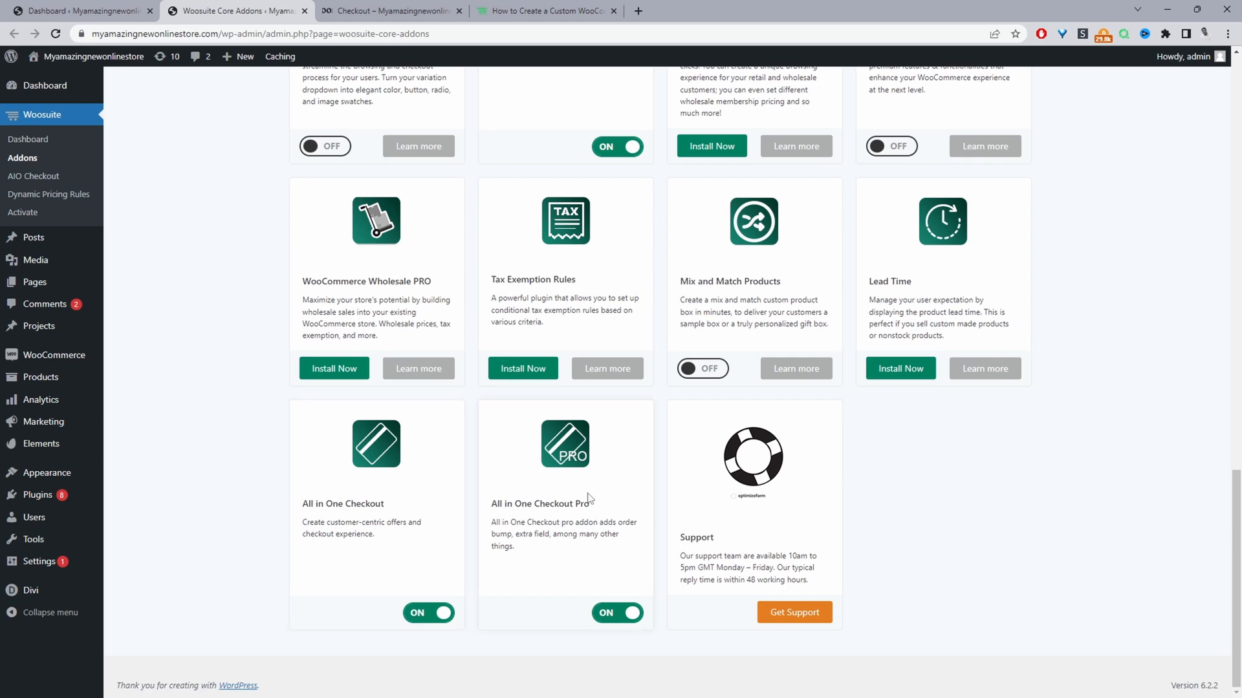
pyautogui.moveTo(454, 572)
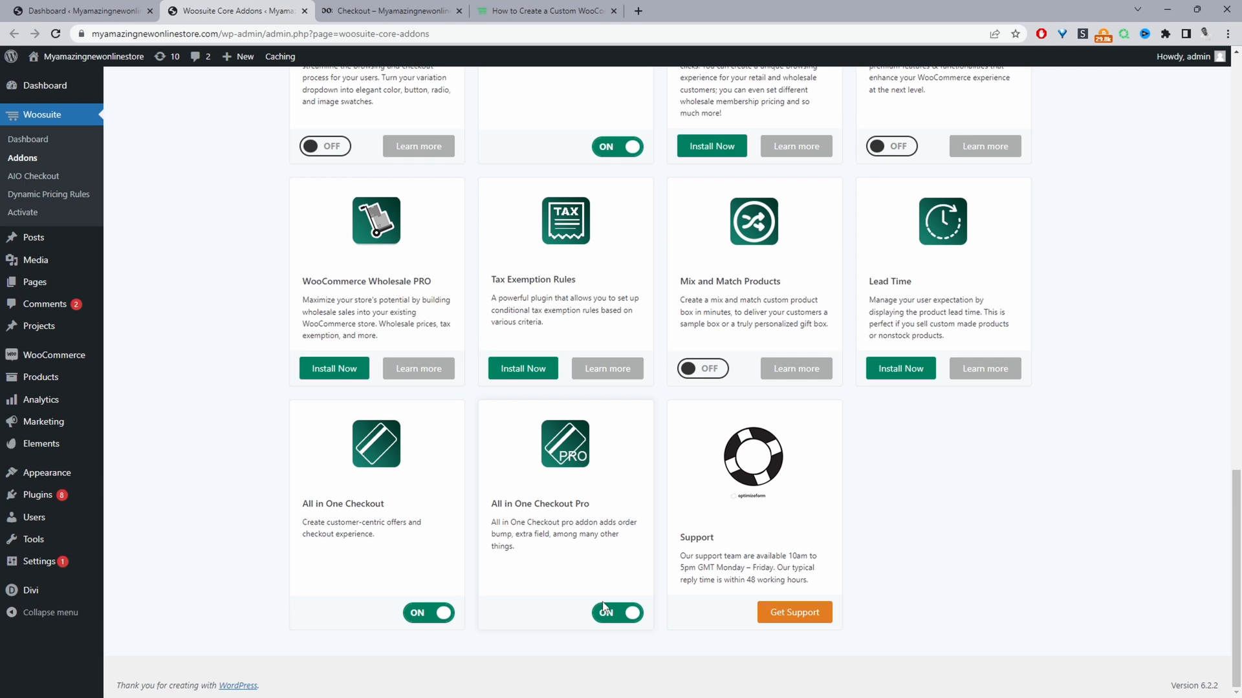
pyautogui.moveTo(33, 176)
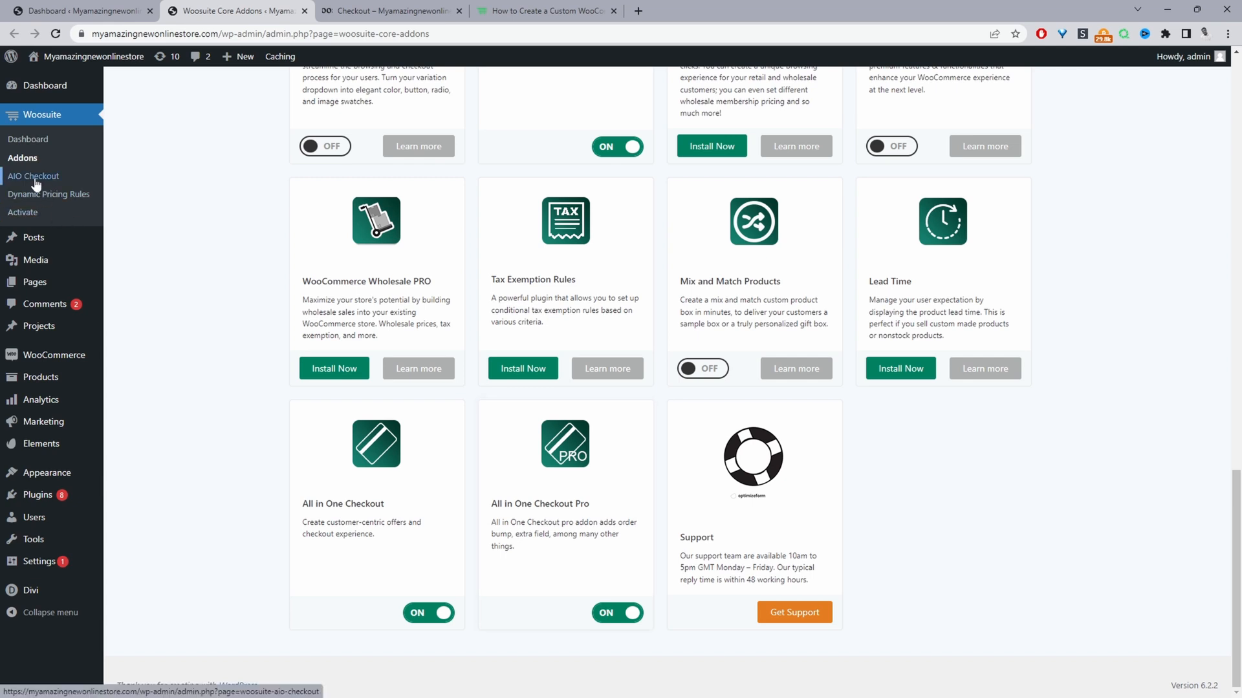
# Open AIO Checkout from the Woosuite submenu to view the existing checkouts.
pyautogui.click(33, 176)
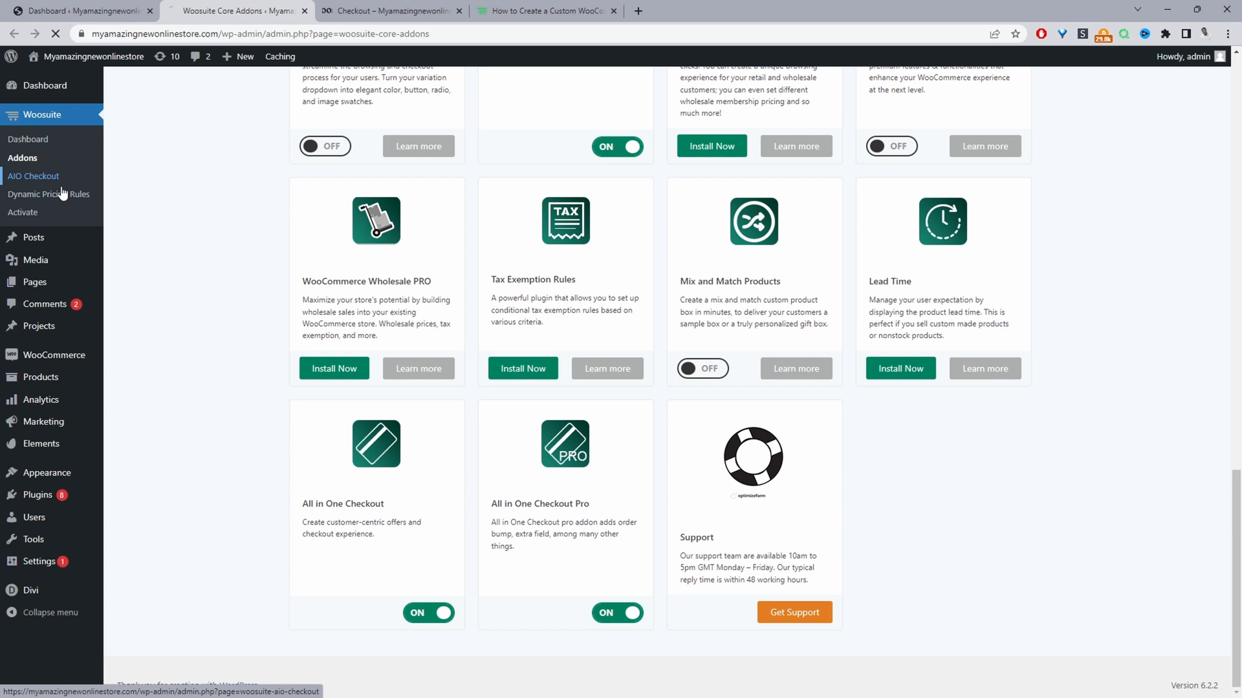
pyautogui.click(34, 176)
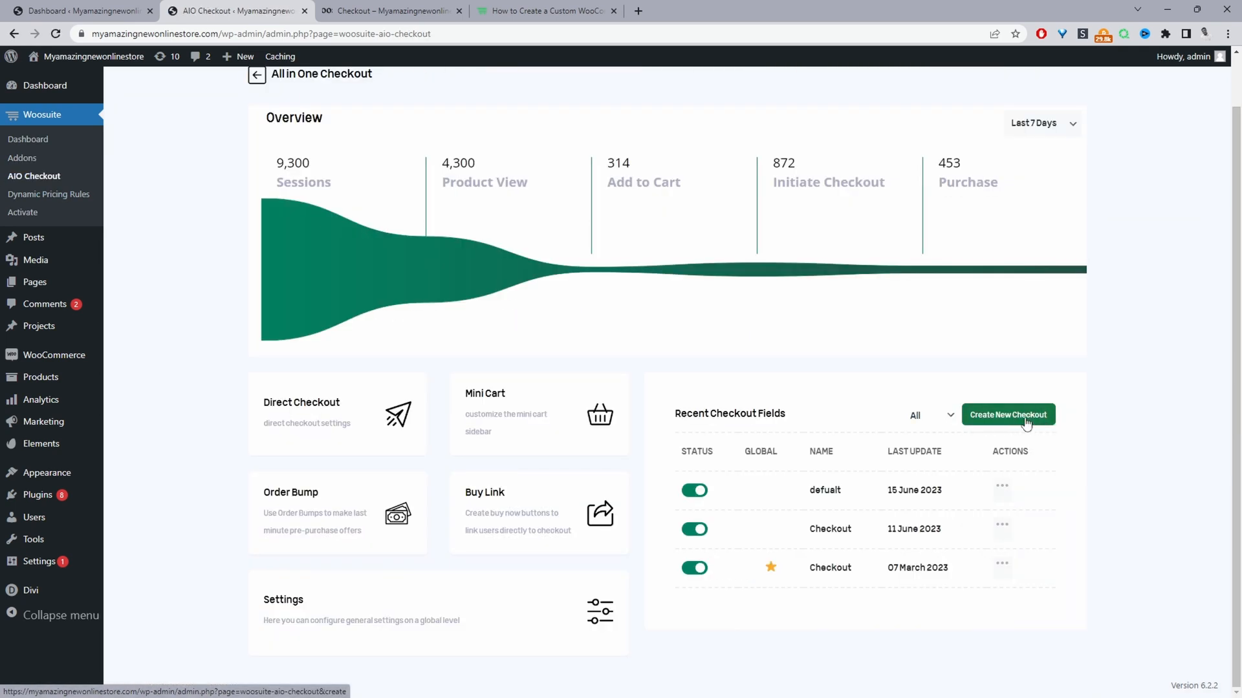
pyautogui.moveTo(1020, 435)
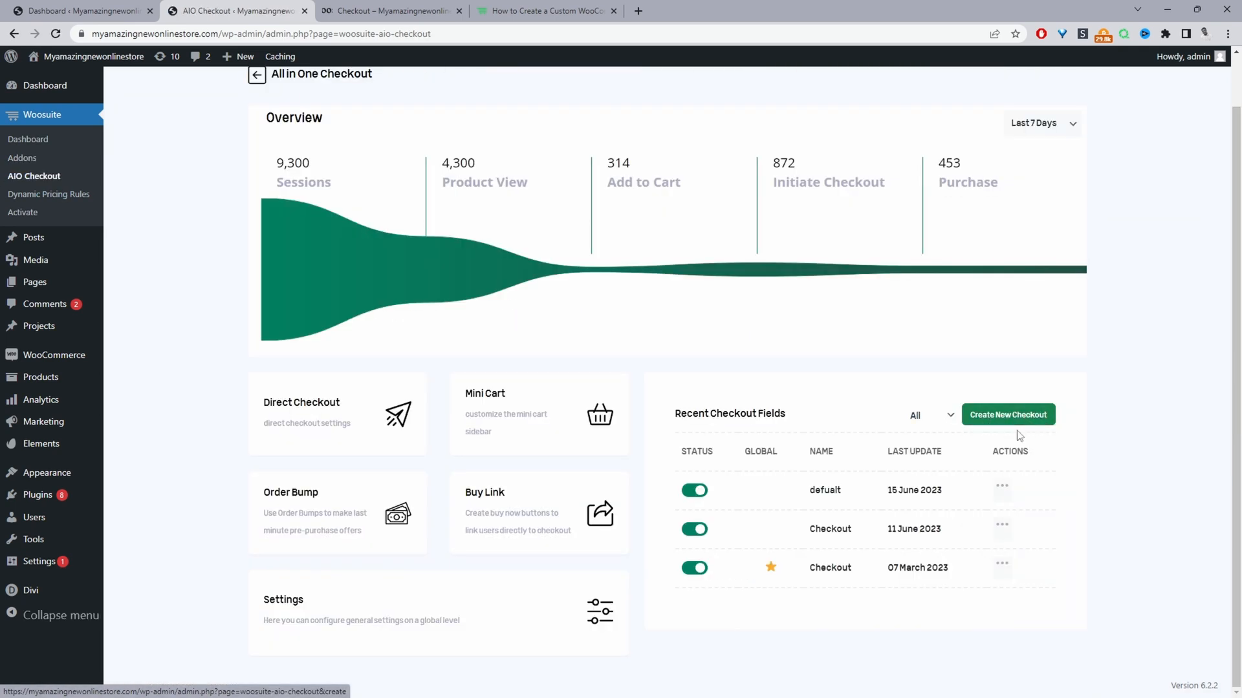
pyautogui.moveTo(836, 564)
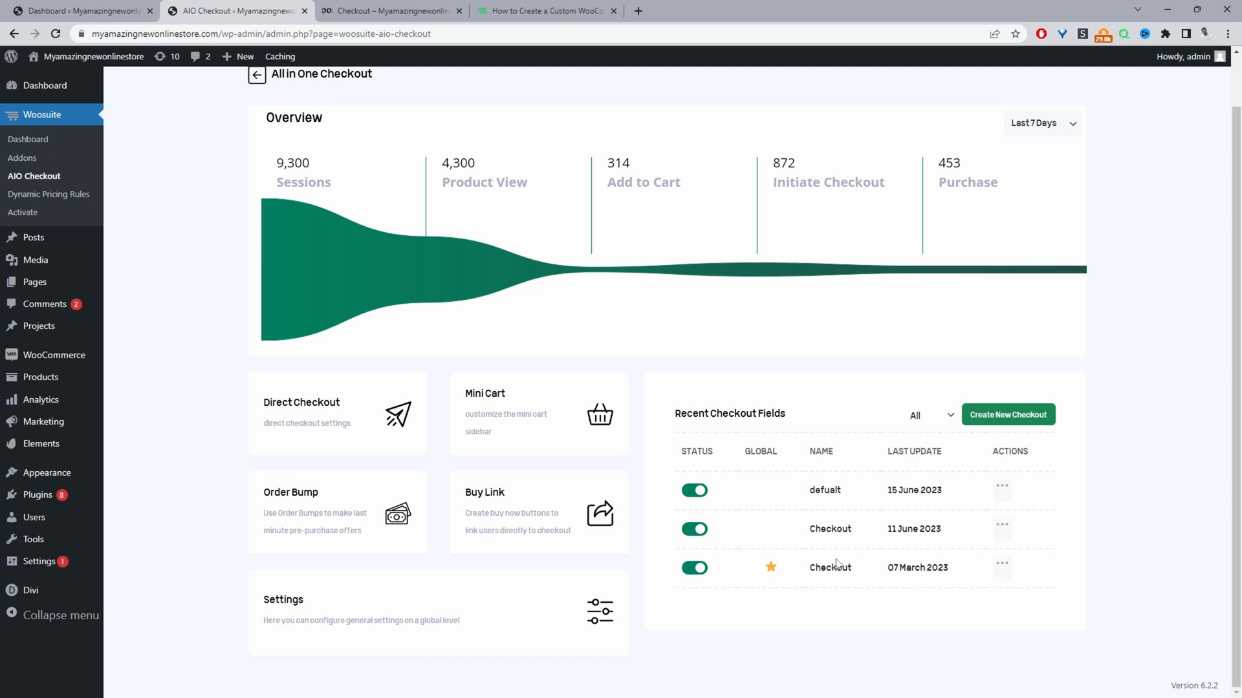
pyautogui.moveTo(830, 567)
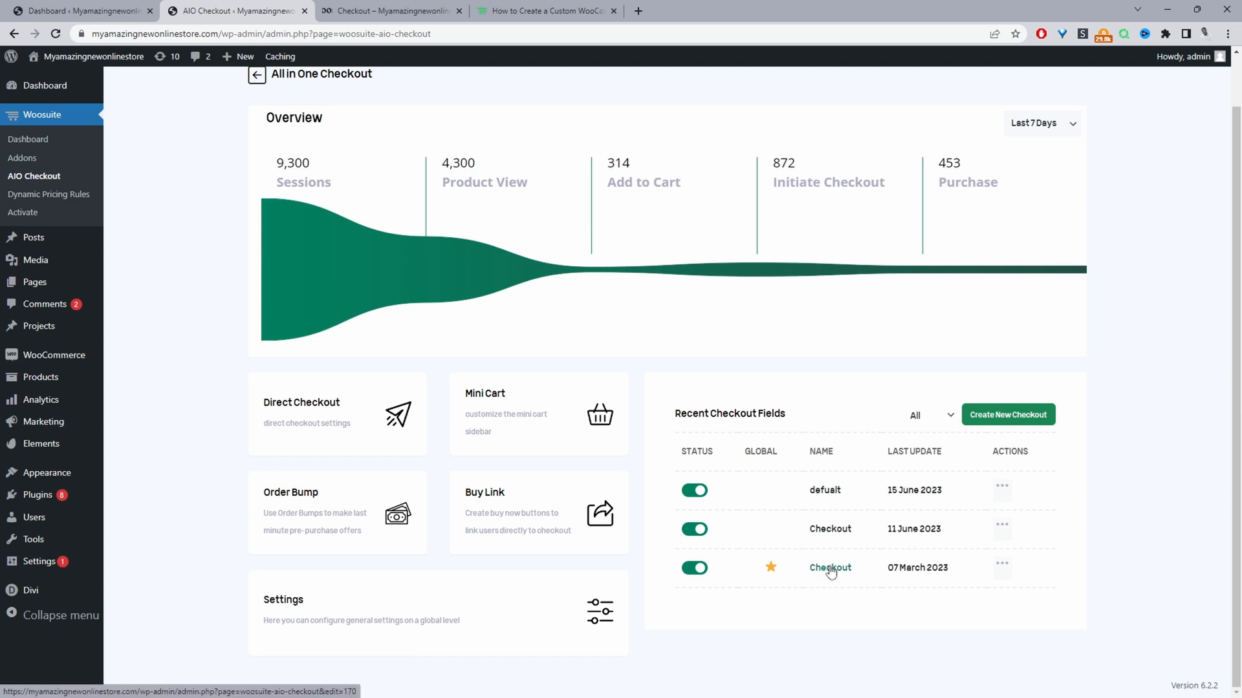
pyautogui.click(829, 568)
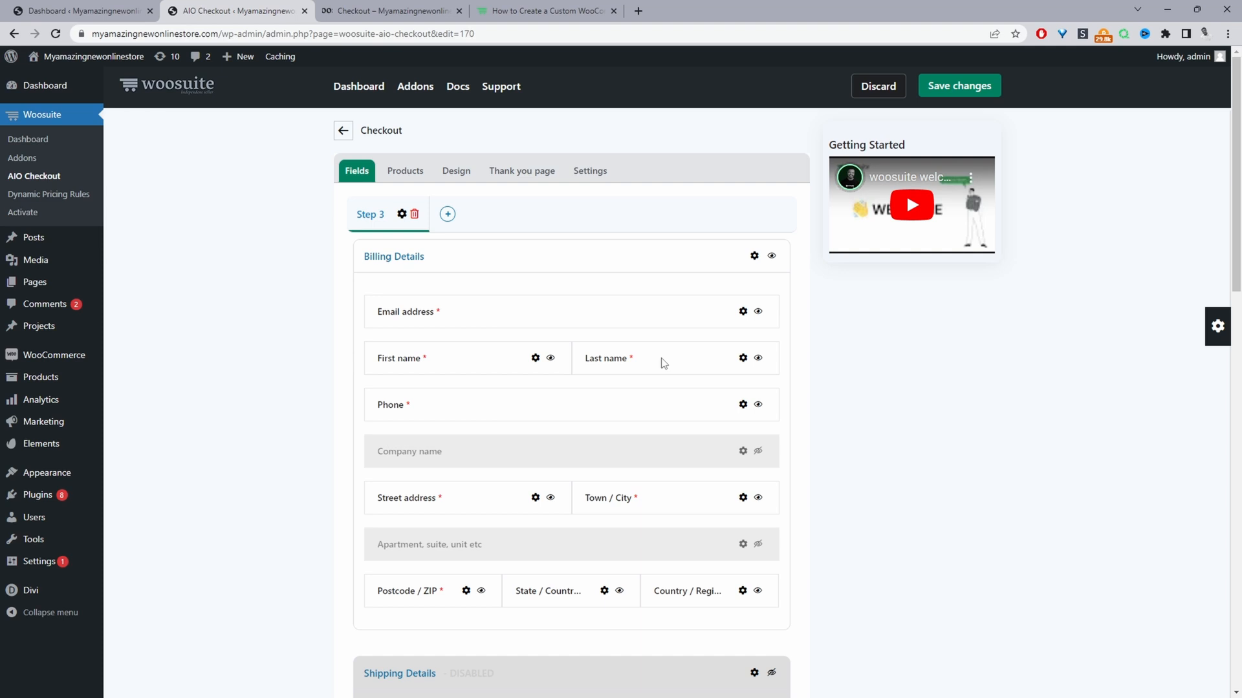
pyautogui.moveTo(388, 255)
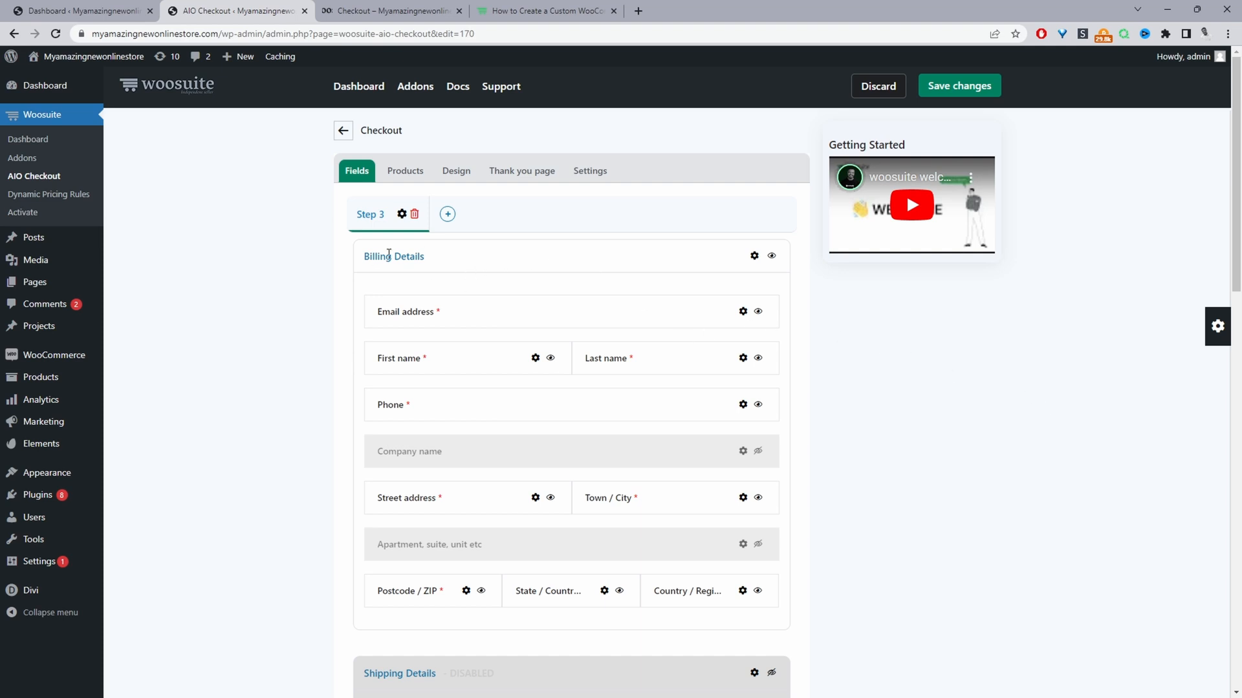
pyautogui.scroll(-3)
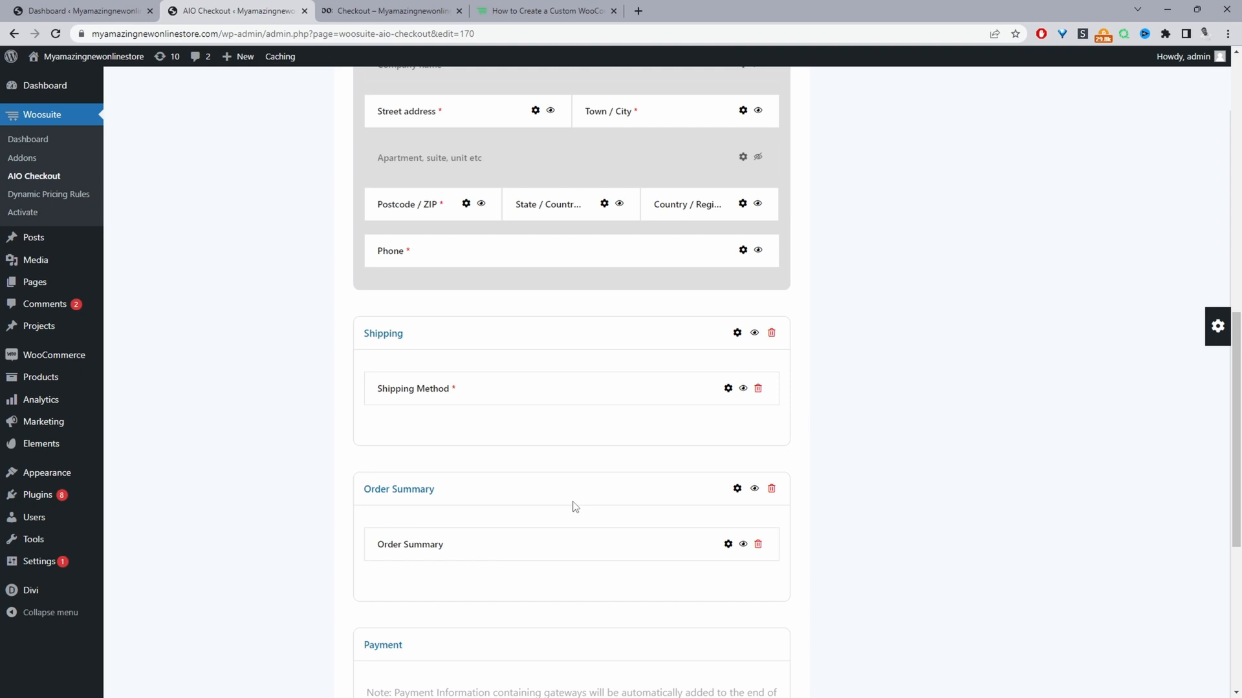
pyautogui.scroll(-3)
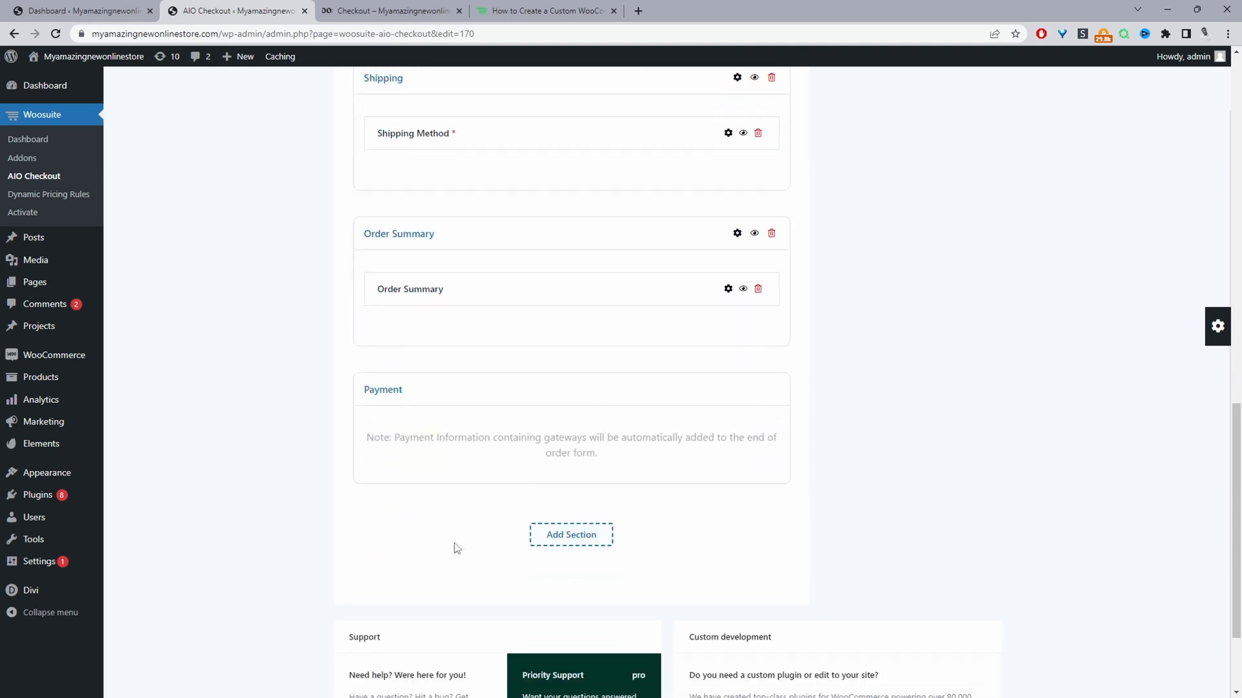
pyautogui.scroll(3)
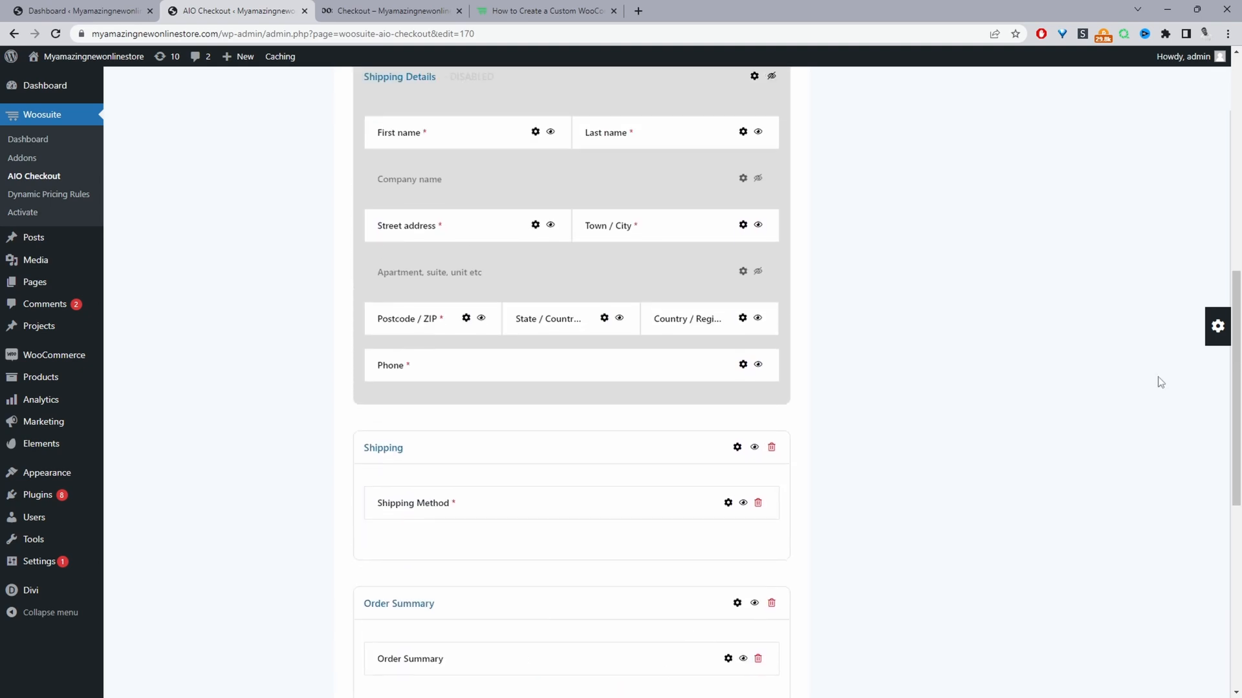
pyautogui.click(1217, 325)
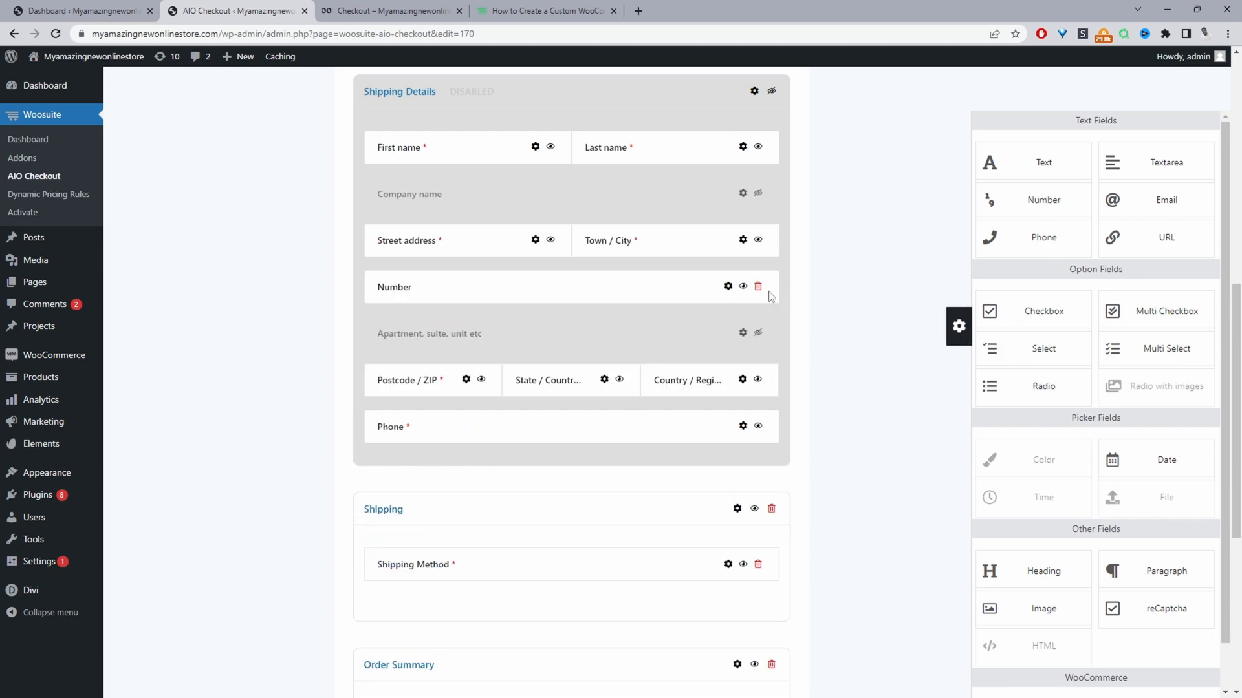
pyautogui.click(757, 286)
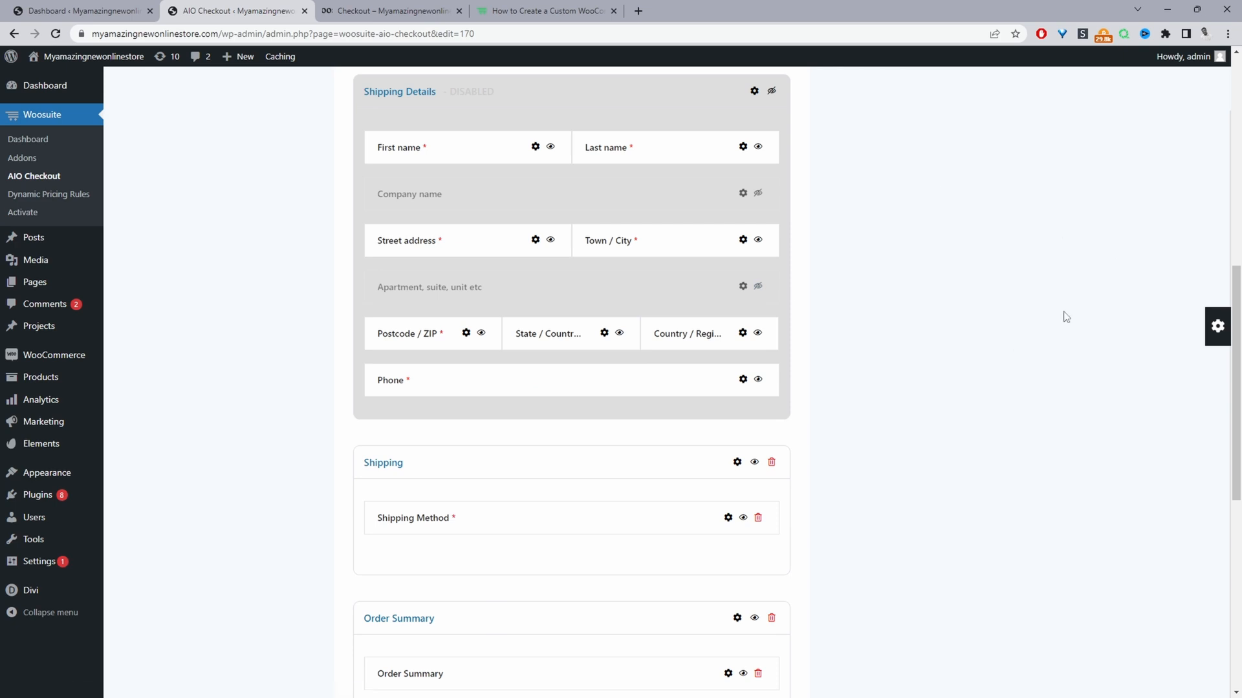
pyautogui.moveTo(745, 465)
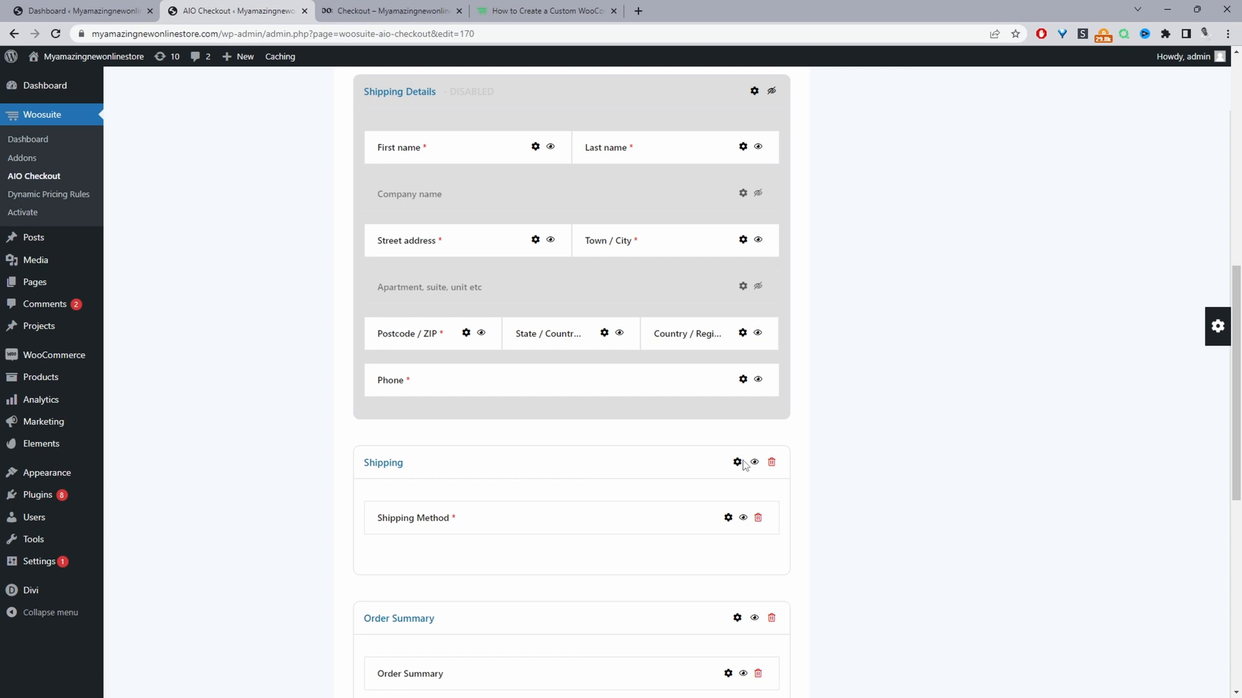
pyautogui.scroll(3)
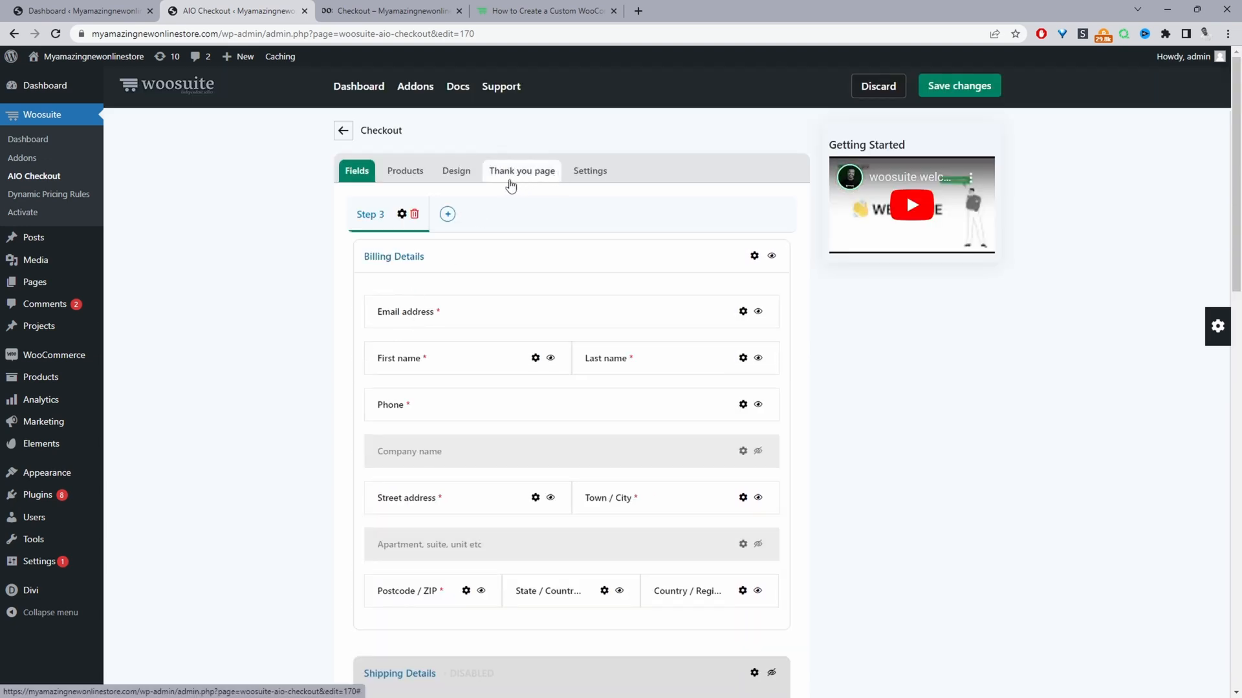
# In the Design tab, choose Two columns layout and the Modern Shop Template.
pyautogui.click(455, 170)
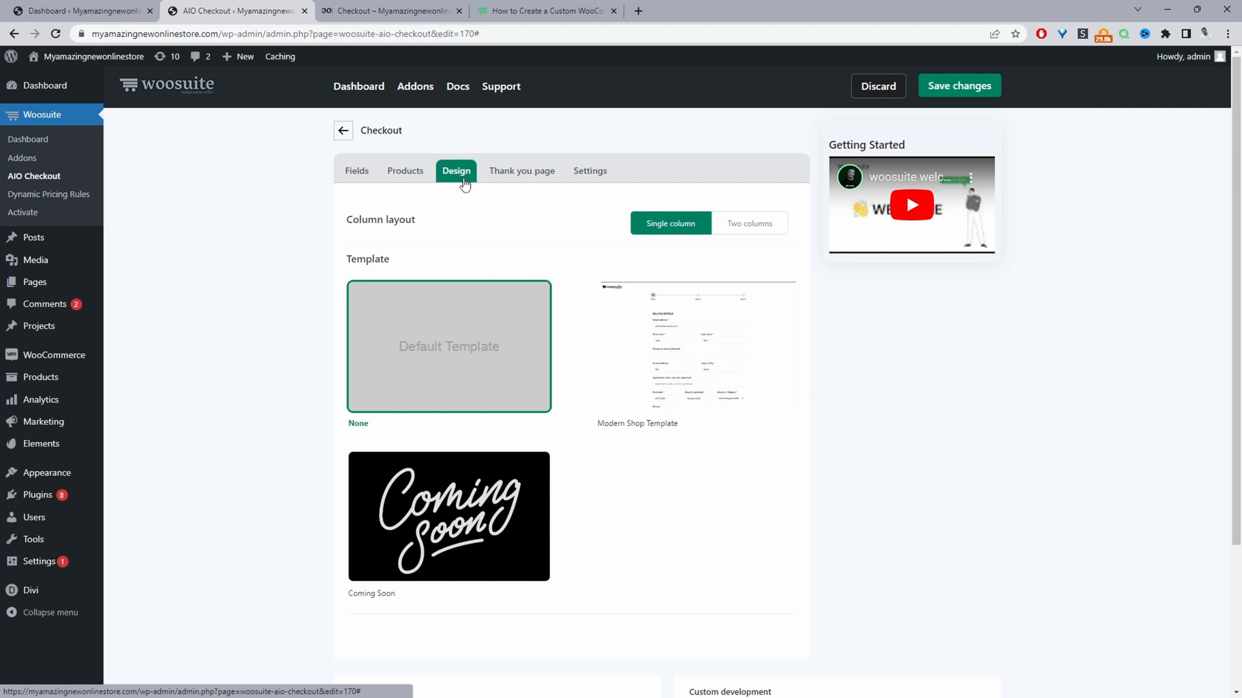
pyautogui.moveTo(490, 305)
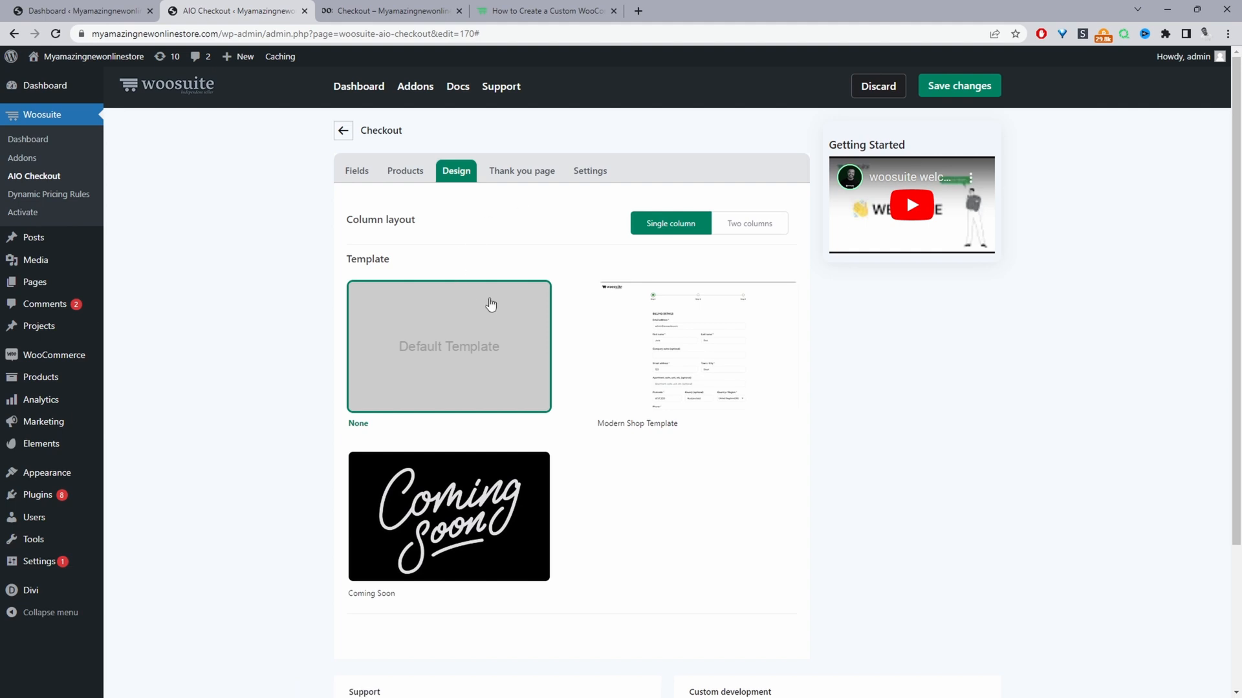
pyautogui.moveTo(490, 328)
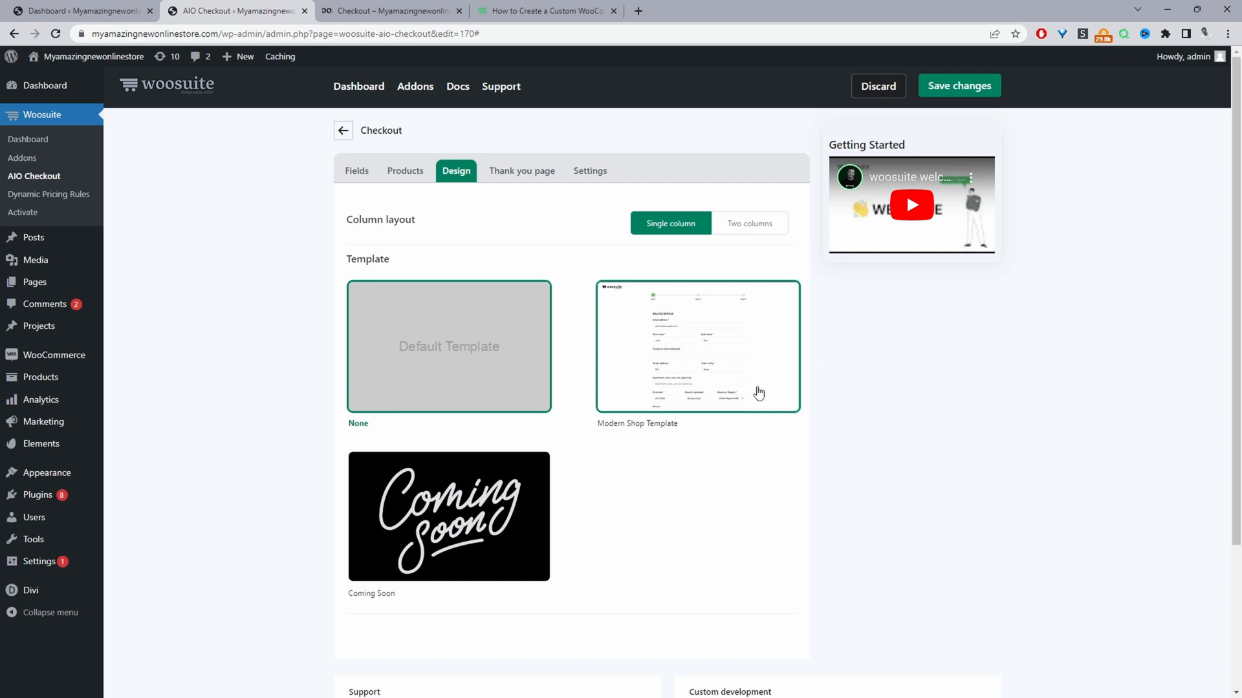
pyautogui.moveTo(667, 524)
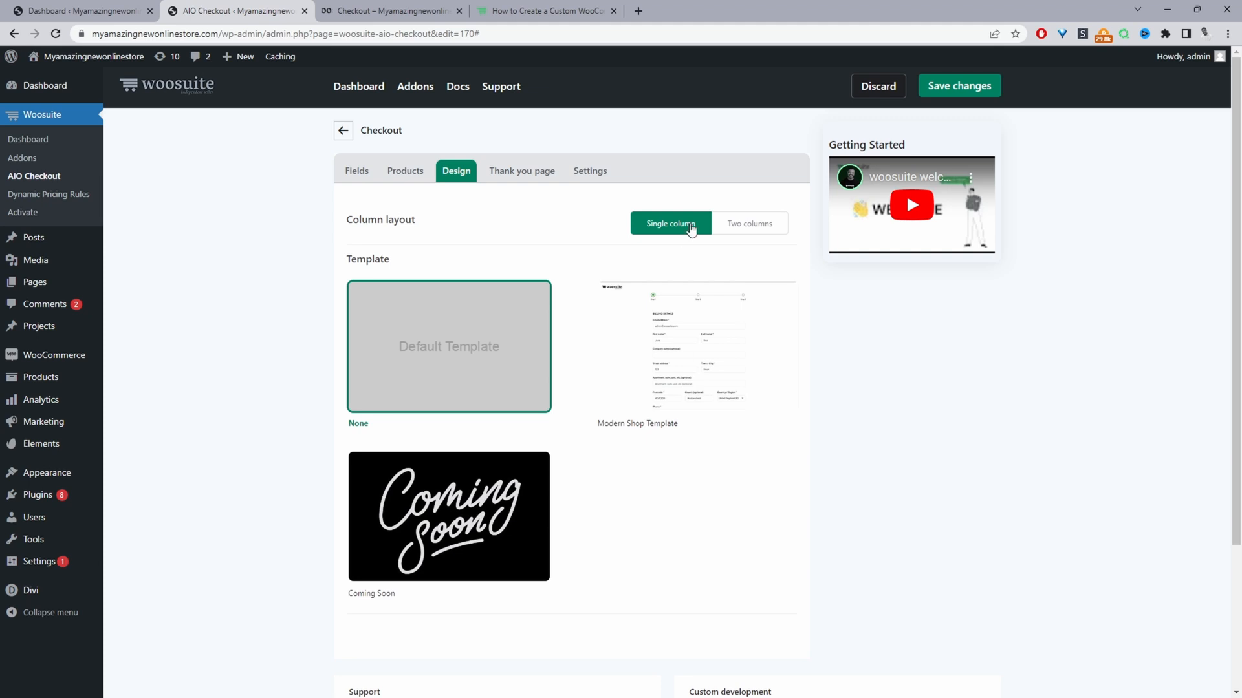
pyautogui.click(748, 224)
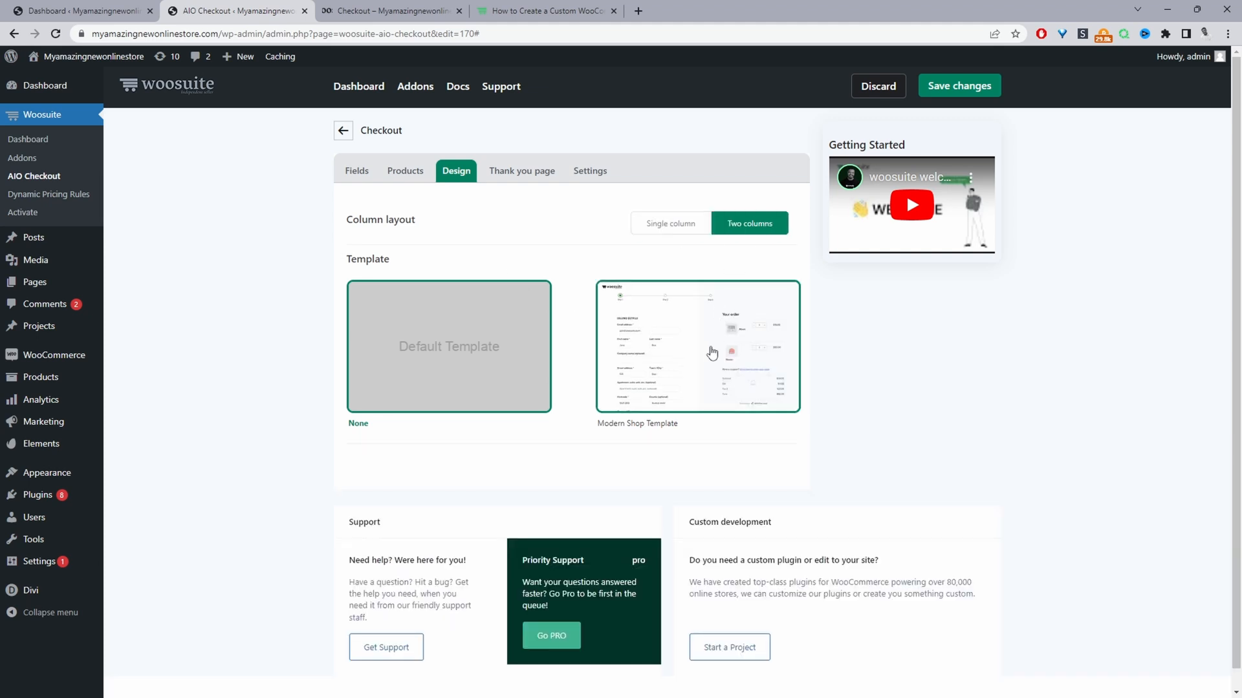
pyautogui.click(696, 346)
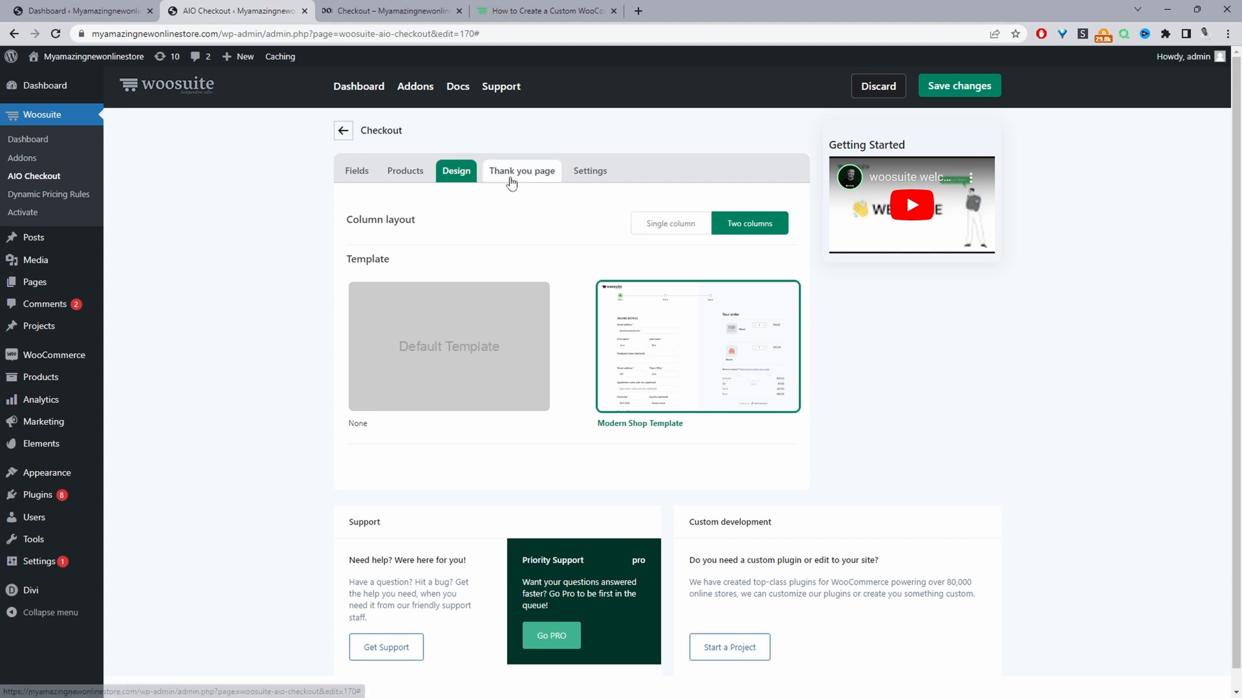
# Create a new thank-you template from scratch under the Thank you page settings.
pyautogui.click(522, 170)
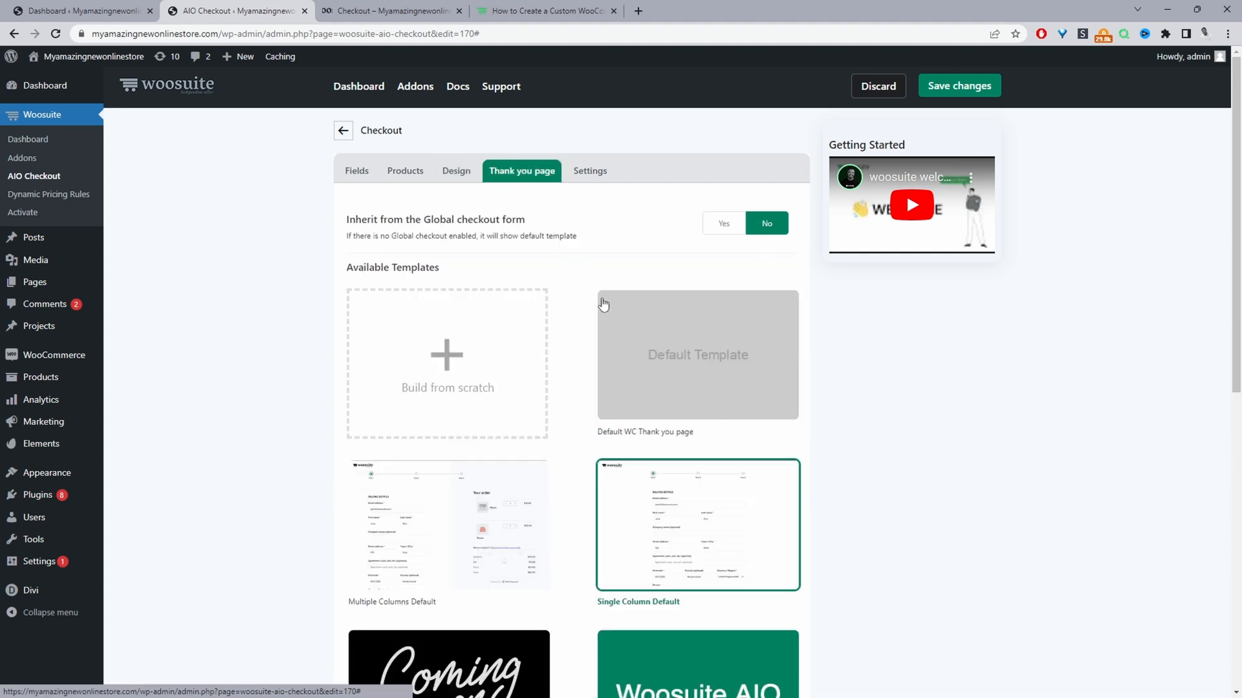
pyautogui.scroll(-3)
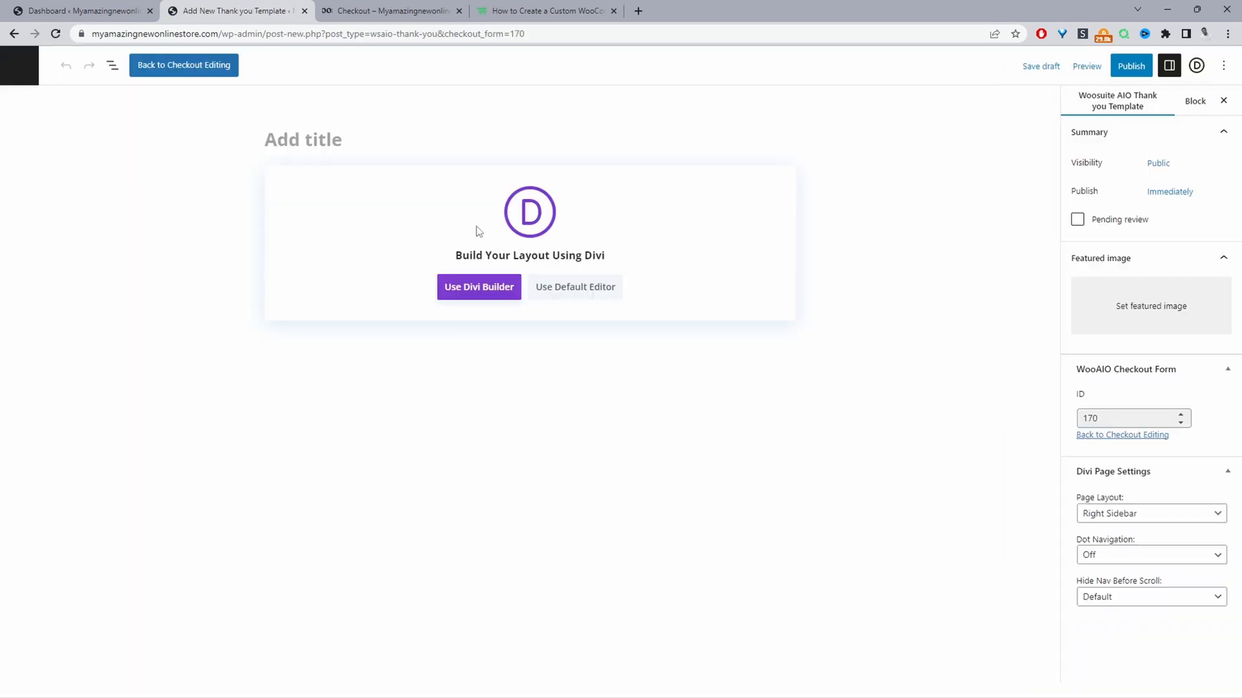
pyautogui.moveTo(765, 419)
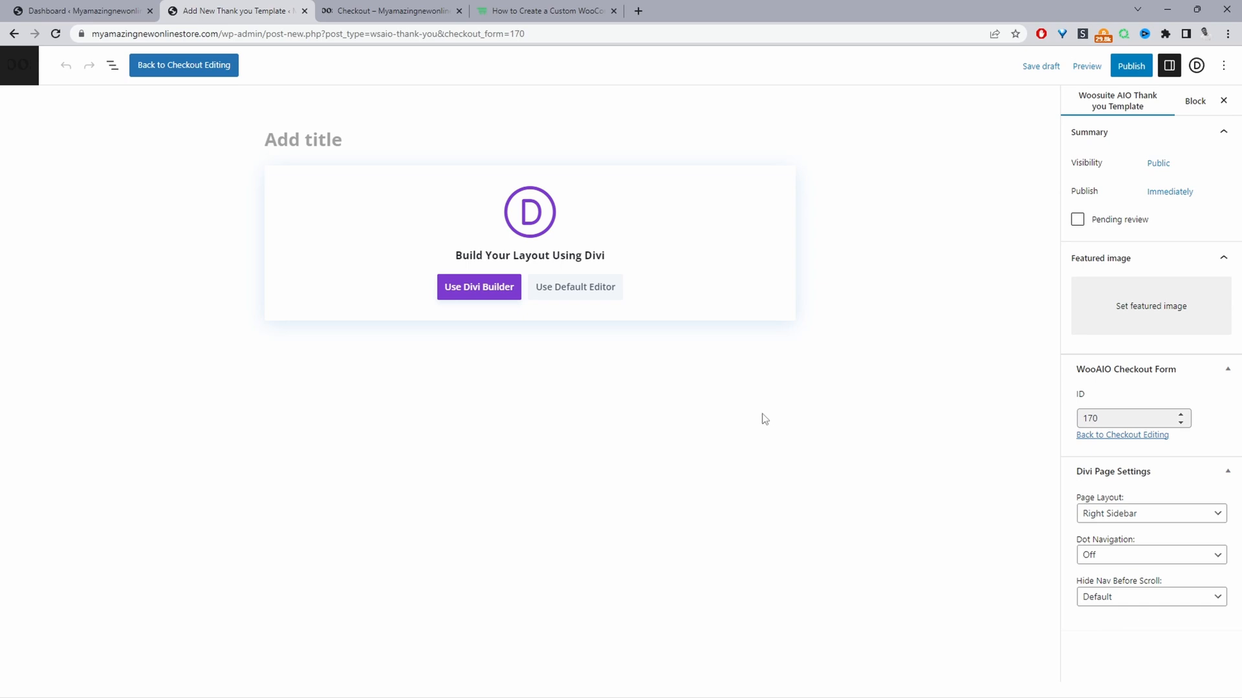
pyautogui.moveTo(467, 331)
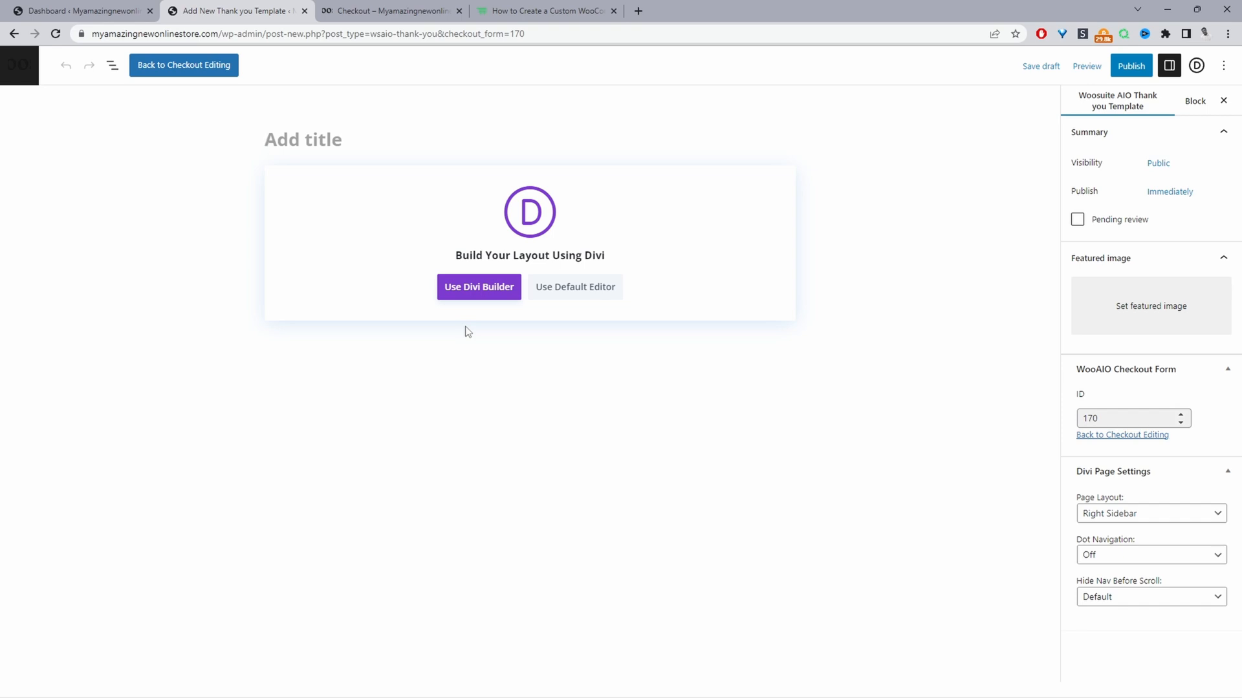
pyautogui.moveTo(597, 244)
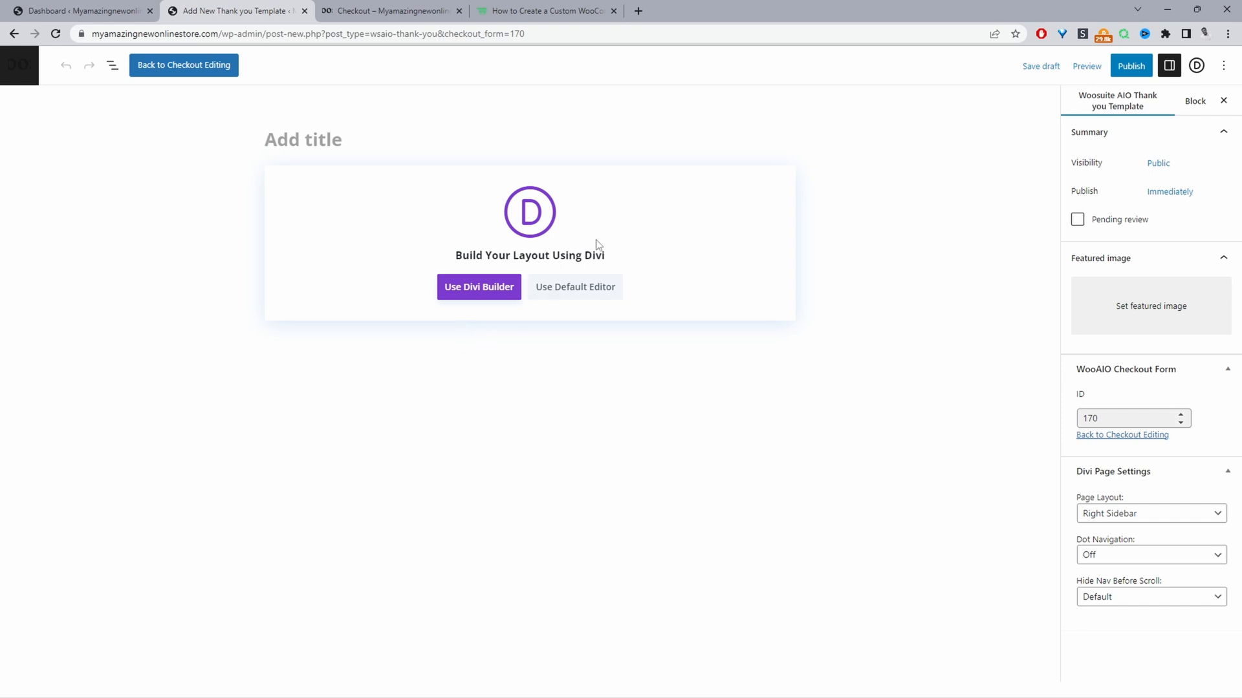
pyautogui.moveTo(448, 322)
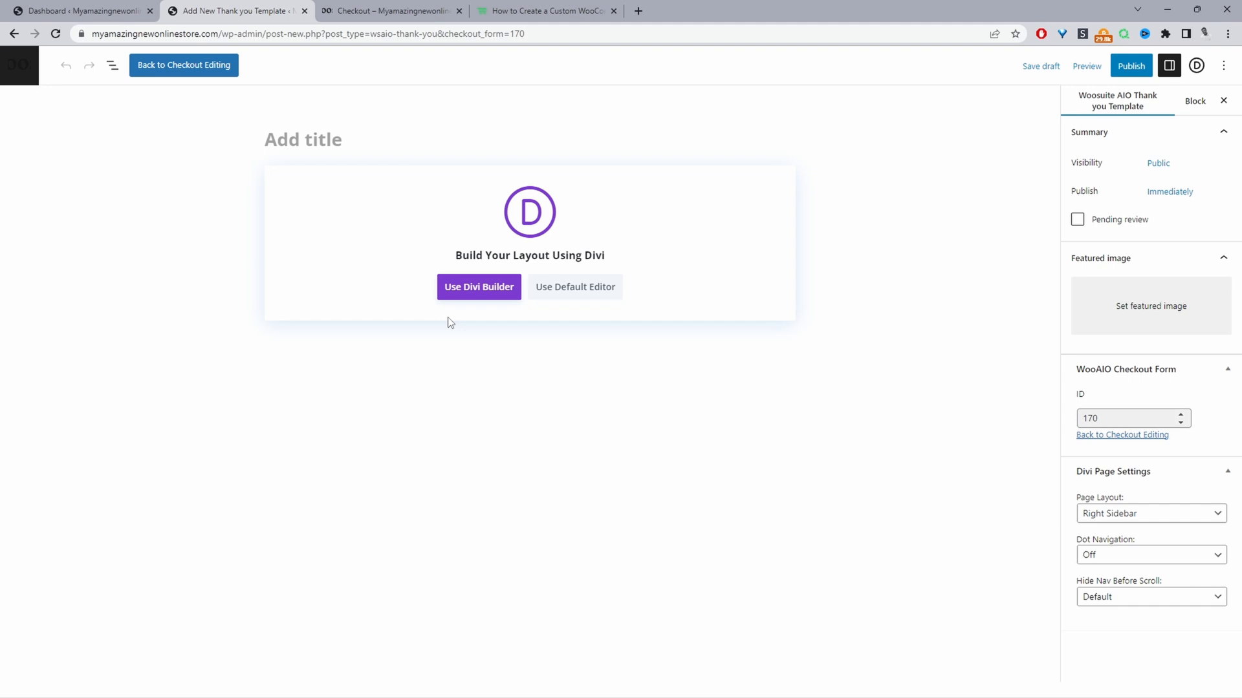
# Enable Divi, build from scratch, and add a row with the Natural logo image.
pyautogui.click(478, 286)
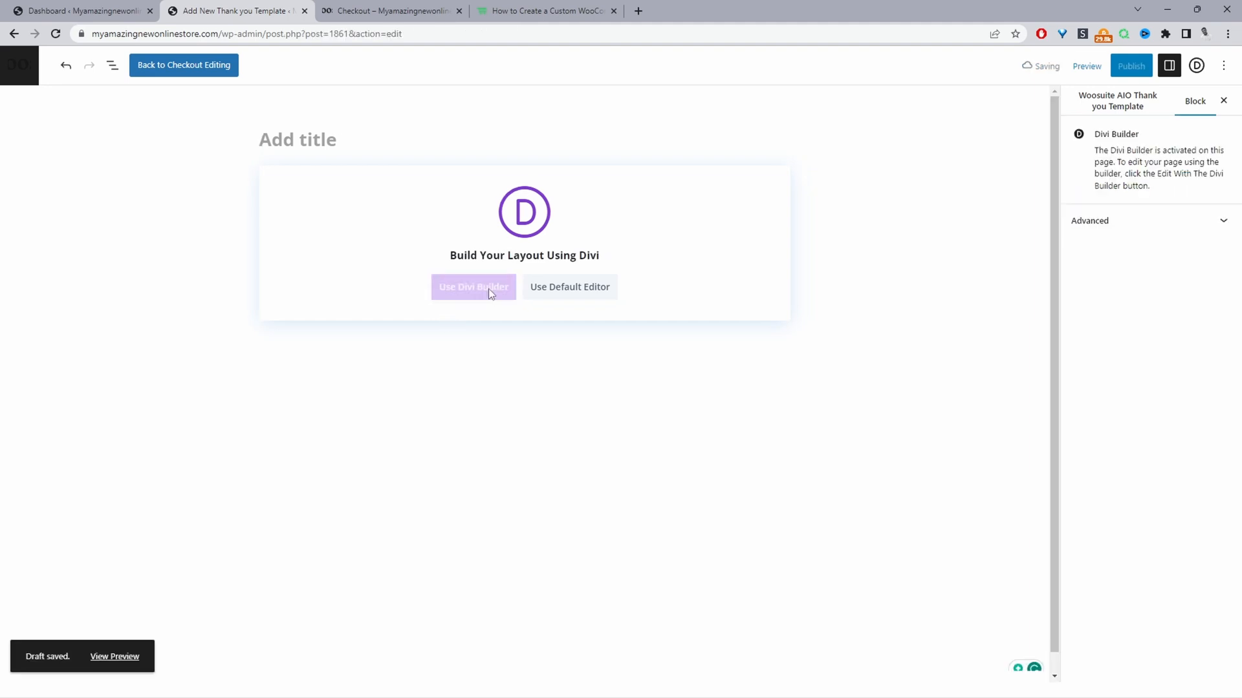
pyautogui.click(472, 286)
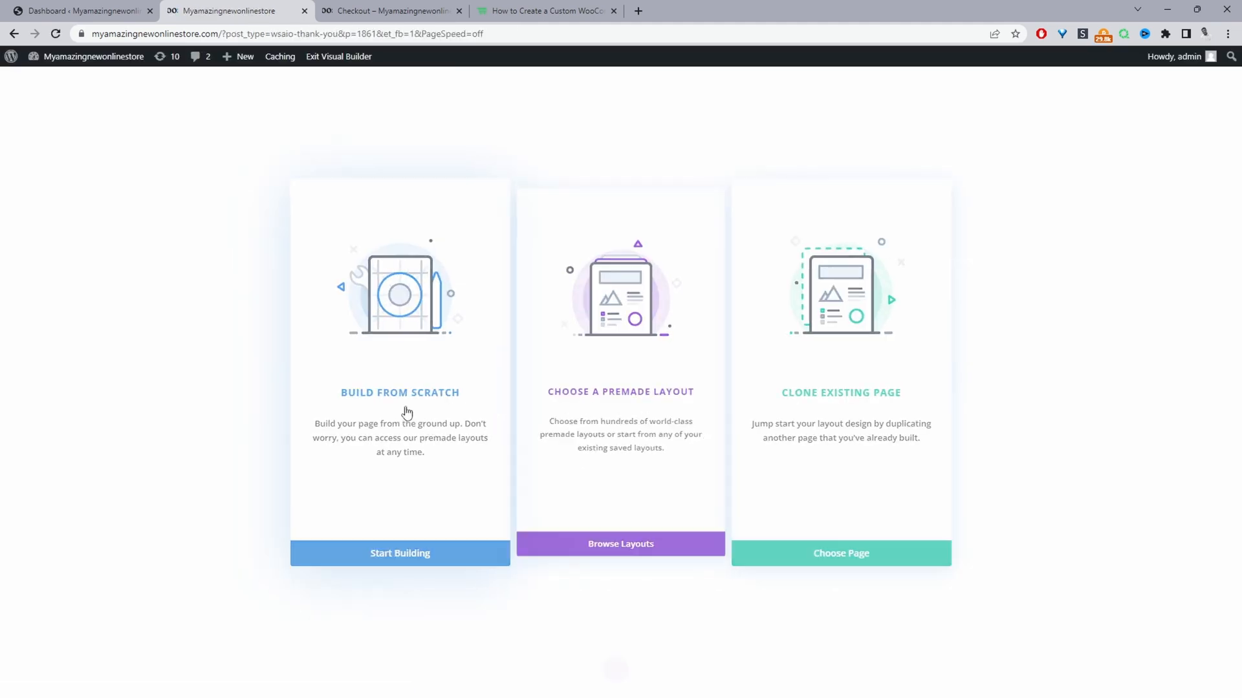
pyautogui.click(399, 553)
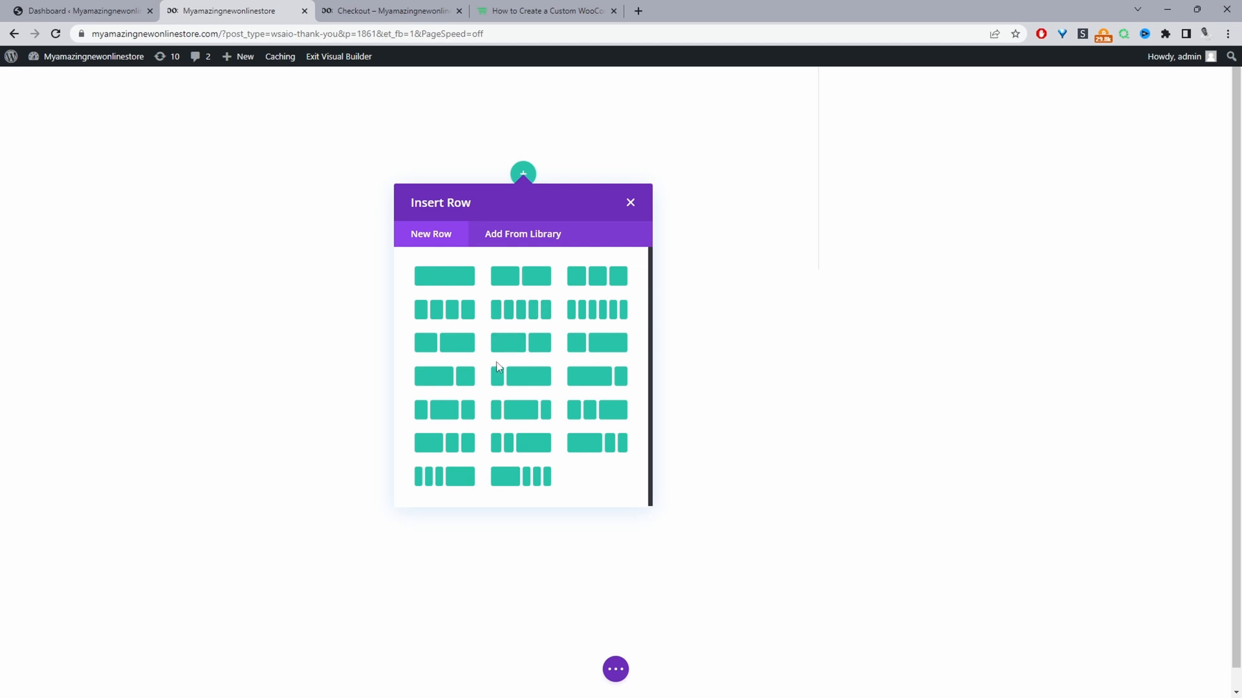
pyautogui.moveTo(476, 398)
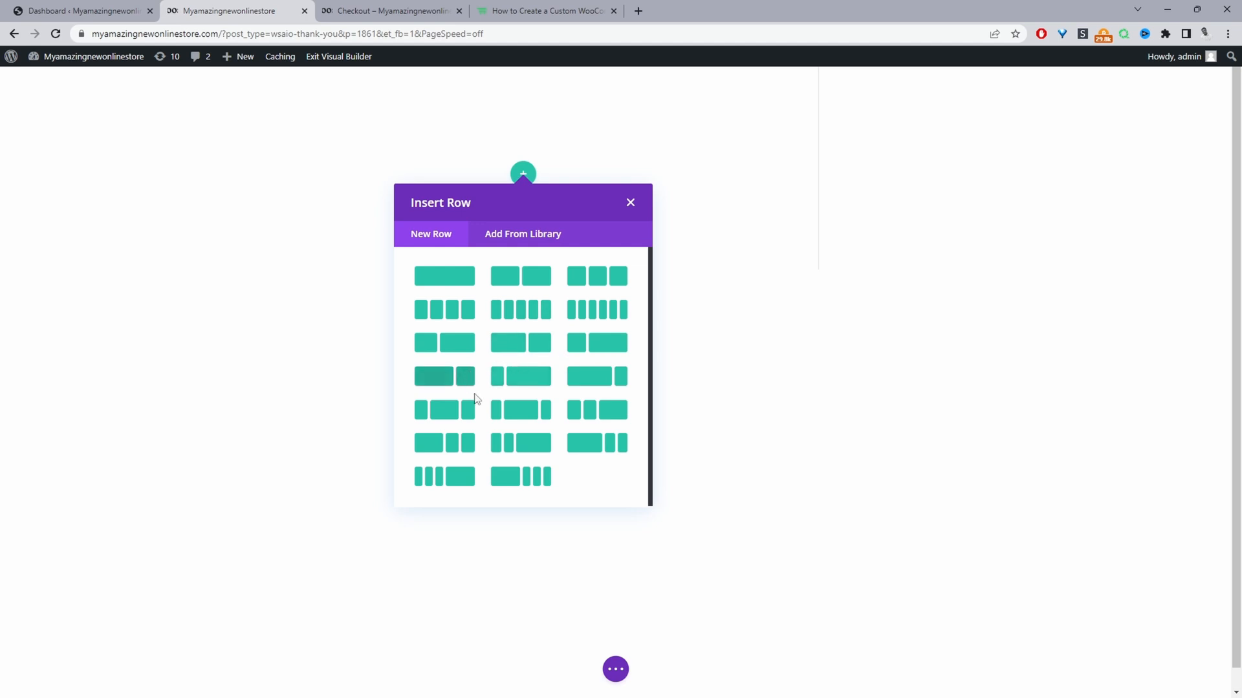
pyautogui.moveTo(581, 352)
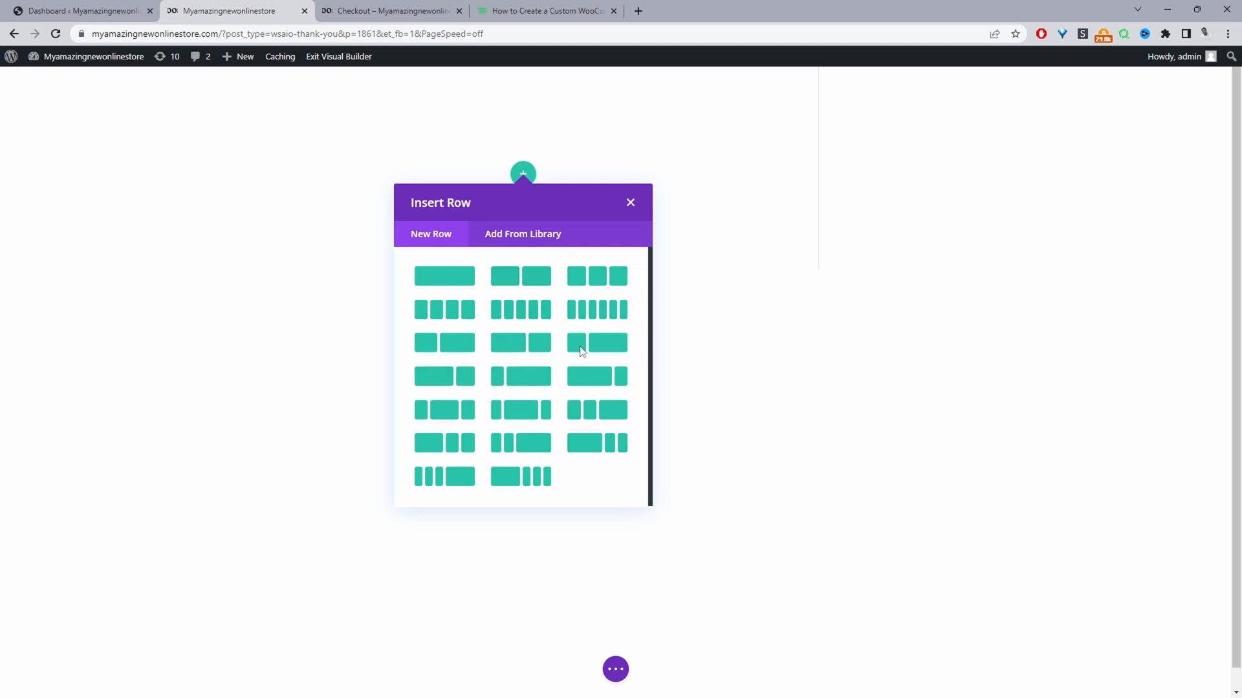
pyautogui.click(596, 342)
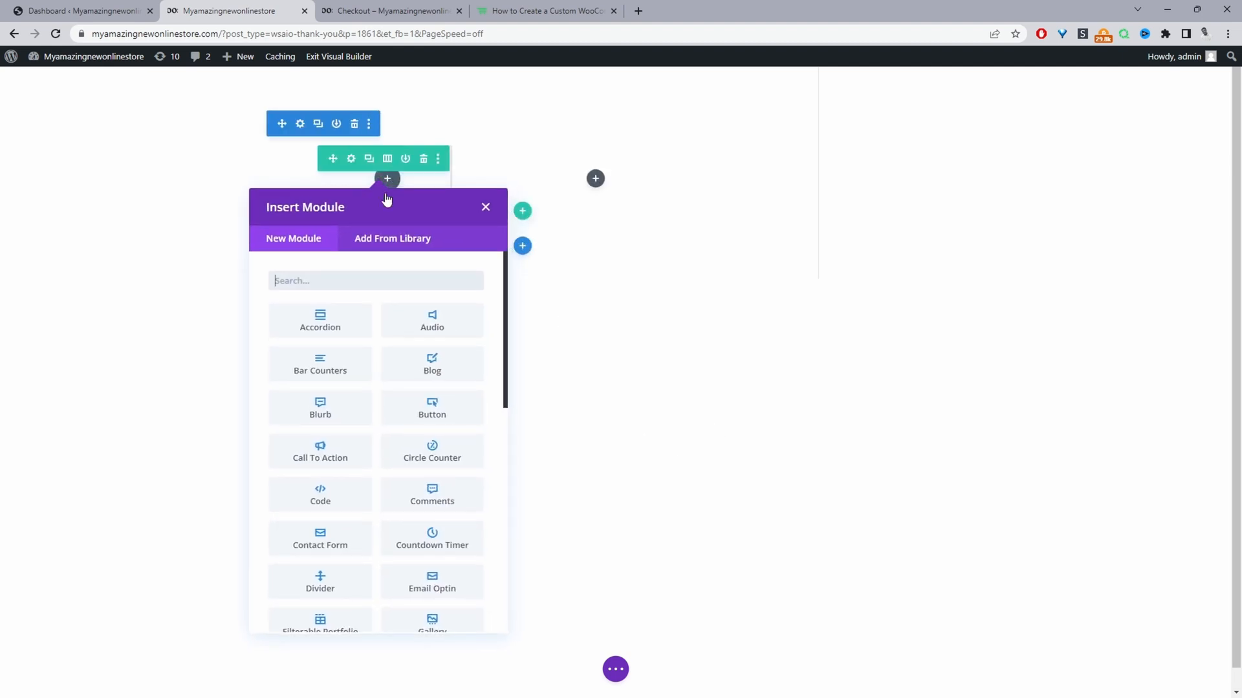
pyautogui.moveTo(374, 275)
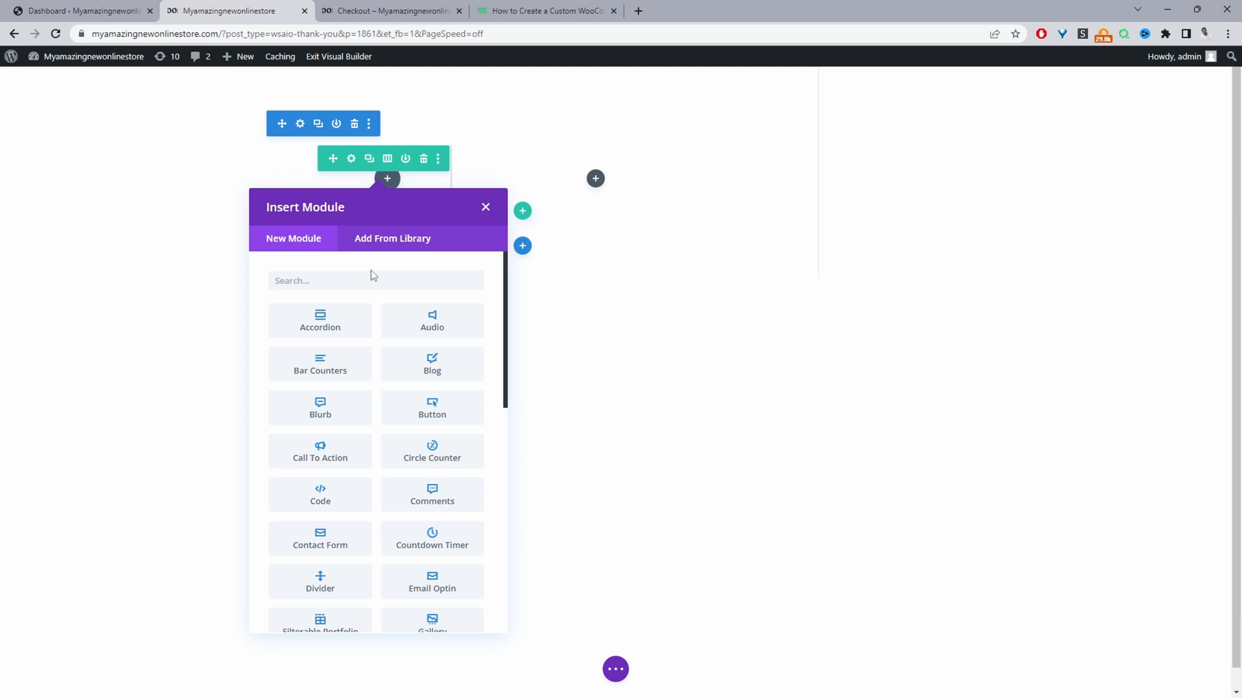
pyautogui.write('im')
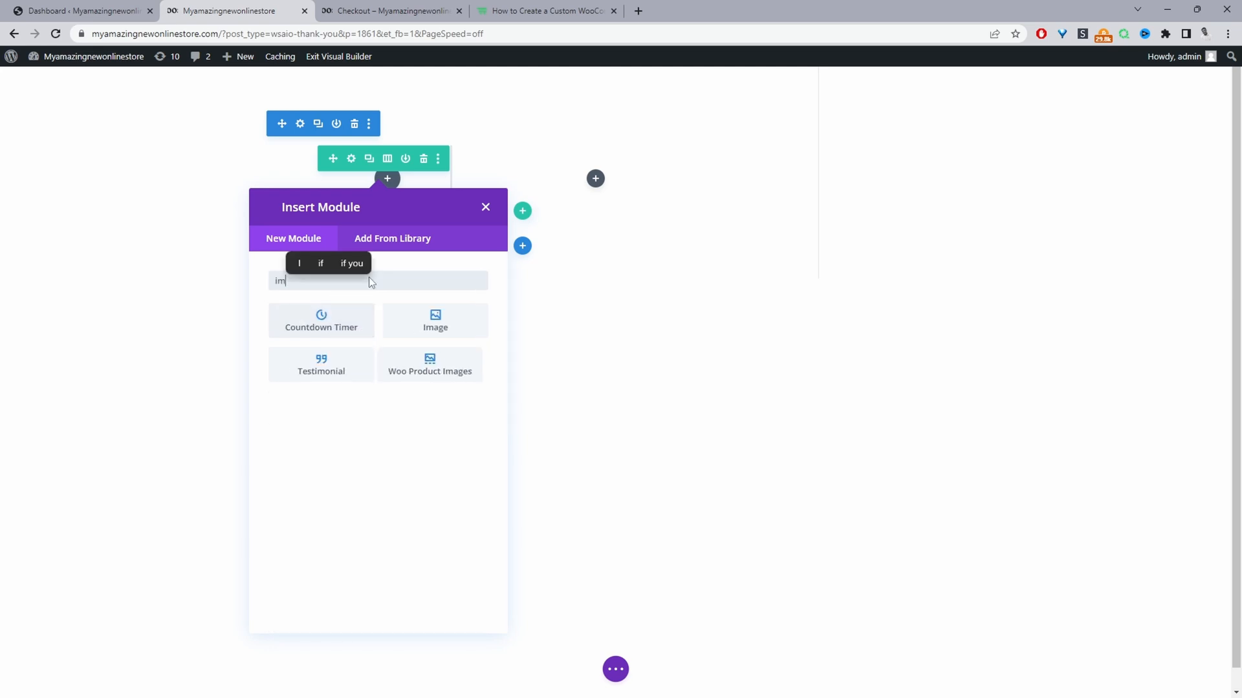
pyautogui.click(435, 320)
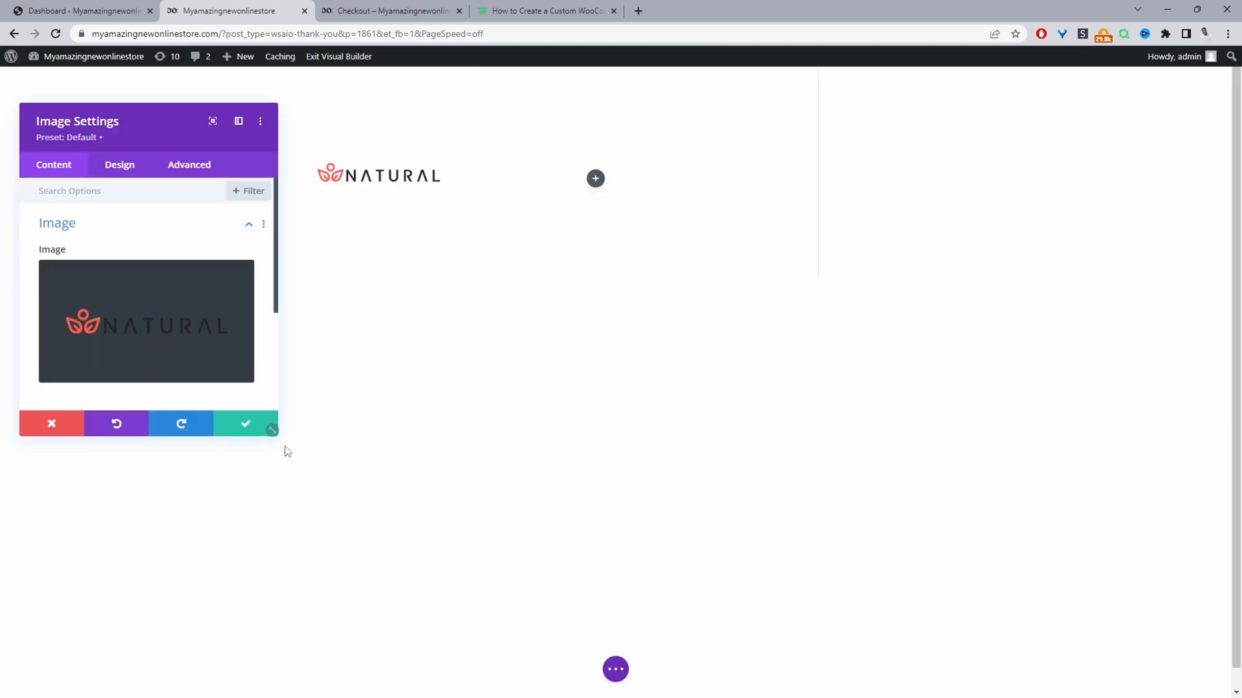
# Start inserting a module below the logo, then switch to the tutorial article.
pyautogui.click(245, 423)
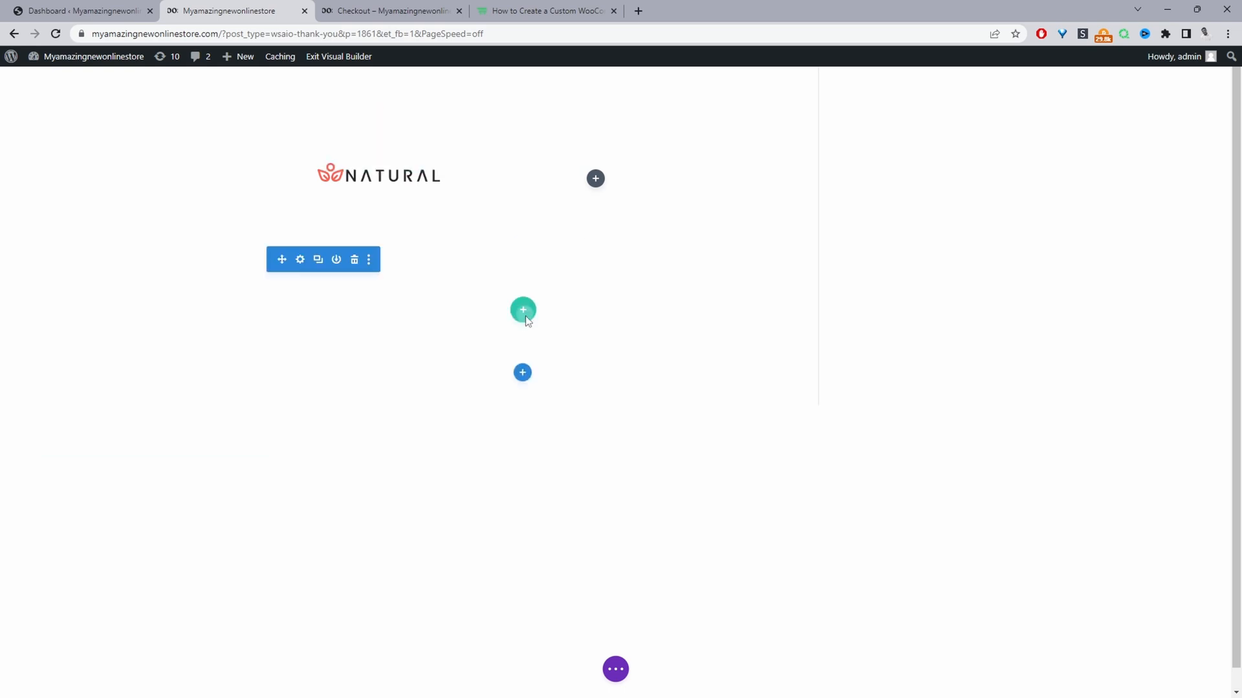
pyautogui.click(523, 310)
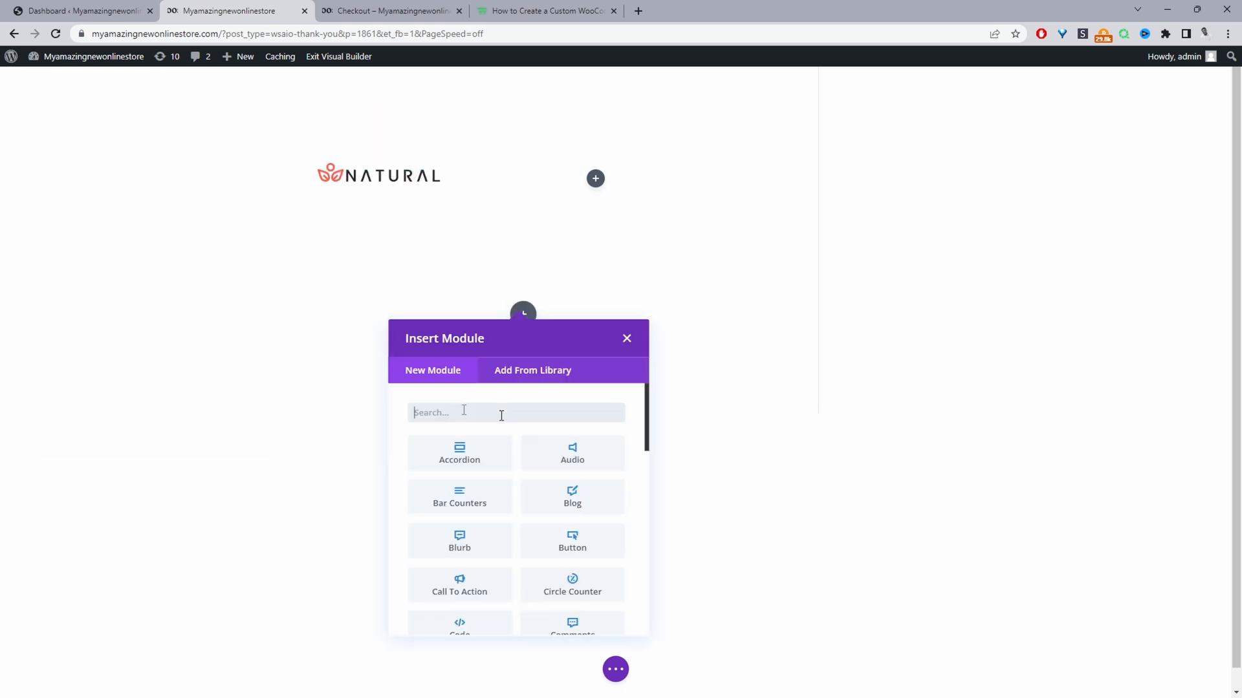
pyautogui.write('ye')
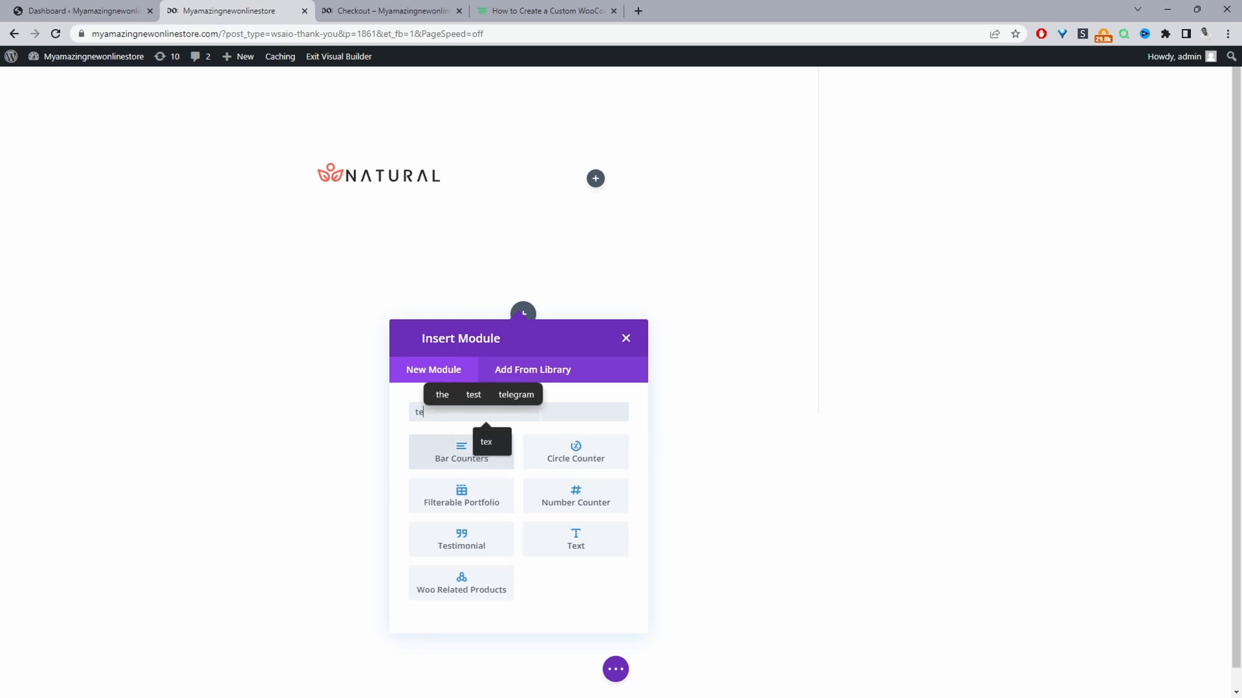
pyautogui.click(545, 11)
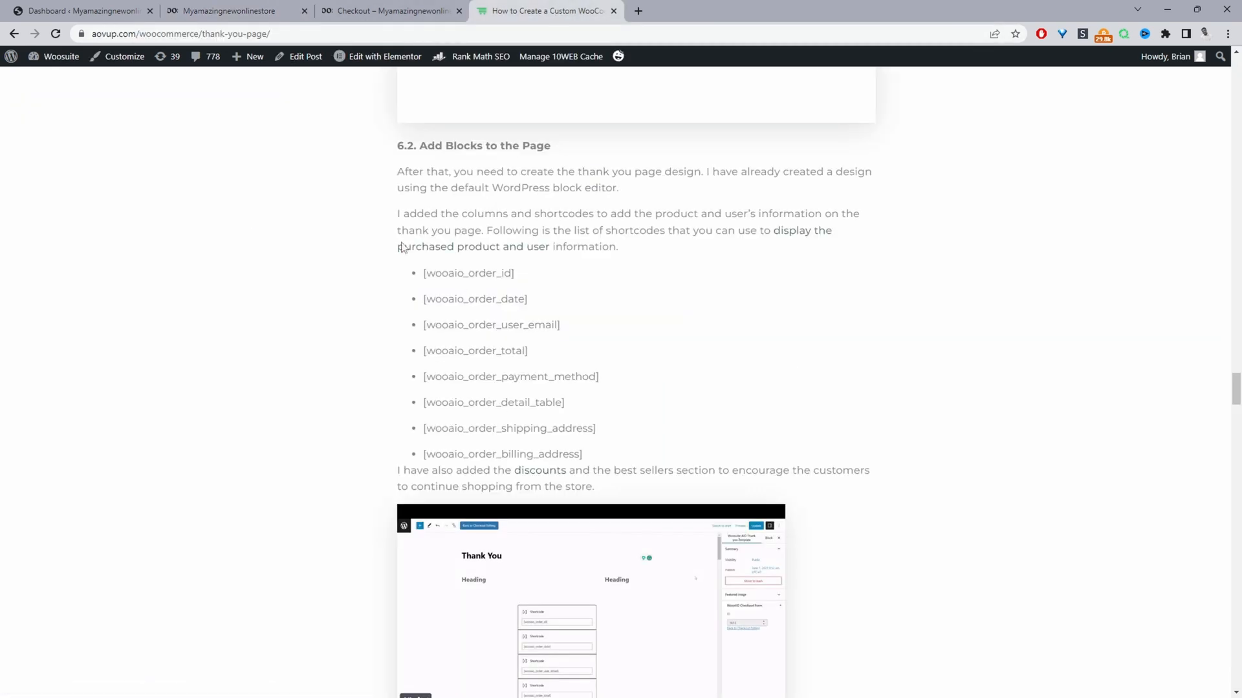
# Copy the order_date through order_detail_table shortcodes from section 6.2.
pyautogui.scroll(3)
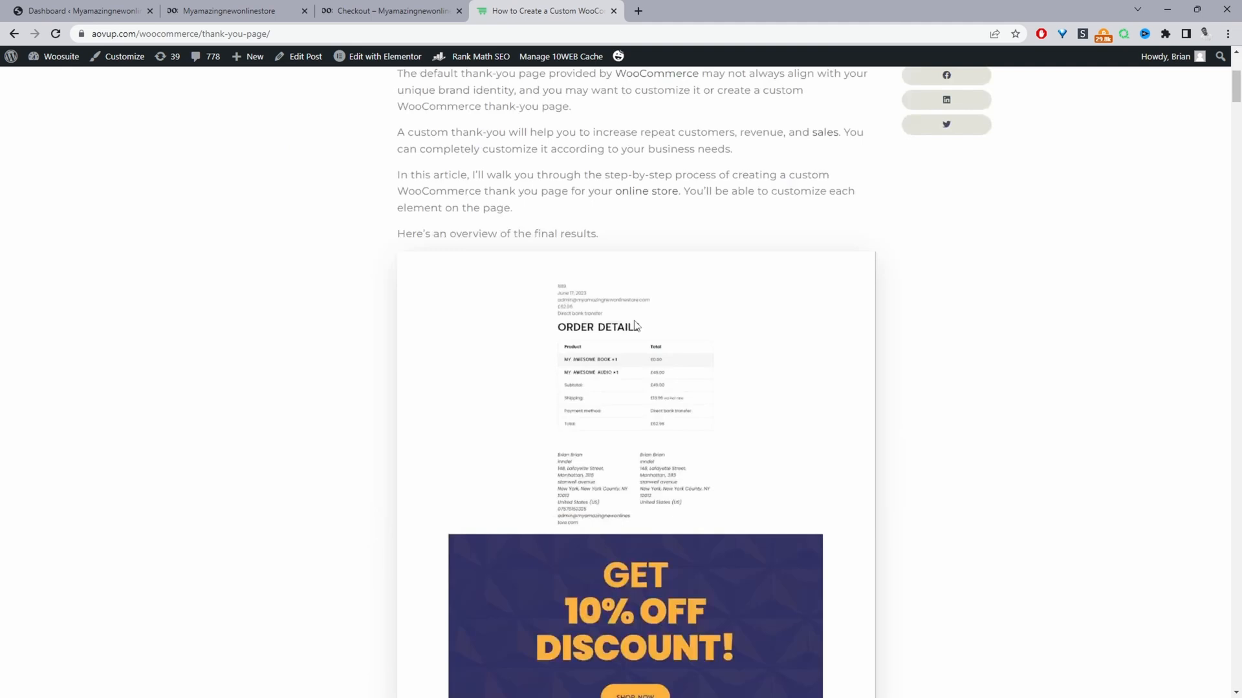
pyautogui.scroll(-3)
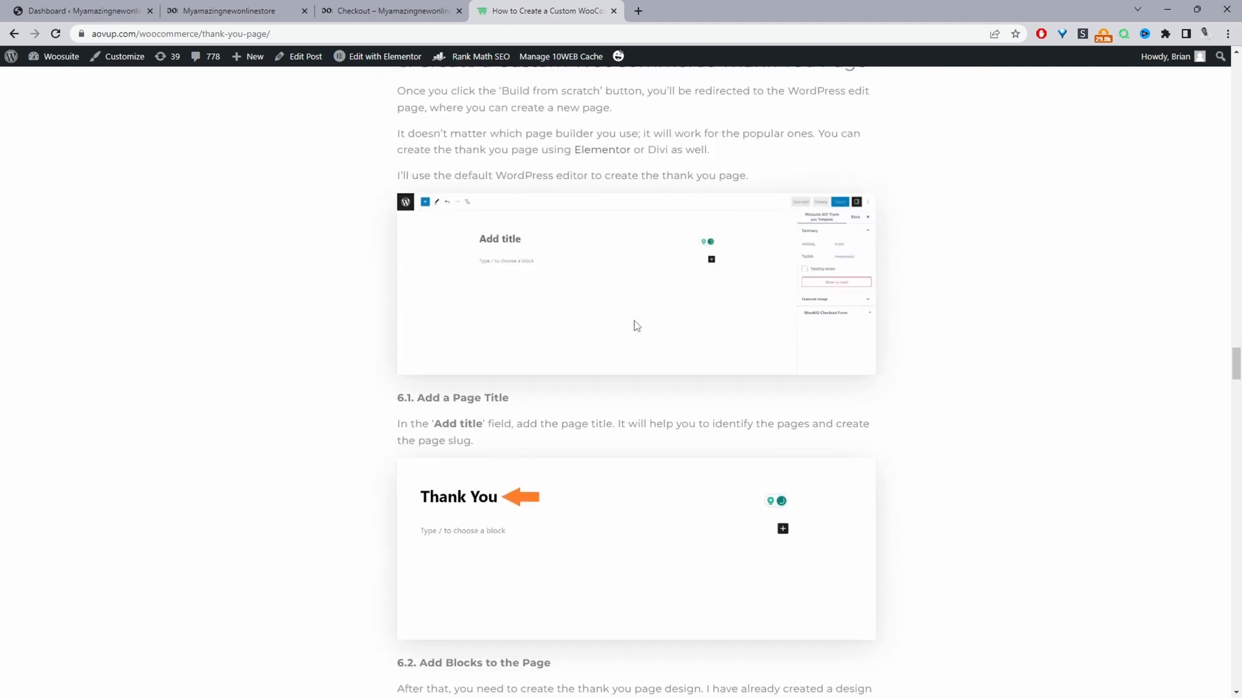
pyautogui.scroll(-3)
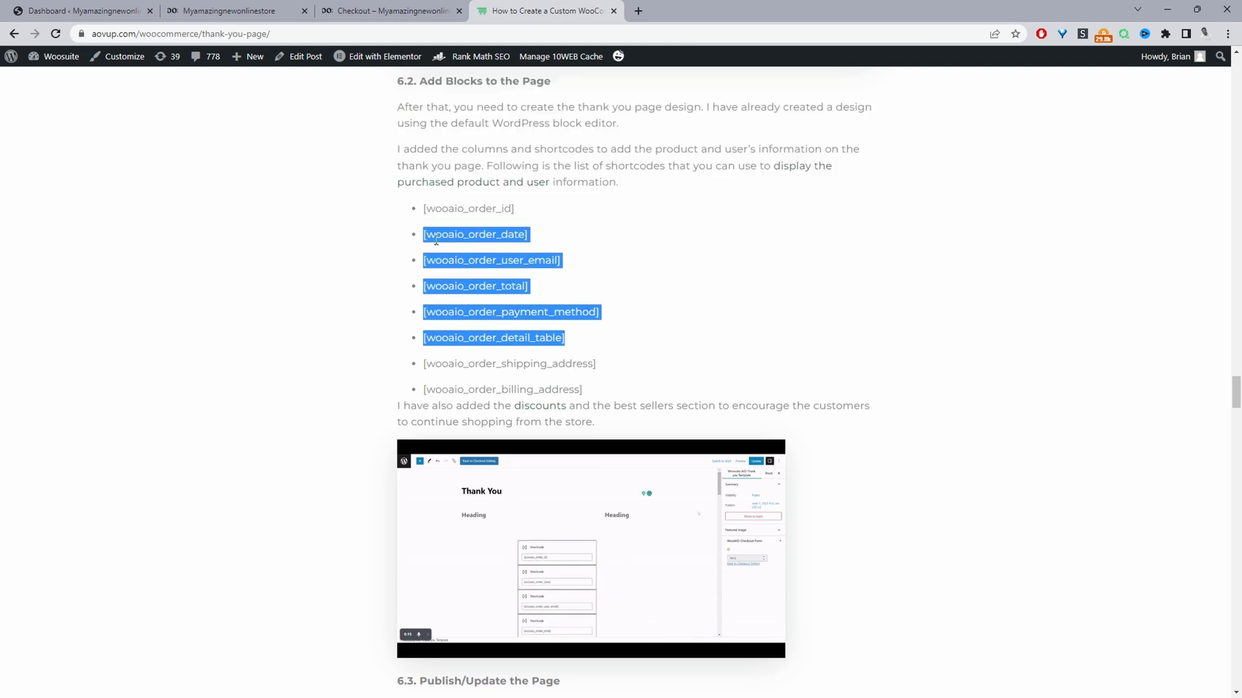
pyautogui.click(229, 10)
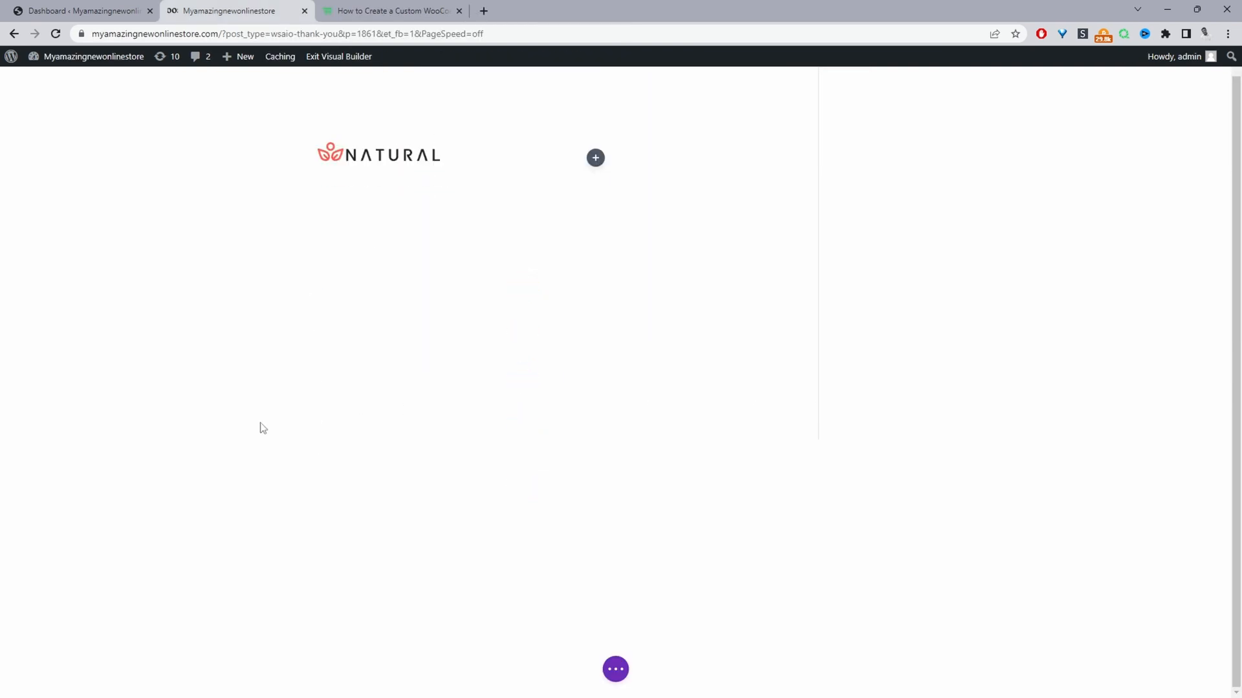
pyautogui.moveTo(524, 430)
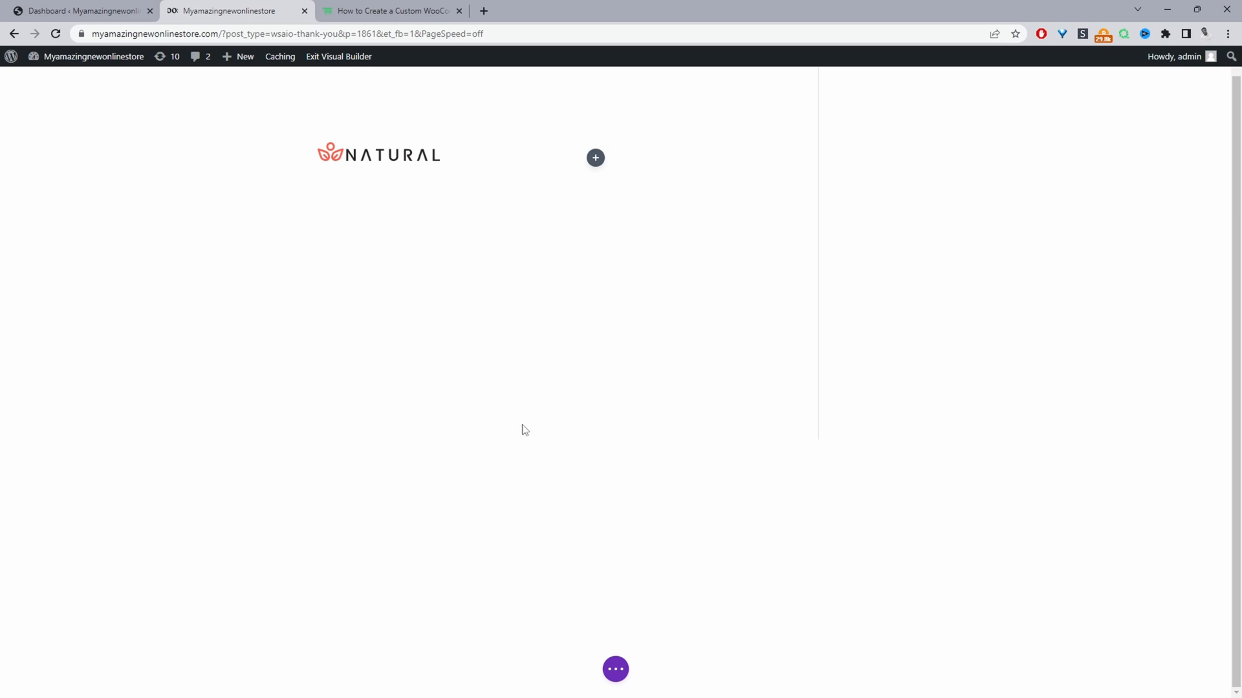
# Insert a Text module with the pasted order shortcodes below the logo.
pyautogui.click(595, 158)
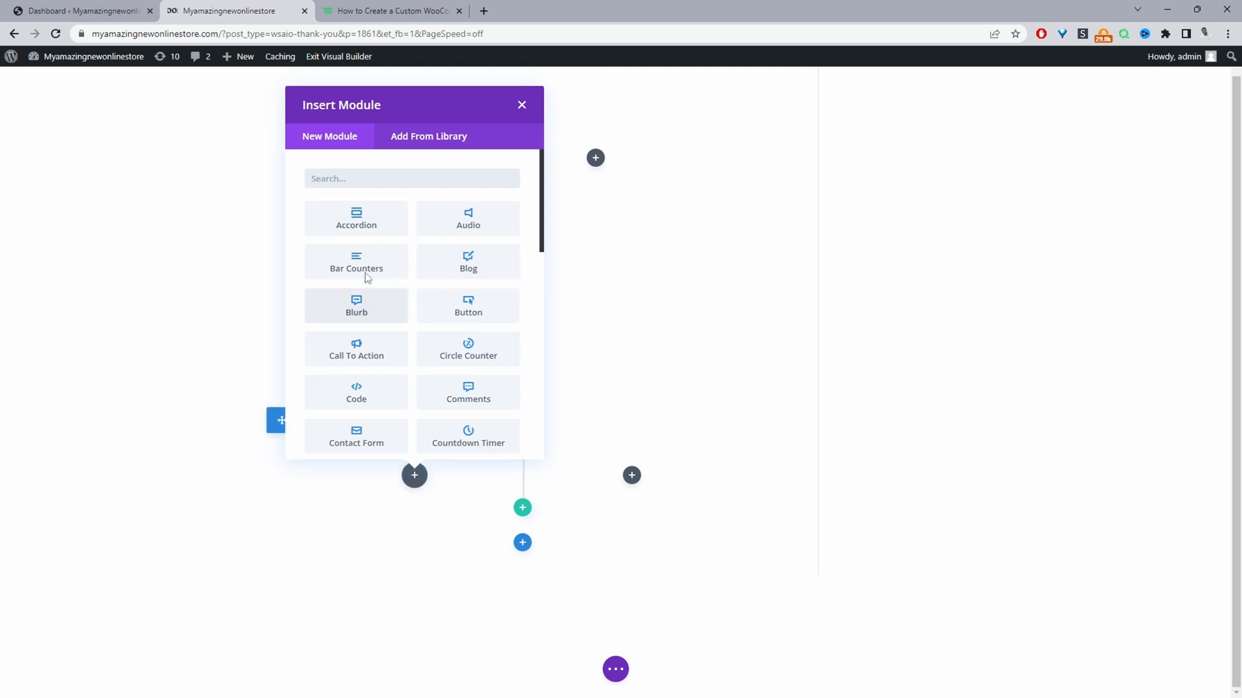
pyautogui.write('te')
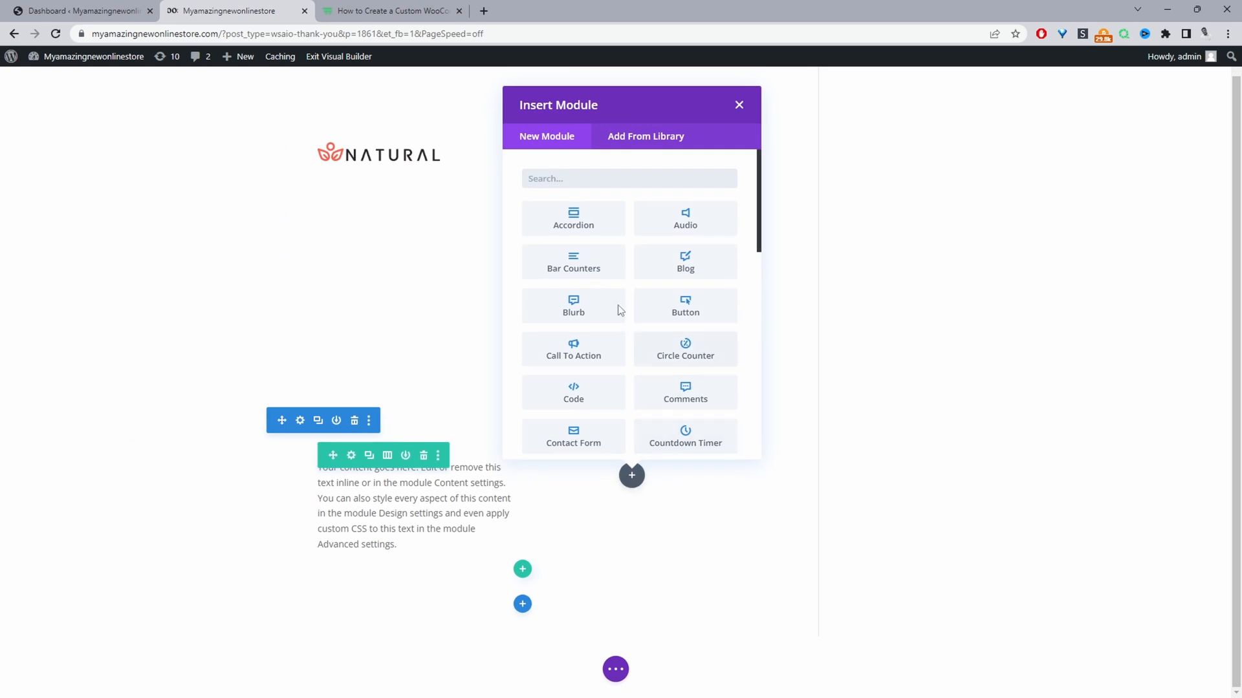
pyautogui.click(389, 11)
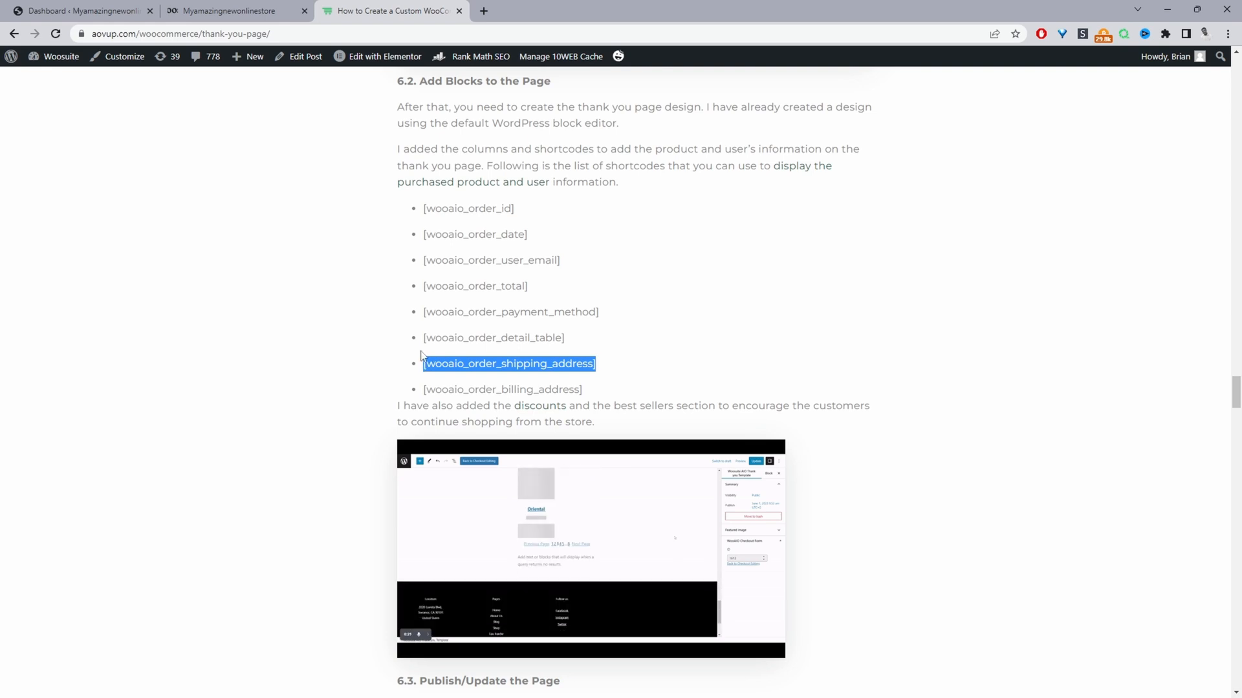
# Copy the [wooaio_order_shipping_address] shortcode and return to the Divi builder.
pyautogui.click(229, 10)
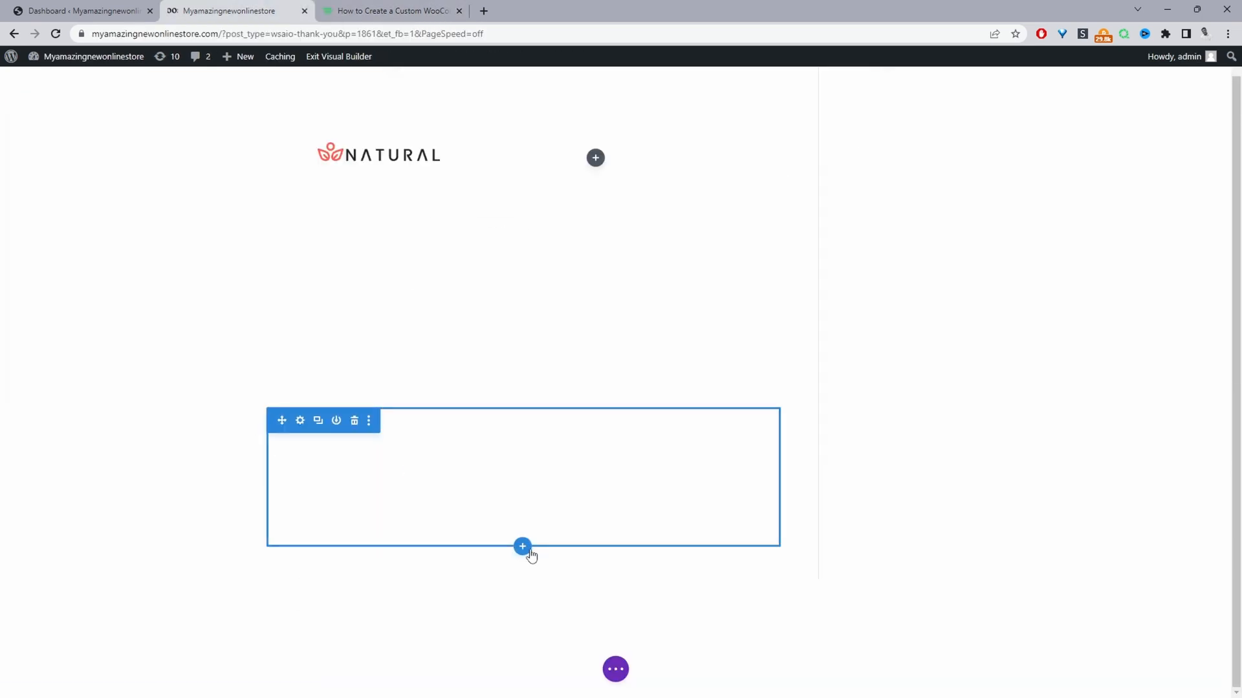
# Insert a Woo Products module with Product View Type set to Best Selling Products.
pyautogui.click(522, 546)
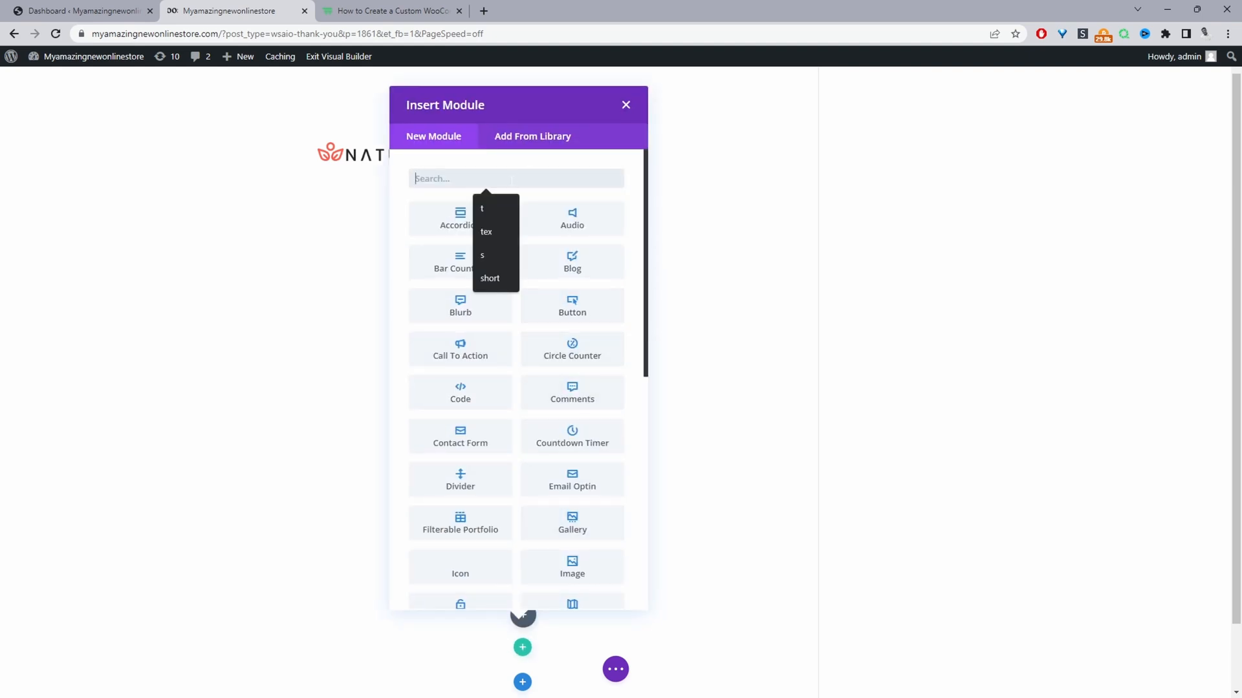
pyautogui.write('prod')
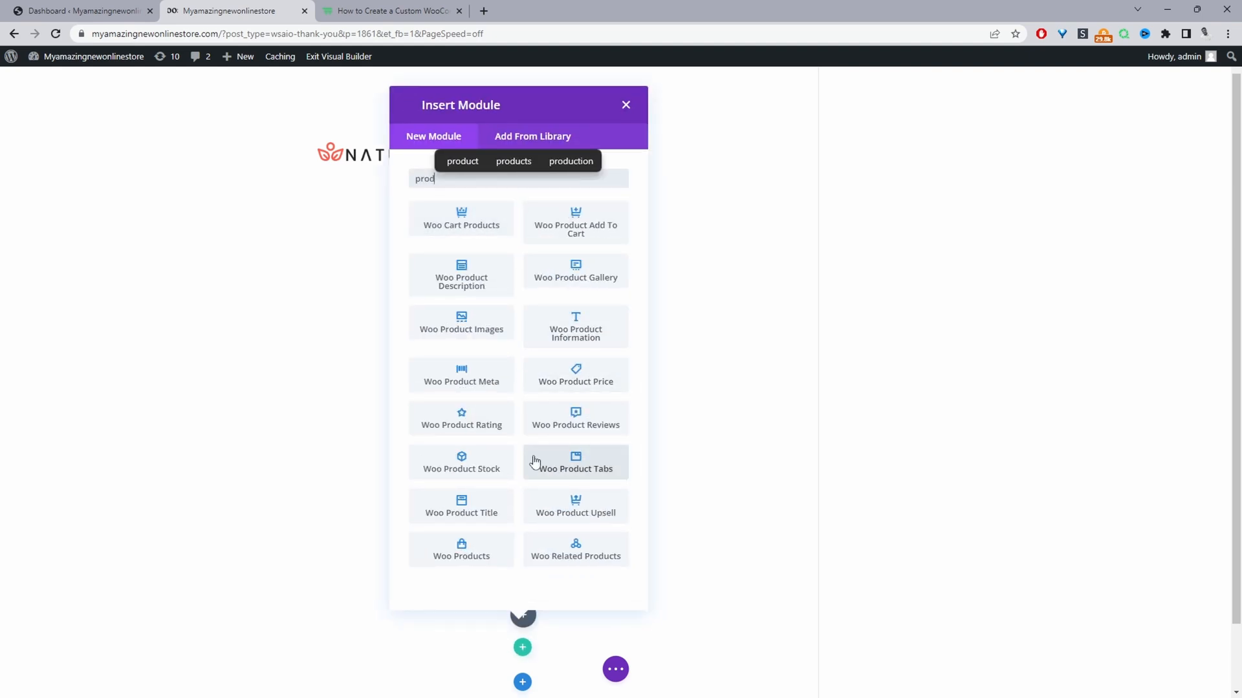
pyautogui.click(461, 550)
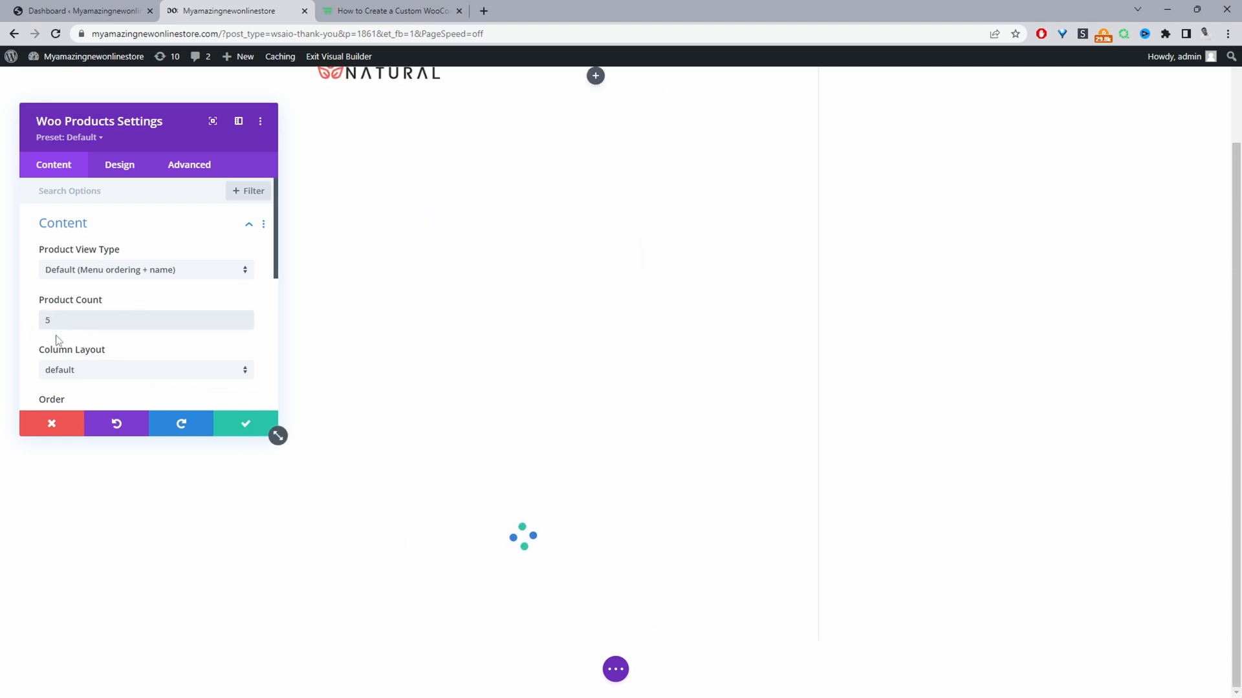
pyautogui.click(145, 269)
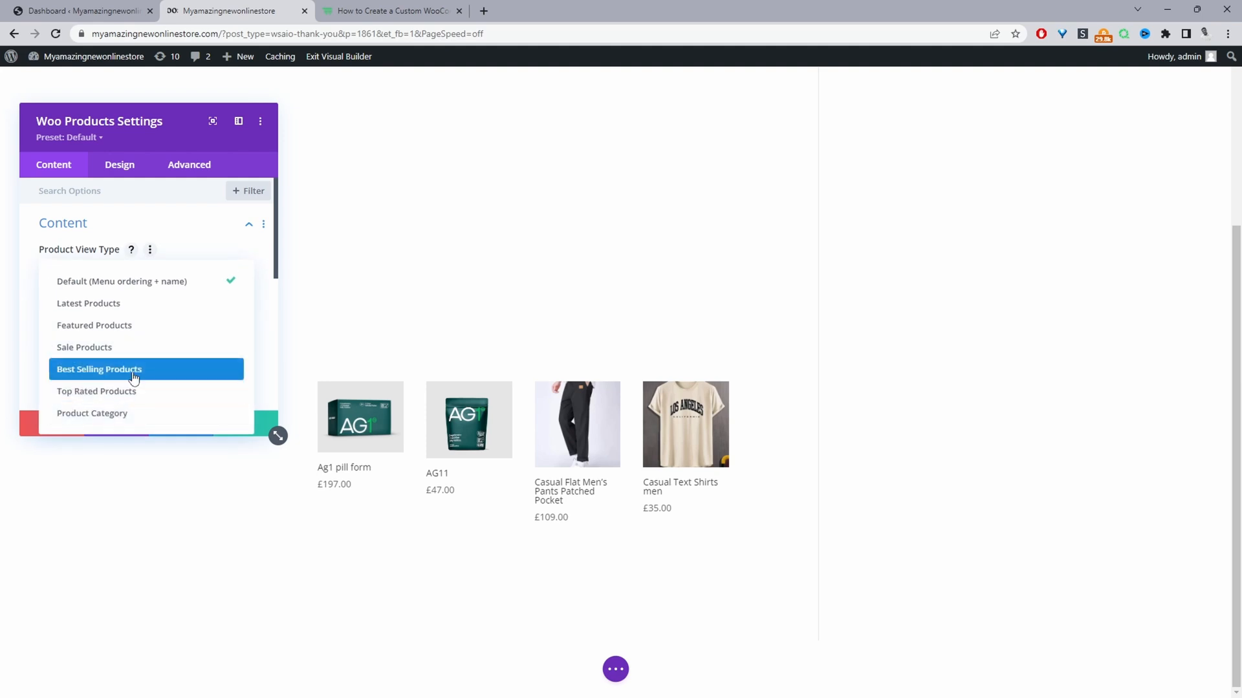
pyautogui.click(99, 369)
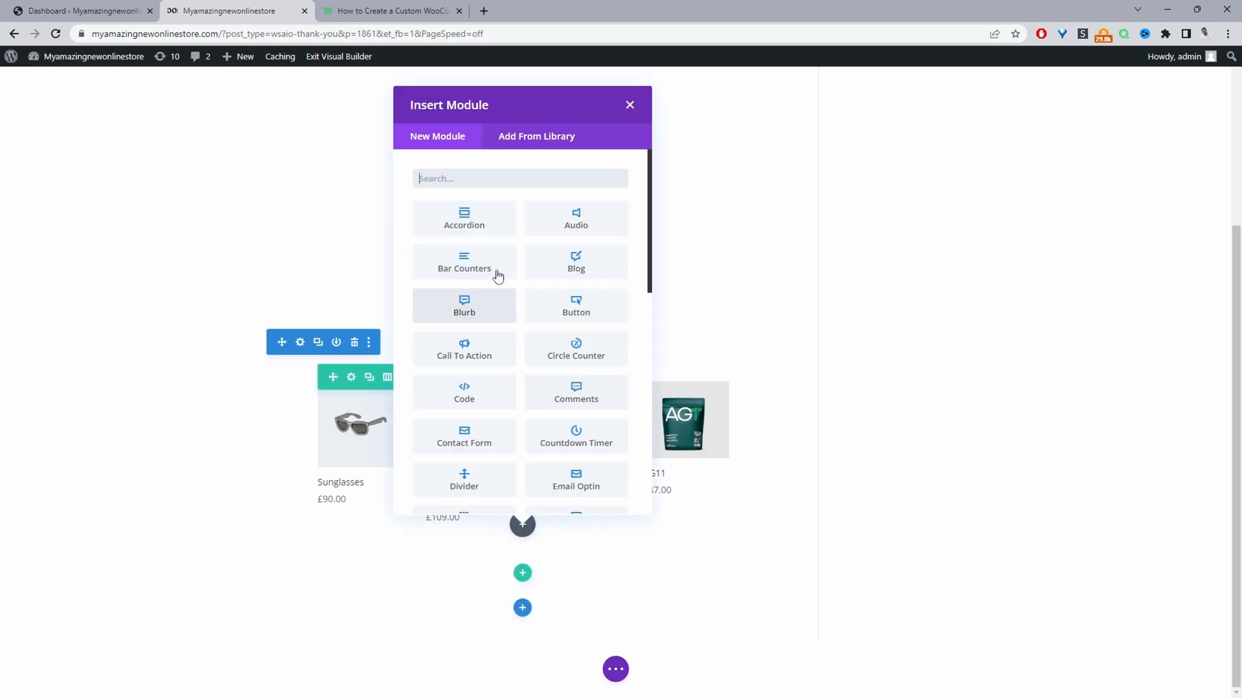
# Add a 'Shop our Best sellers' text heading above the products and exit Visual Builder.
pyautogui.write('h')
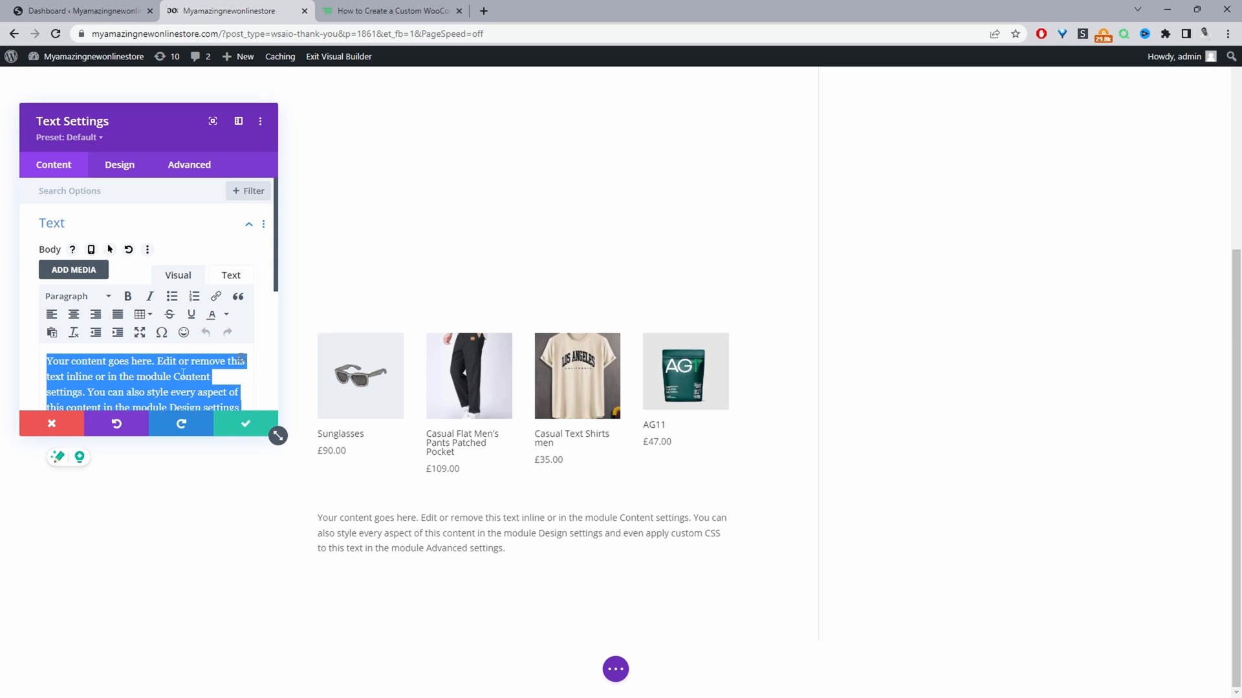
pyautogui.write('Sh')
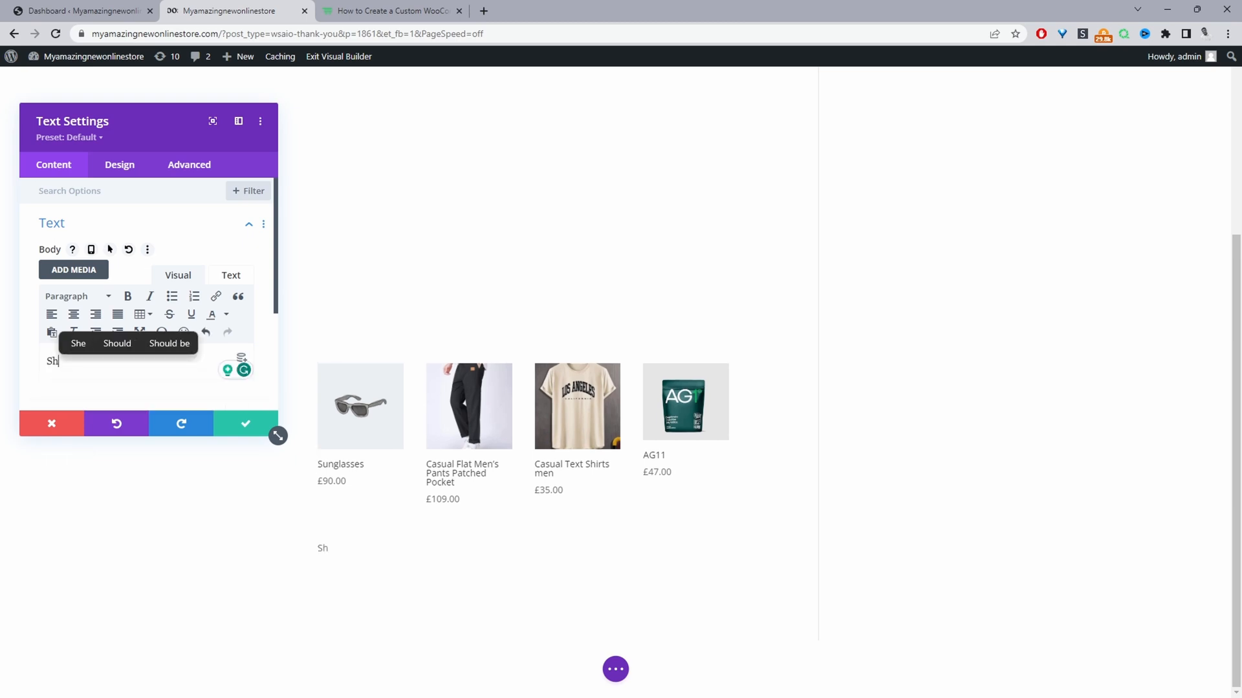
pyautogui.click(119, 165)
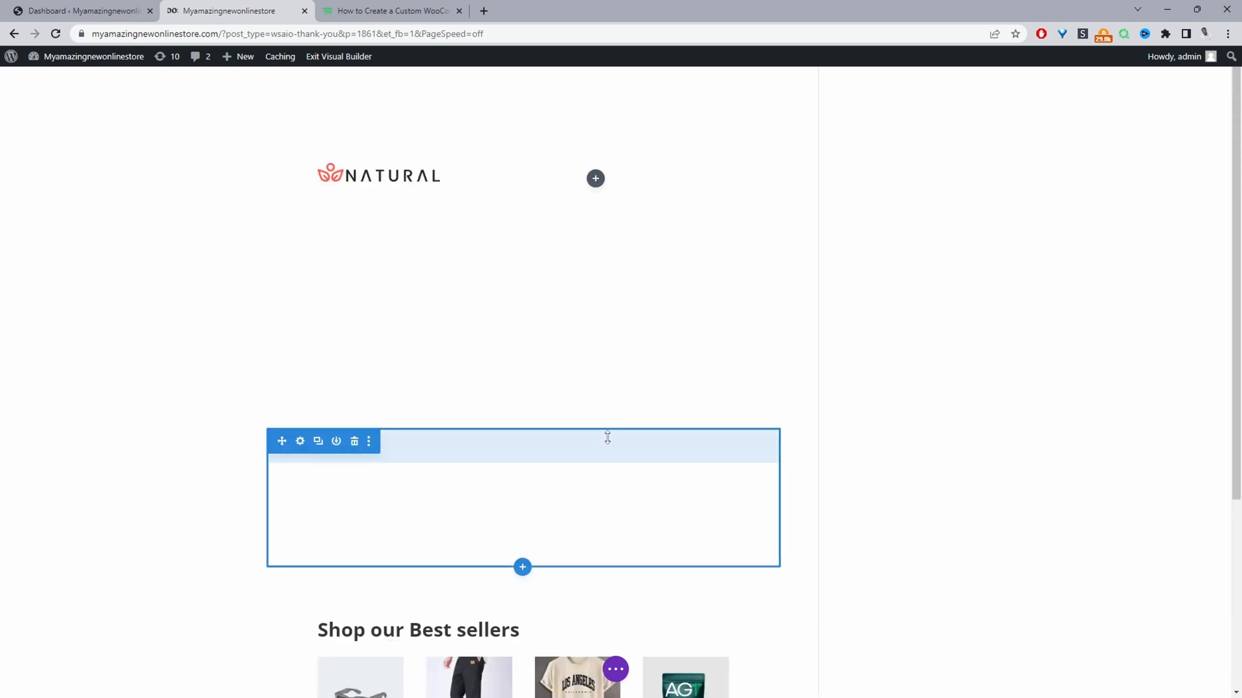
pyautogui.scroll(-3)
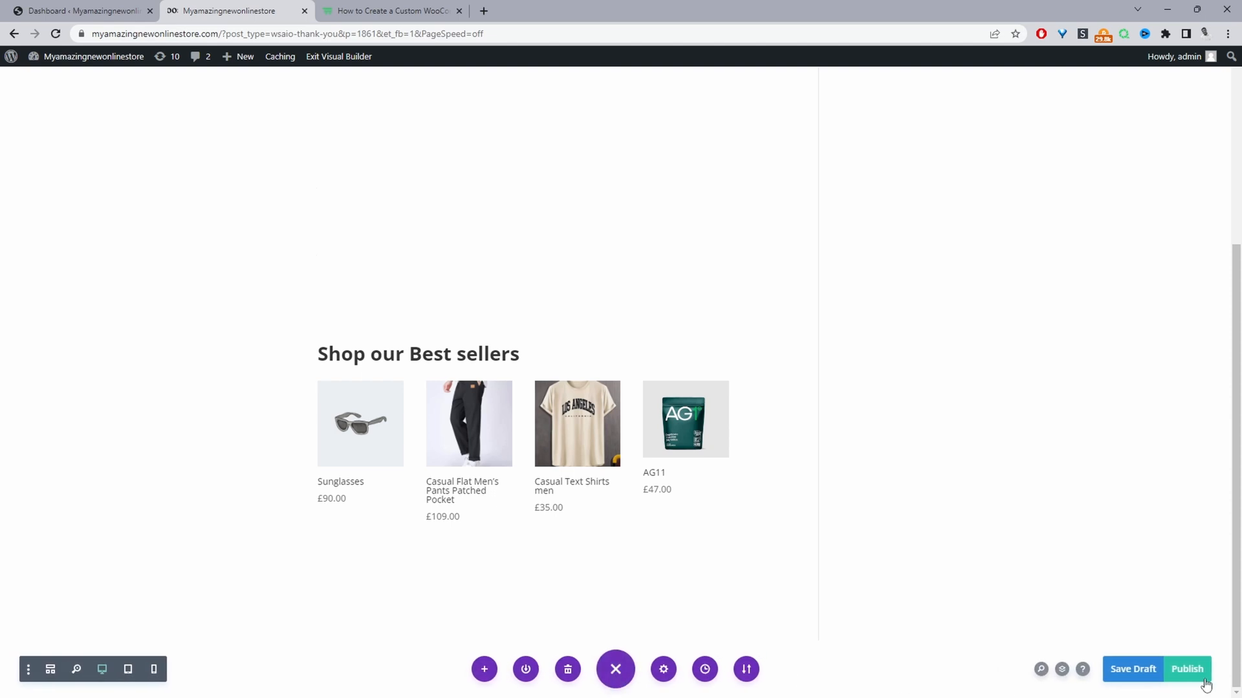
pyautogui.moveTo(338, 56)
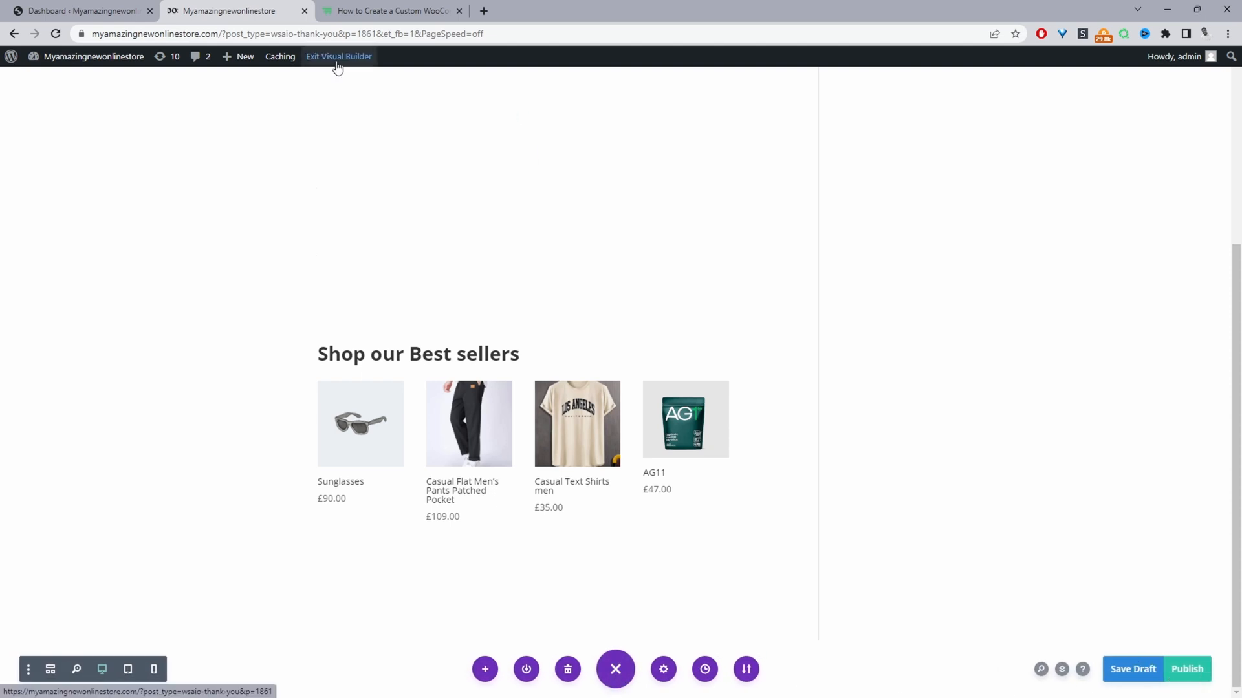
pyautogui.click(339, 56)
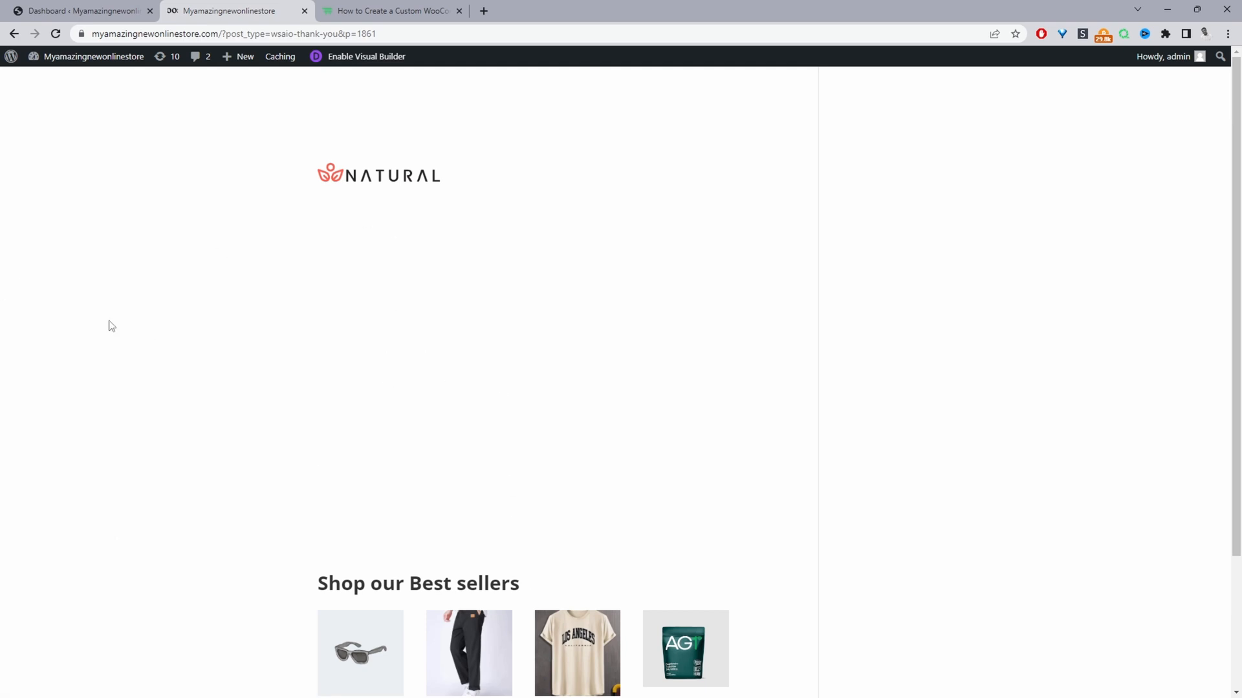
pyautogui.moveTo(369, 241)
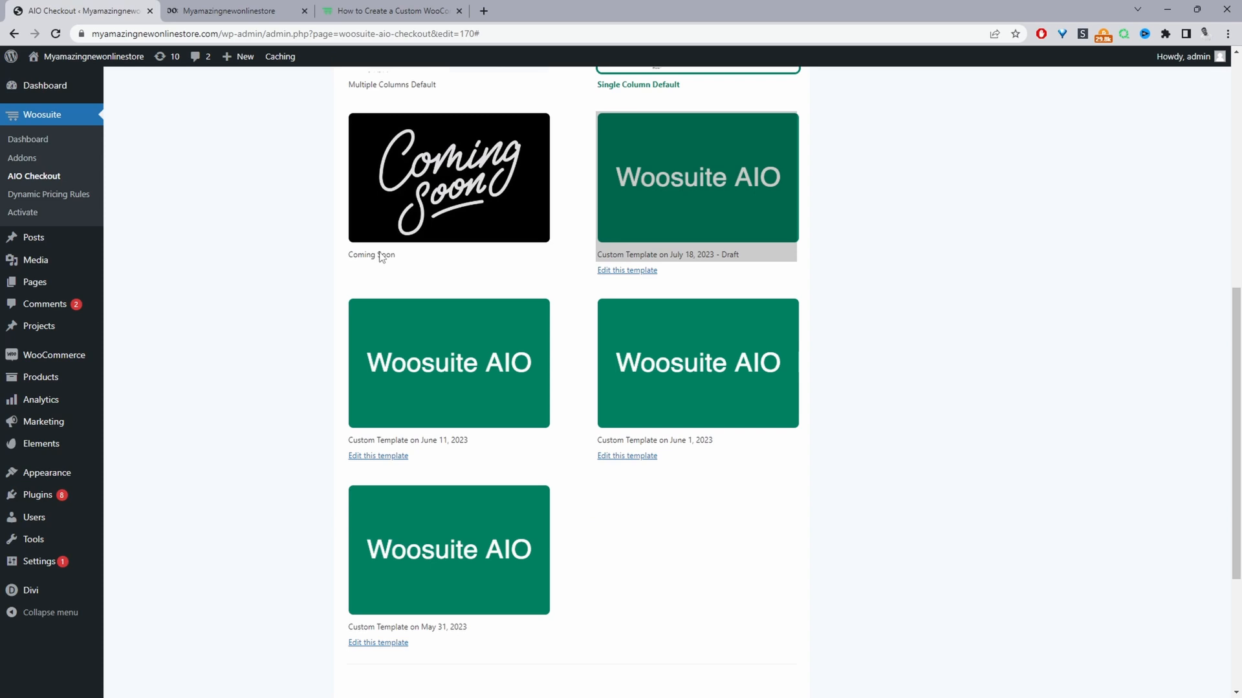
# Find the July 18, 2023 draft thank-you template and open it for editing.
pyautogui.scroll(3)
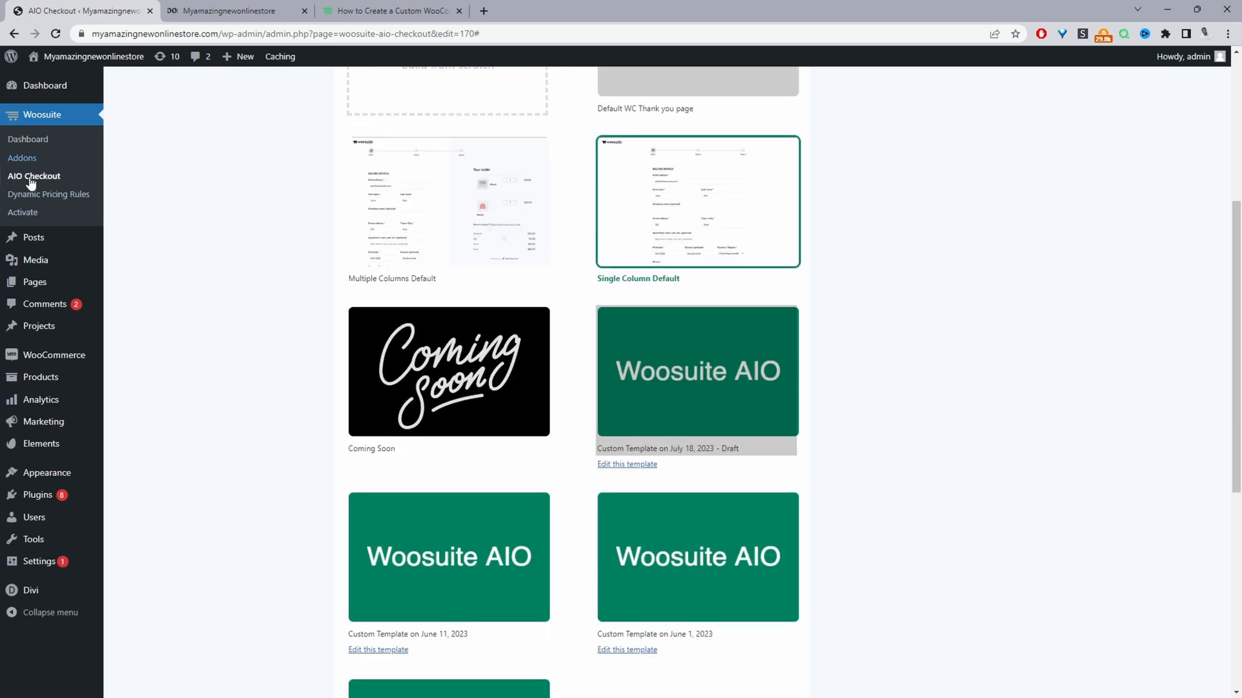
pyautogui.scroll(3)
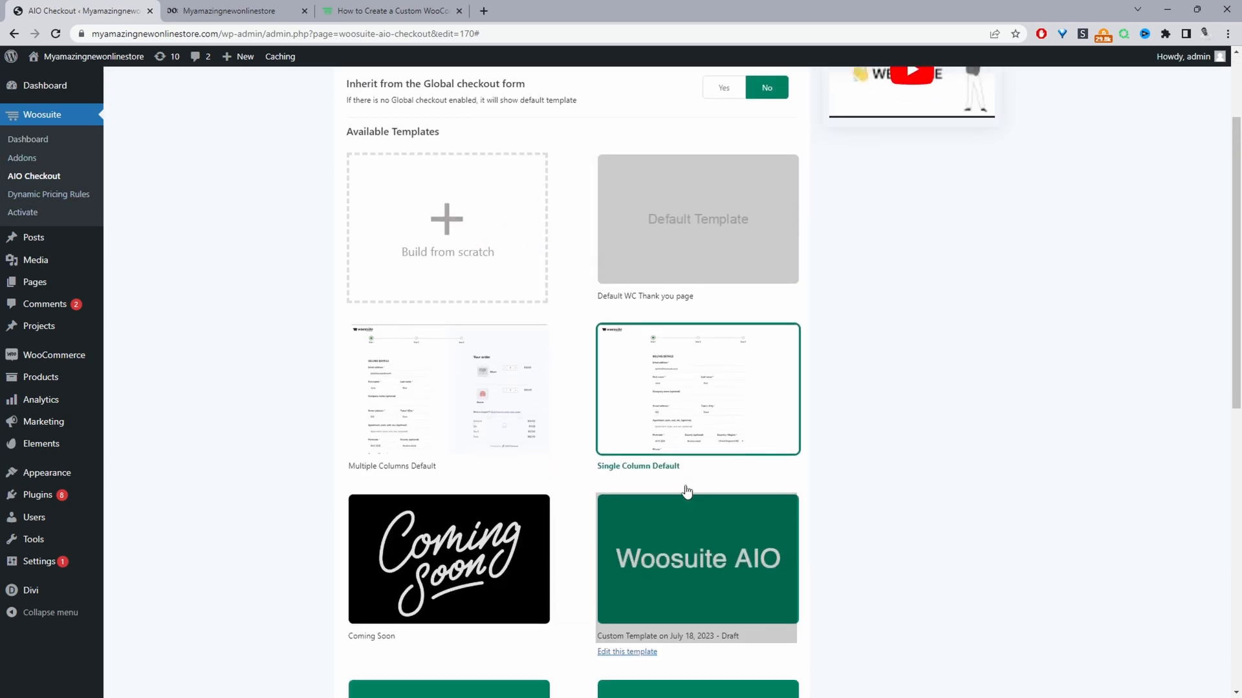
pyautogui.scroll(-3)
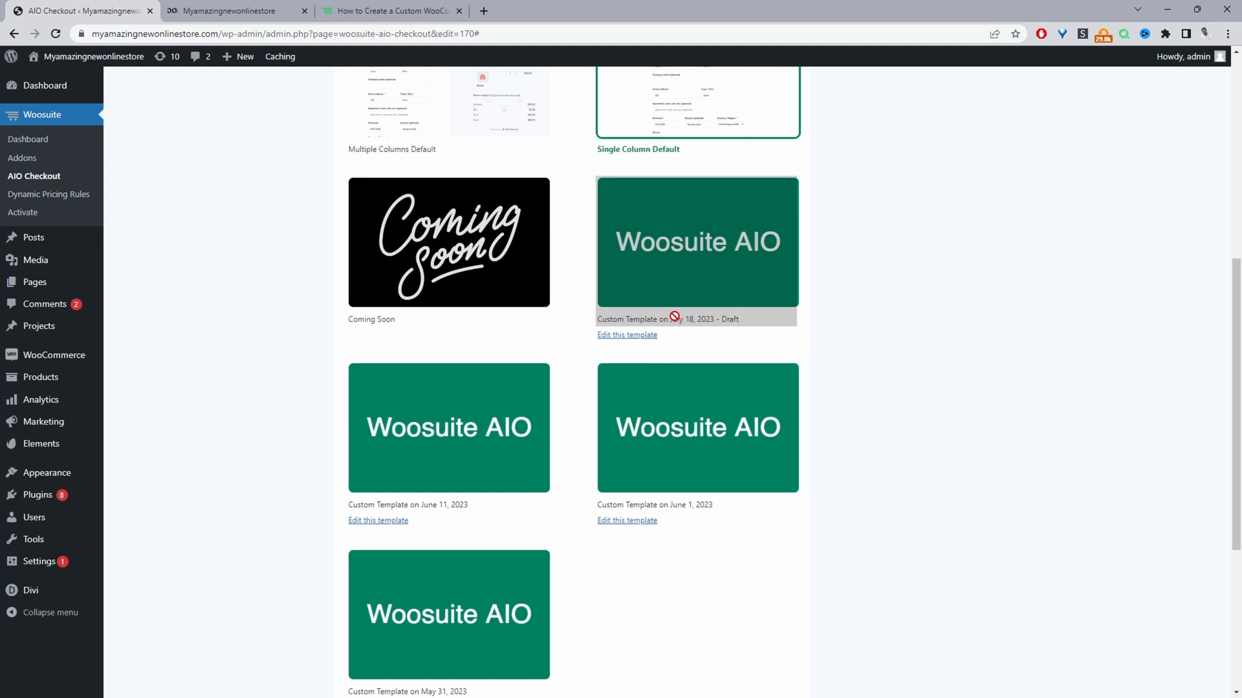
pyautogui.moveTo(670, 295)
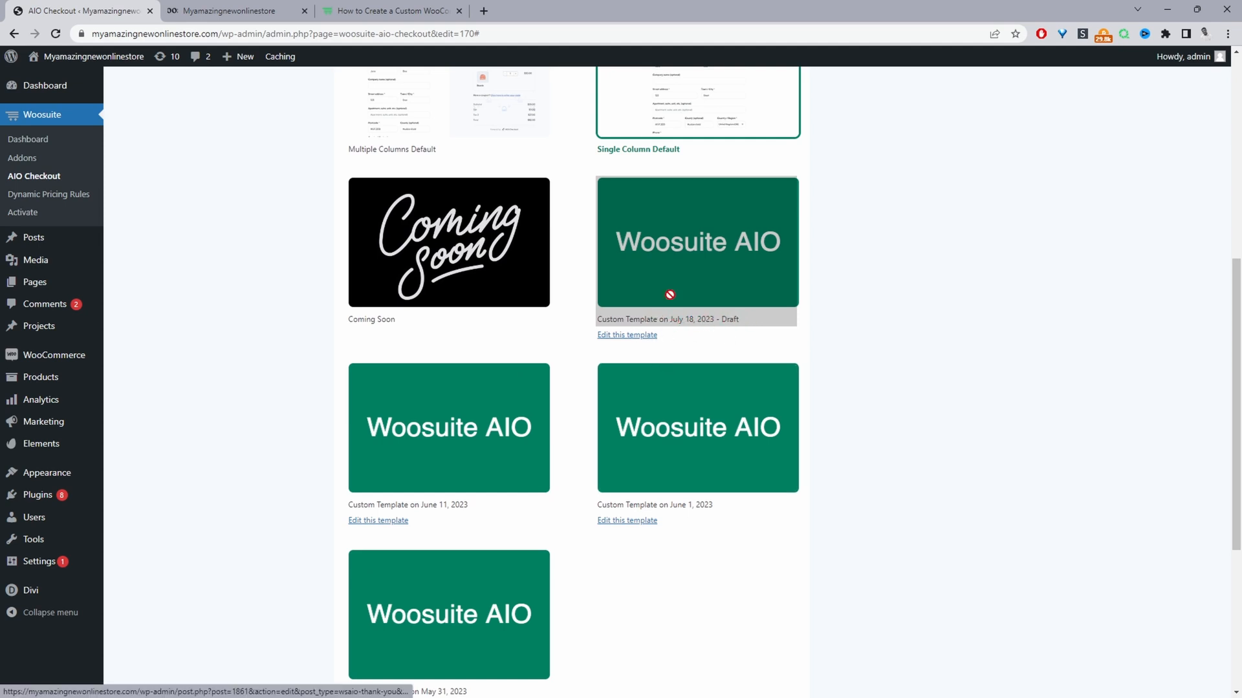
pyautogui.moveTo(627, 335)
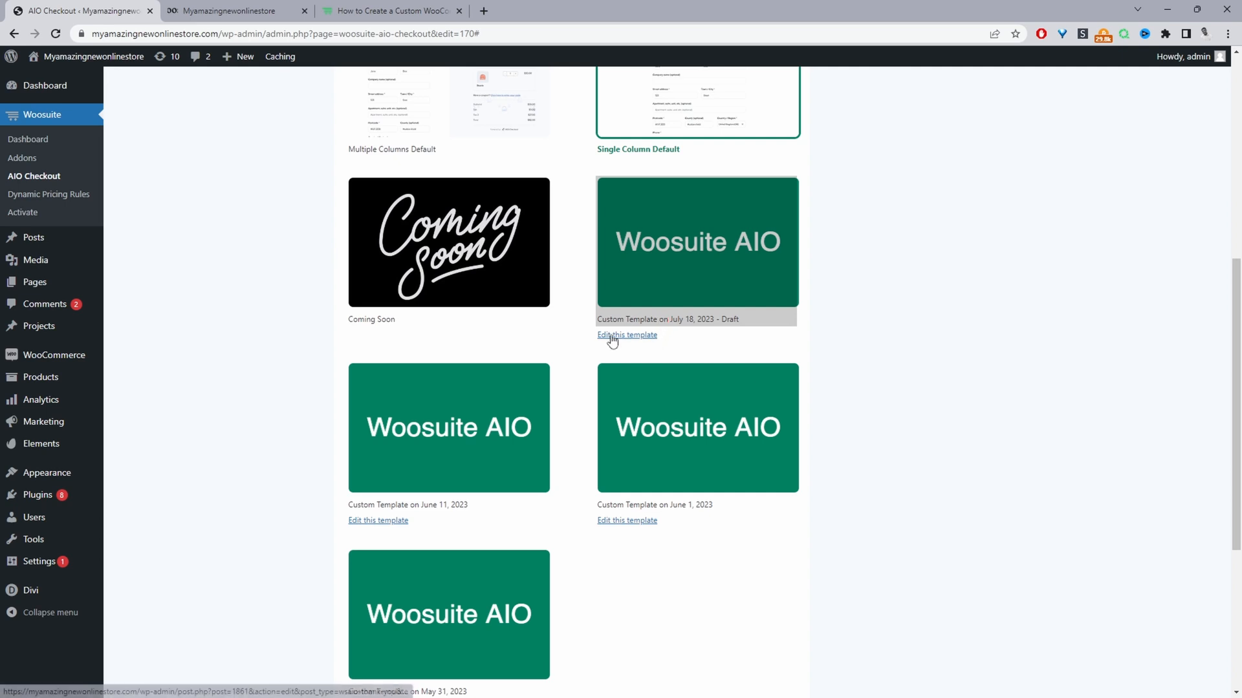
pyautogui.click(627, 335)
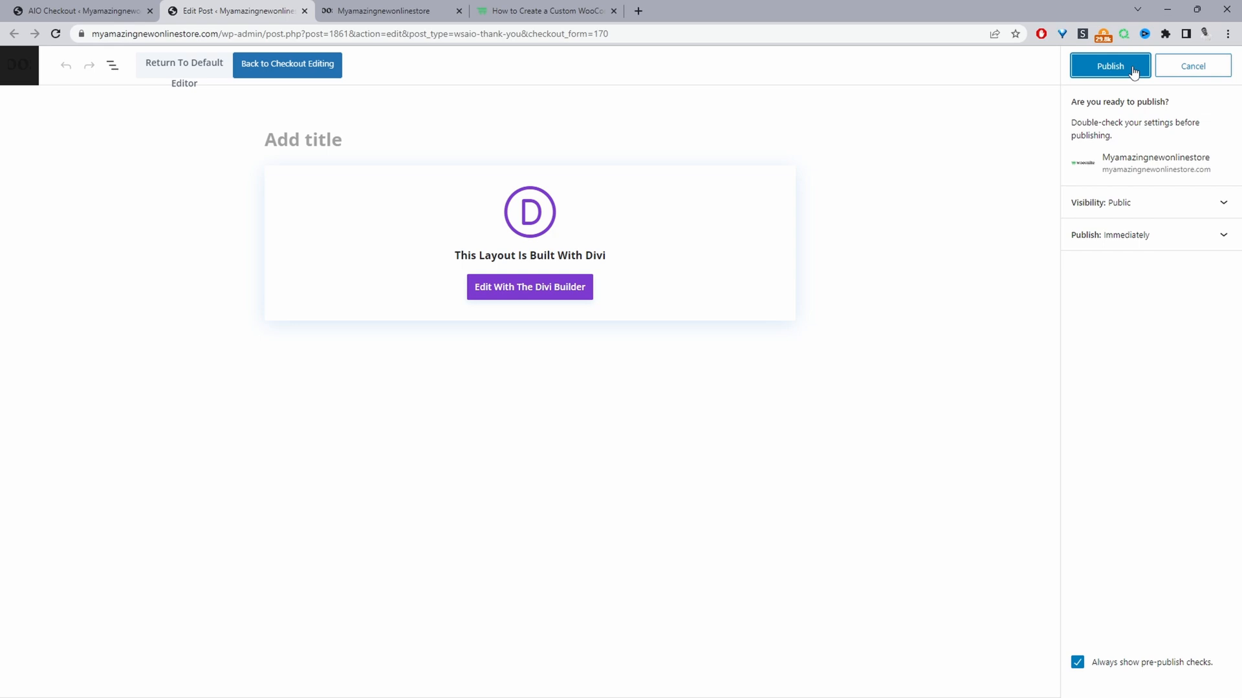
# Publish the July 18 thank-you template, then go back to checkout editing.
pyautogui.click(1109, 66)
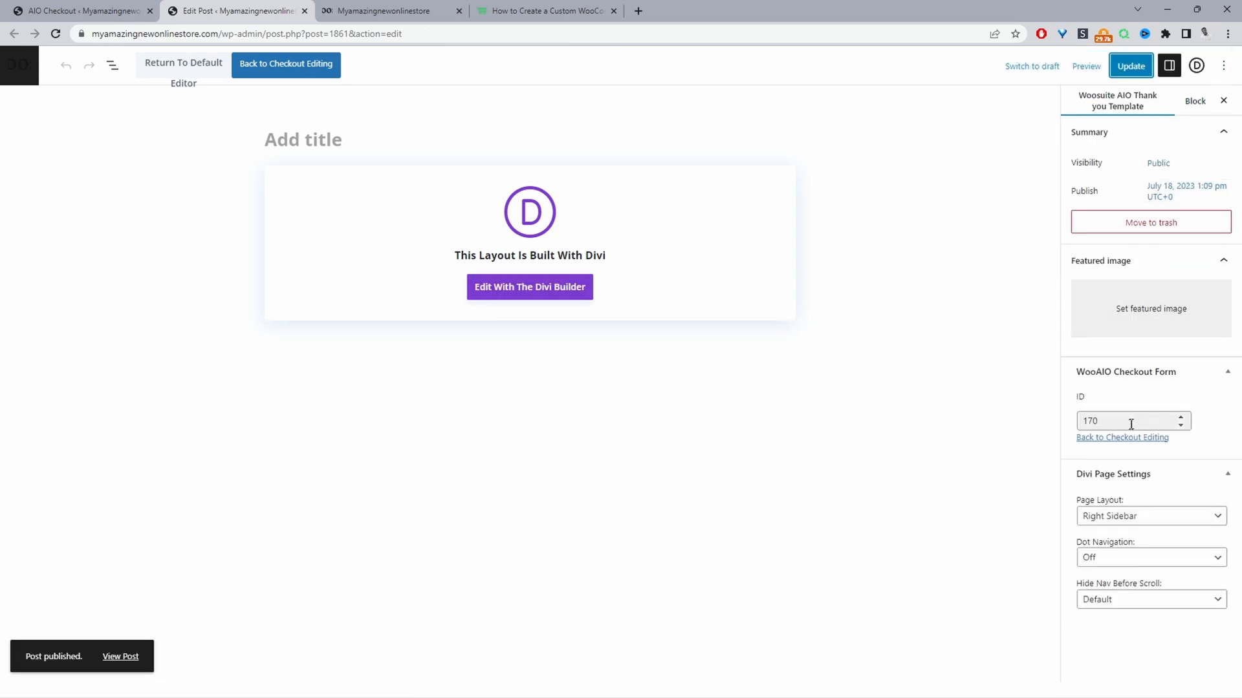
pyautogui.moveTo(1121, 437)
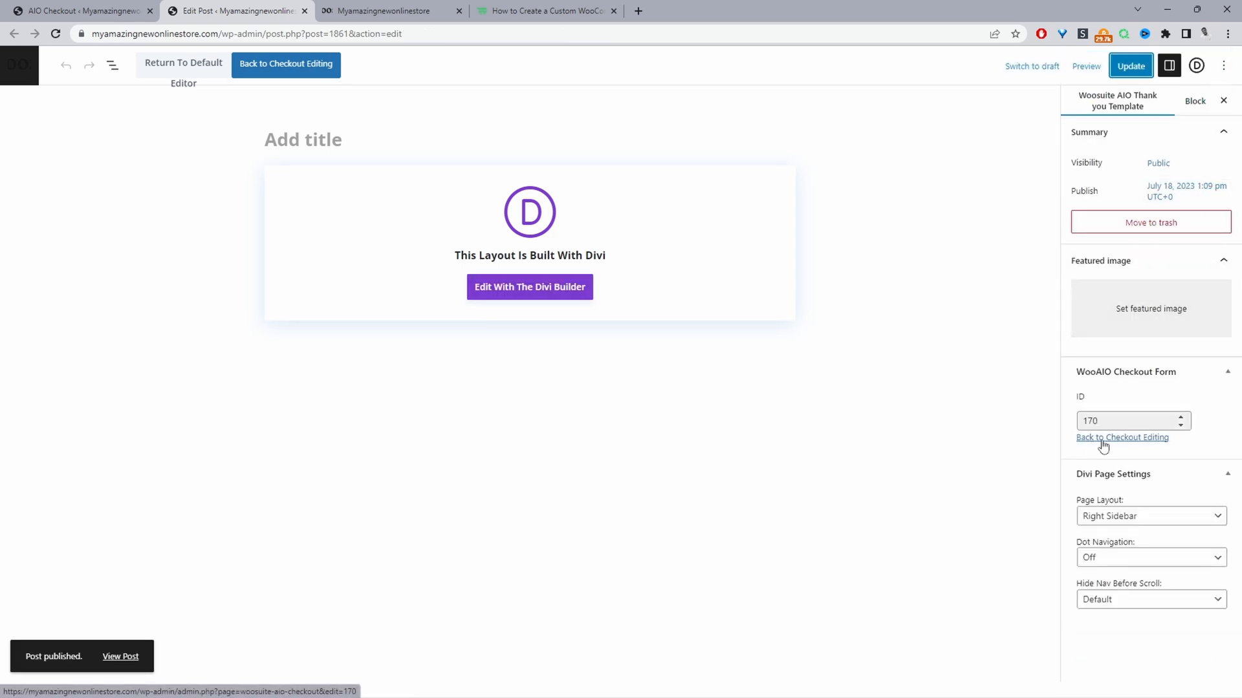
pyautogui.click(1122, 437)
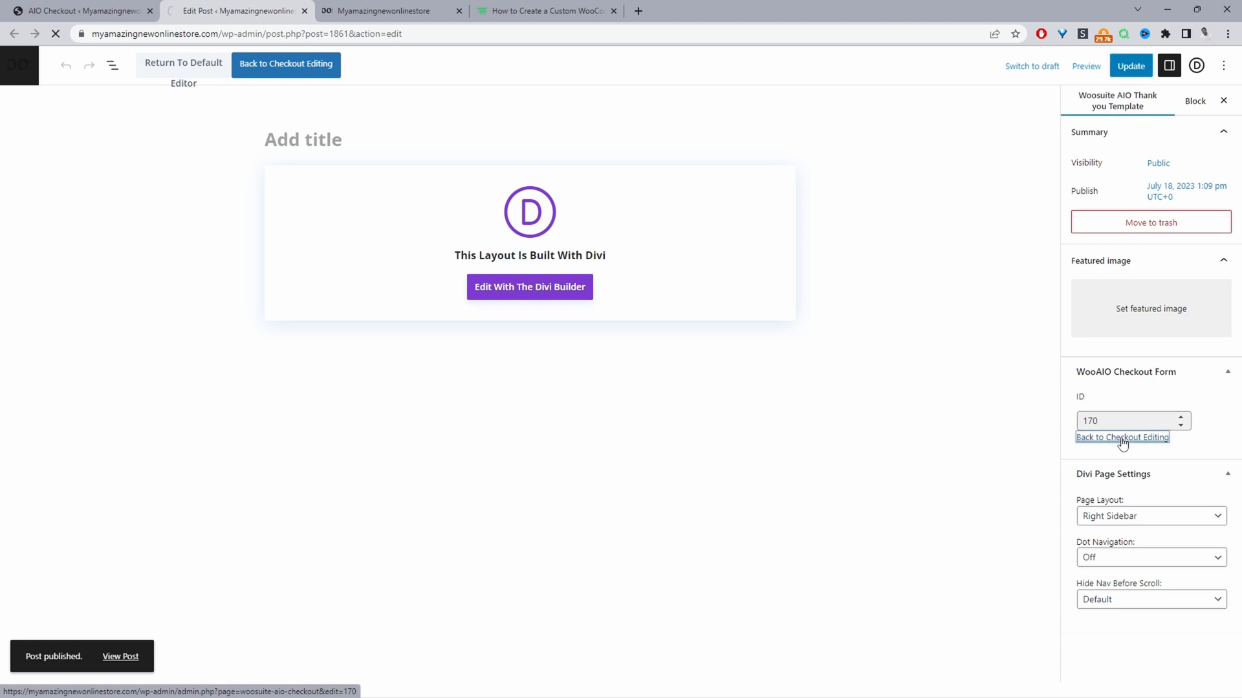
# Confirm the July 18, 2023 custom template no longer shows the Draft label.
pyautogui.click(1122, 437)
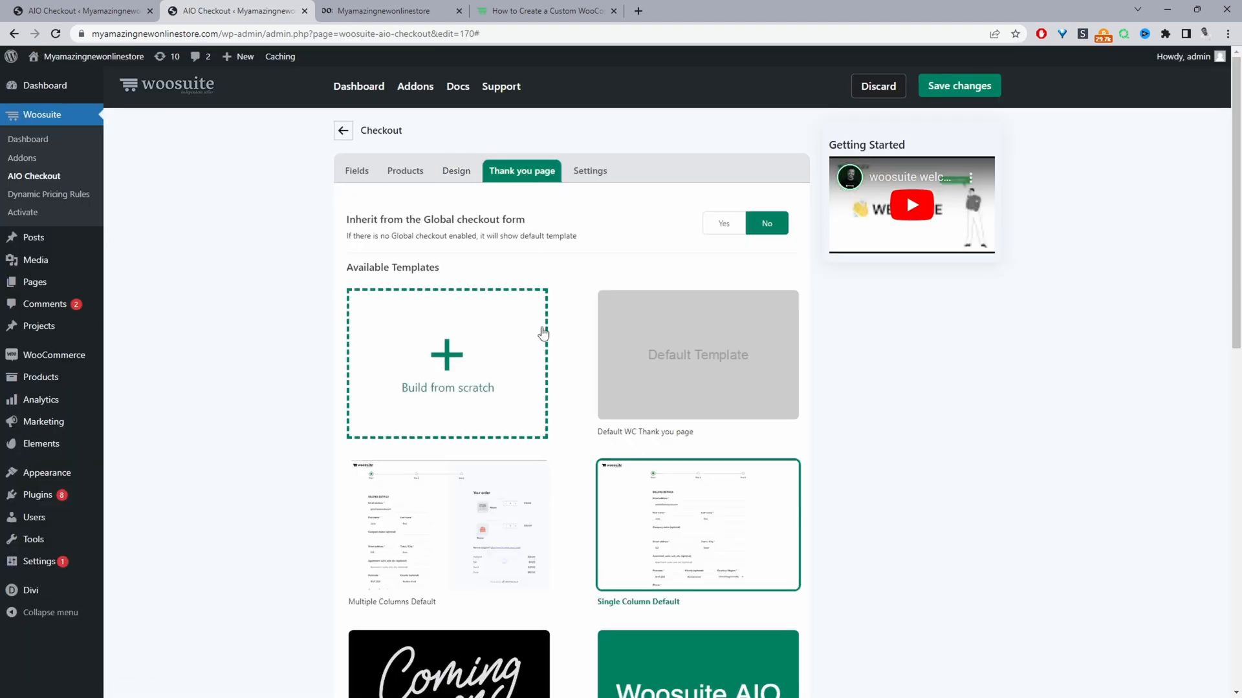
pyautogui.scroll(-3)
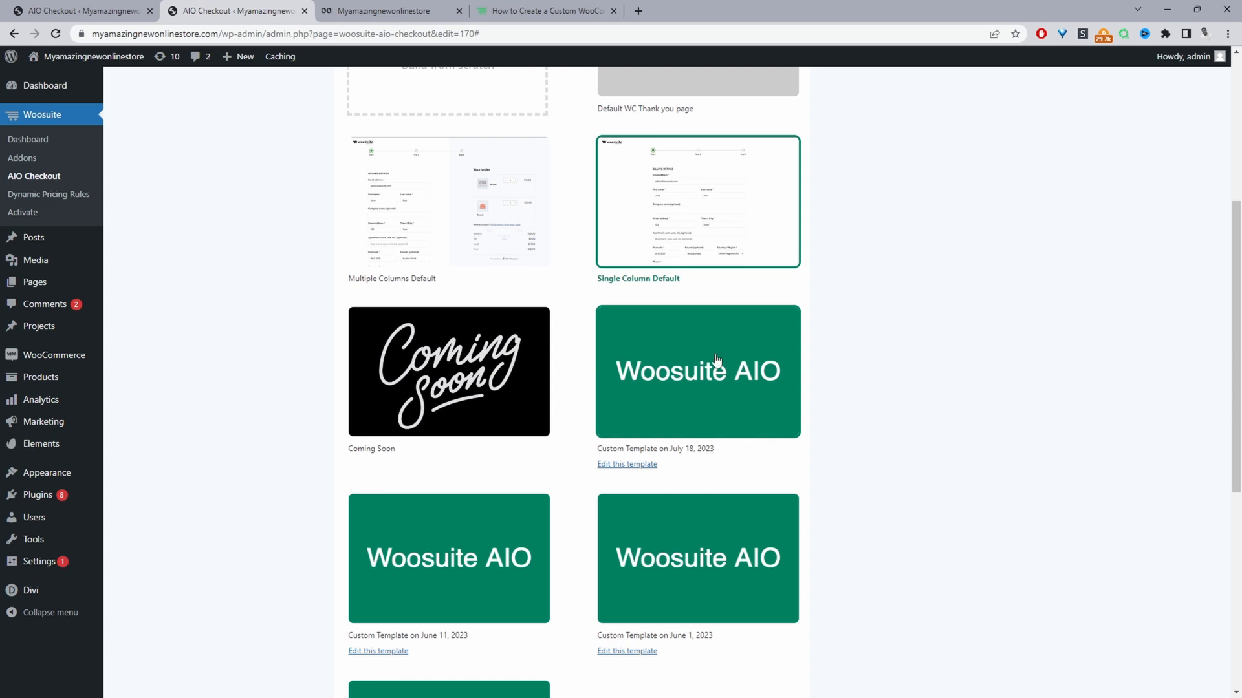
pyautogui.moveTo(704, 412)
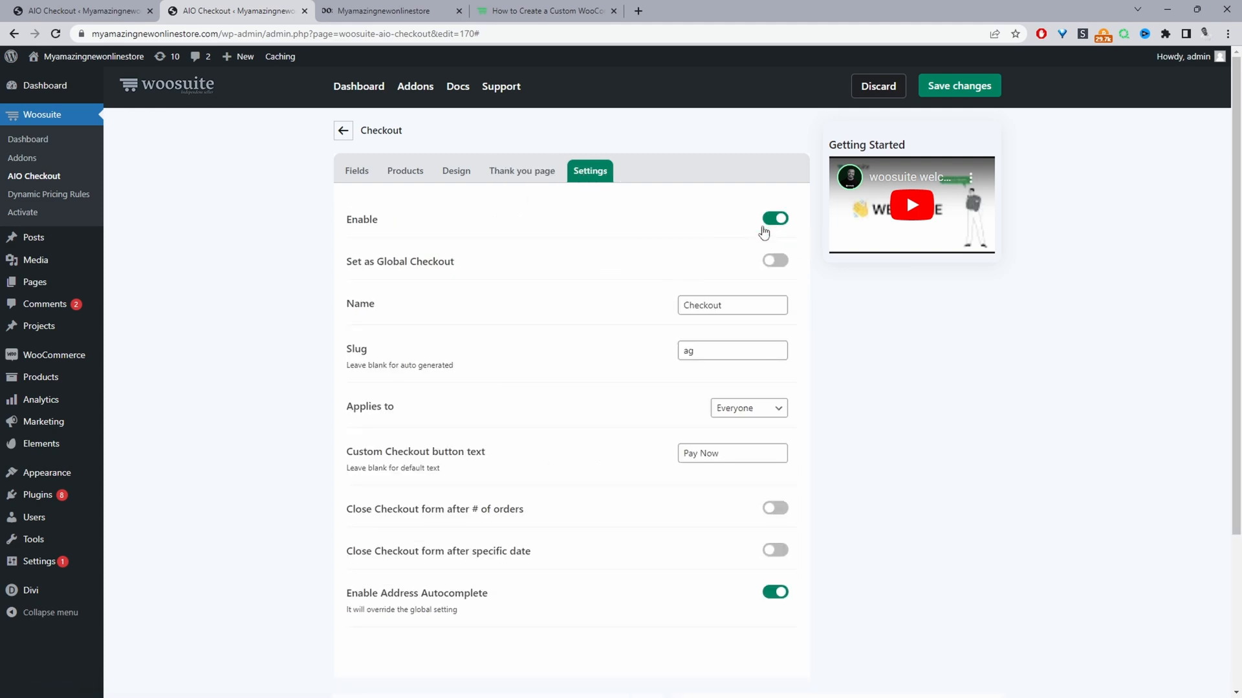
pyautogui.moveTo(780, 262)
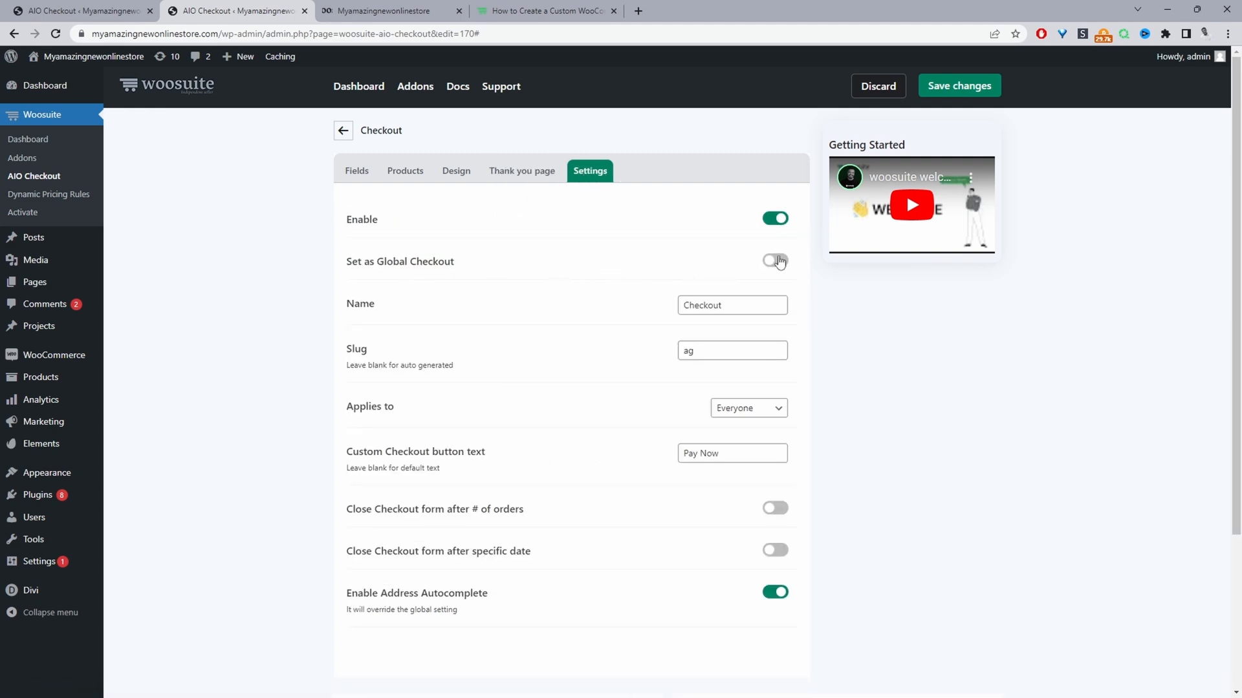
# Enable 'Set as Global Checkout', check the slug, and save changes.
pyautogui.click(774, 261)
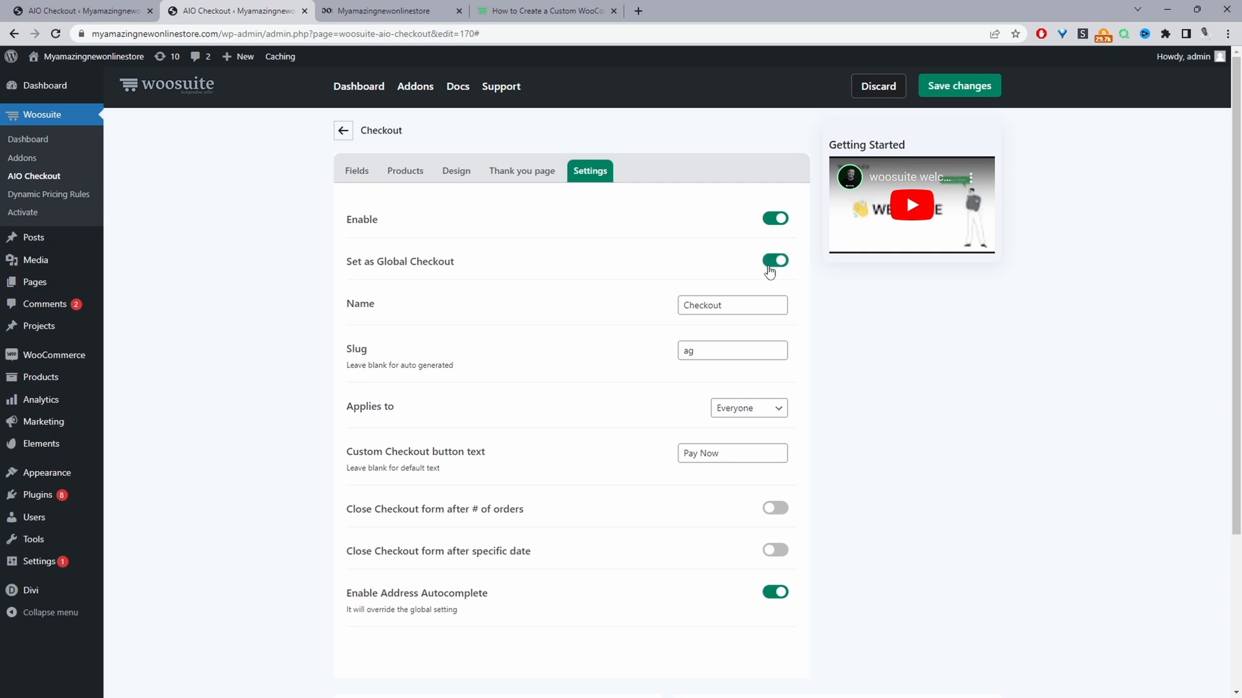
pyautogui.moveTo(723, 300)
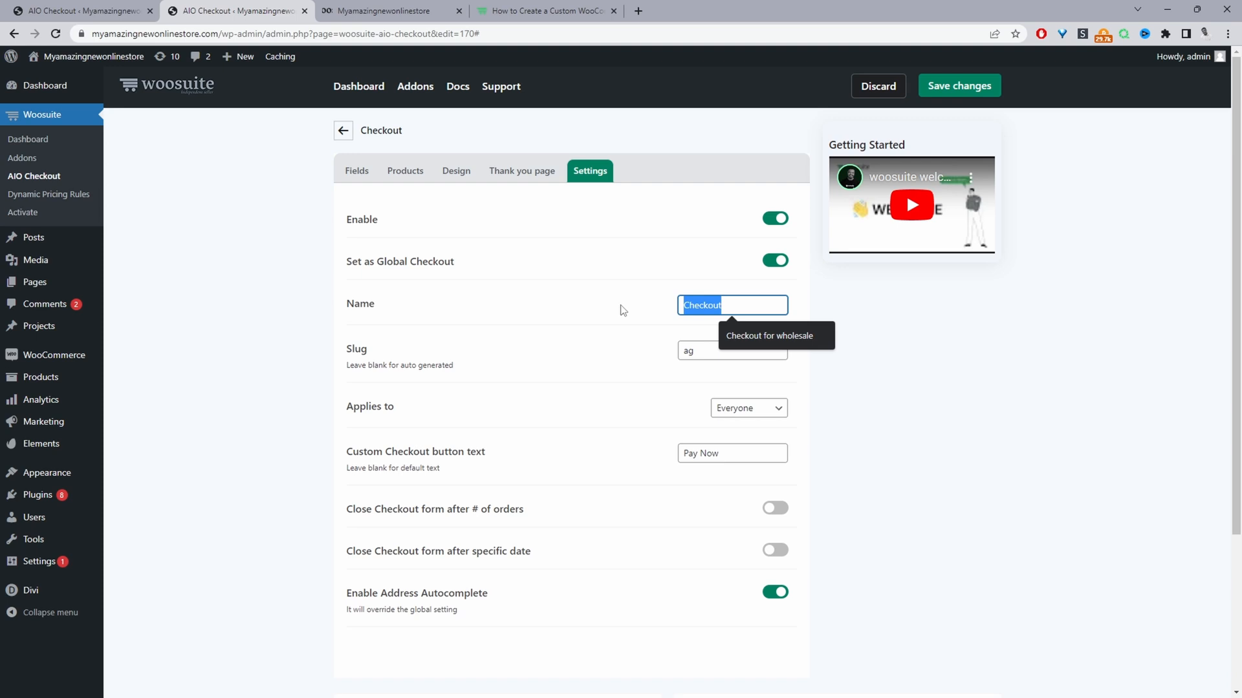
pyautogui.click(731, 350)
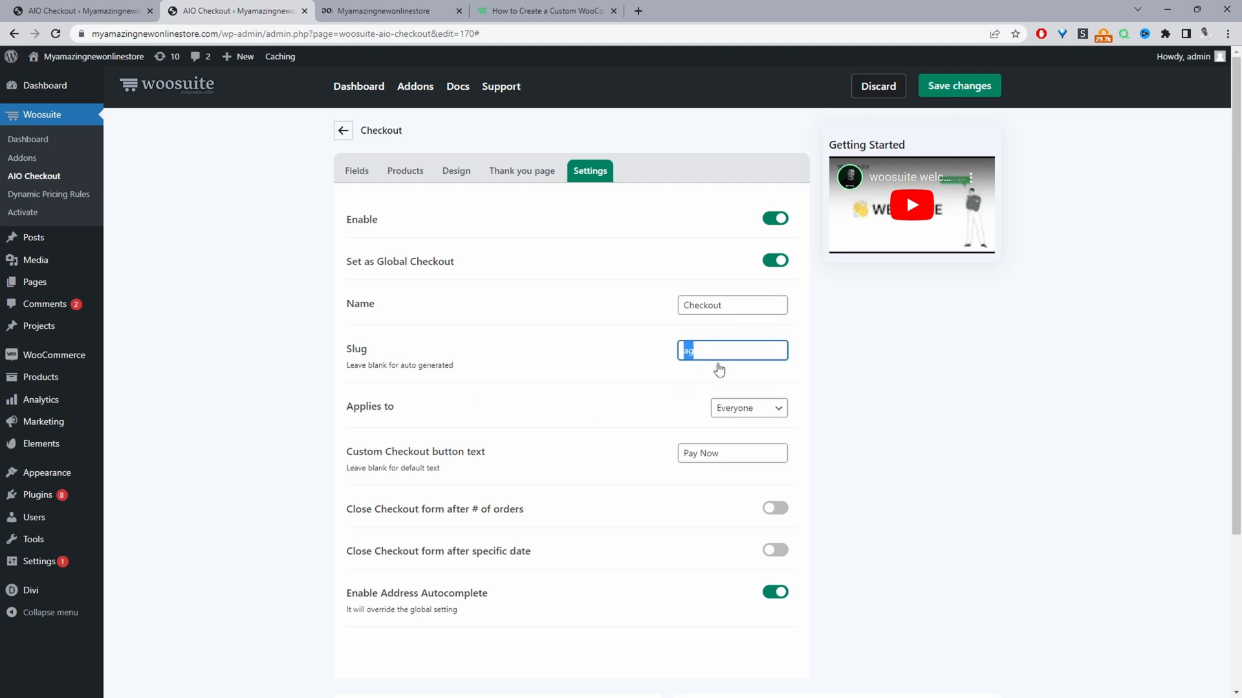
pyautogui.moveTo(473, 378)
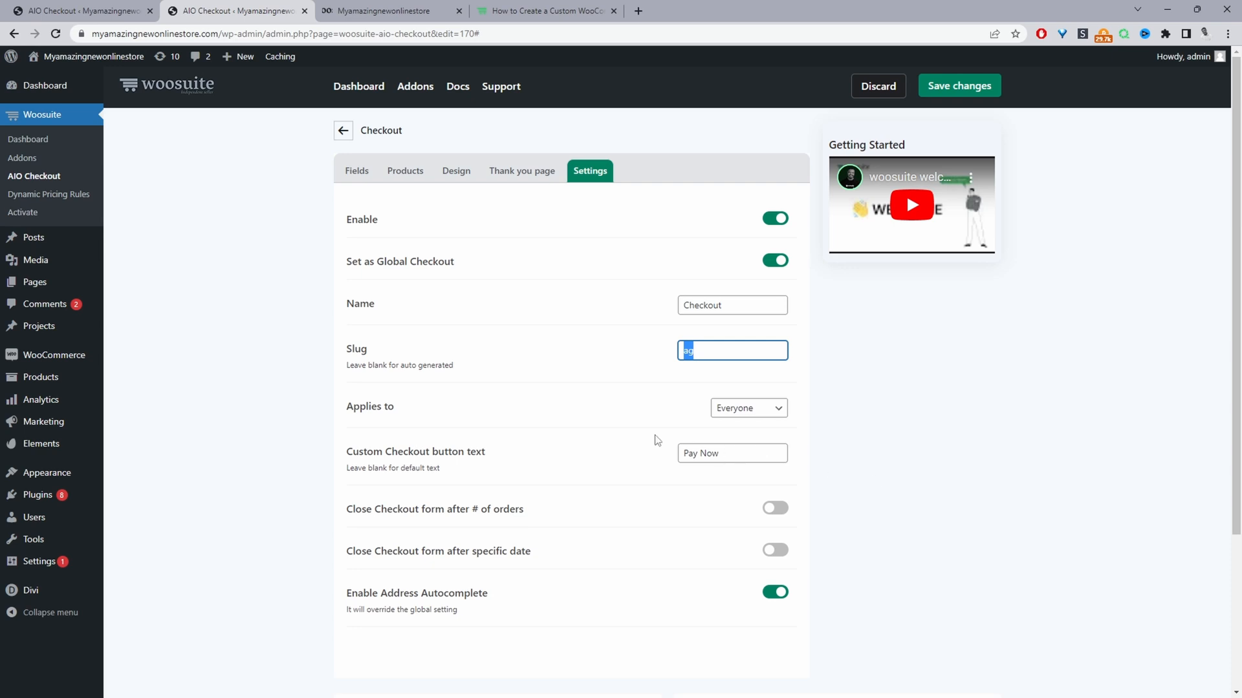
pyautogui.moveTo(652, 491)
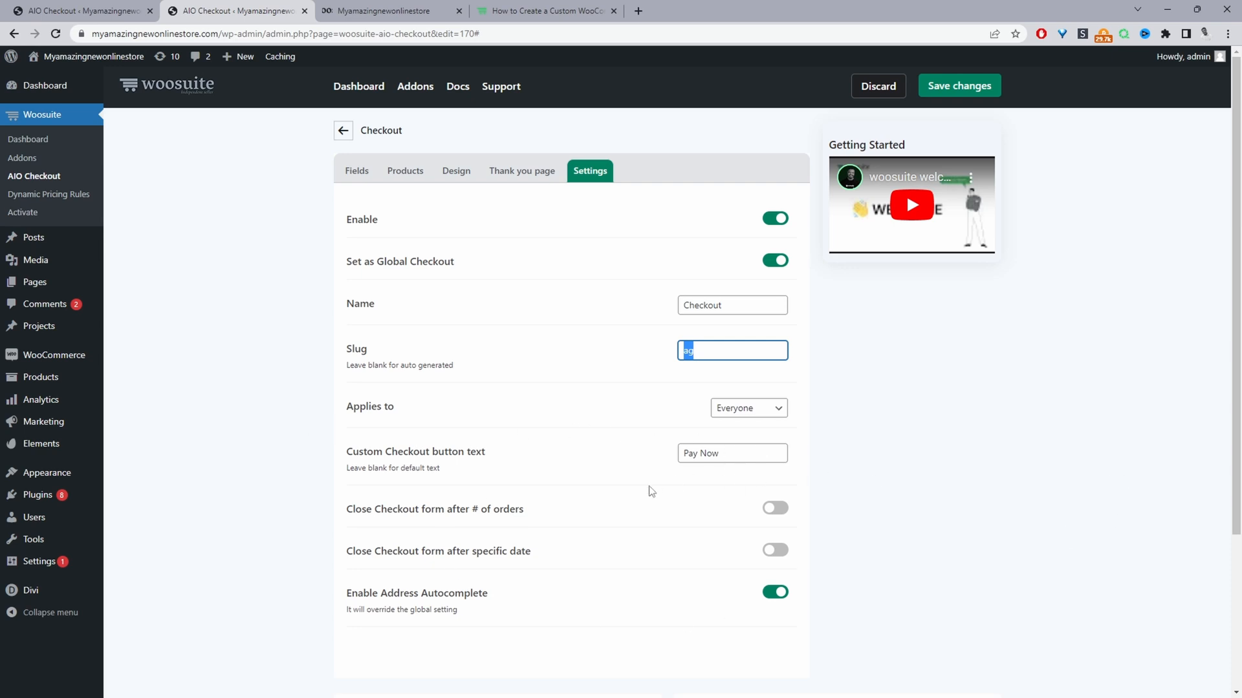
pyautogui.moveTo(344, 579)
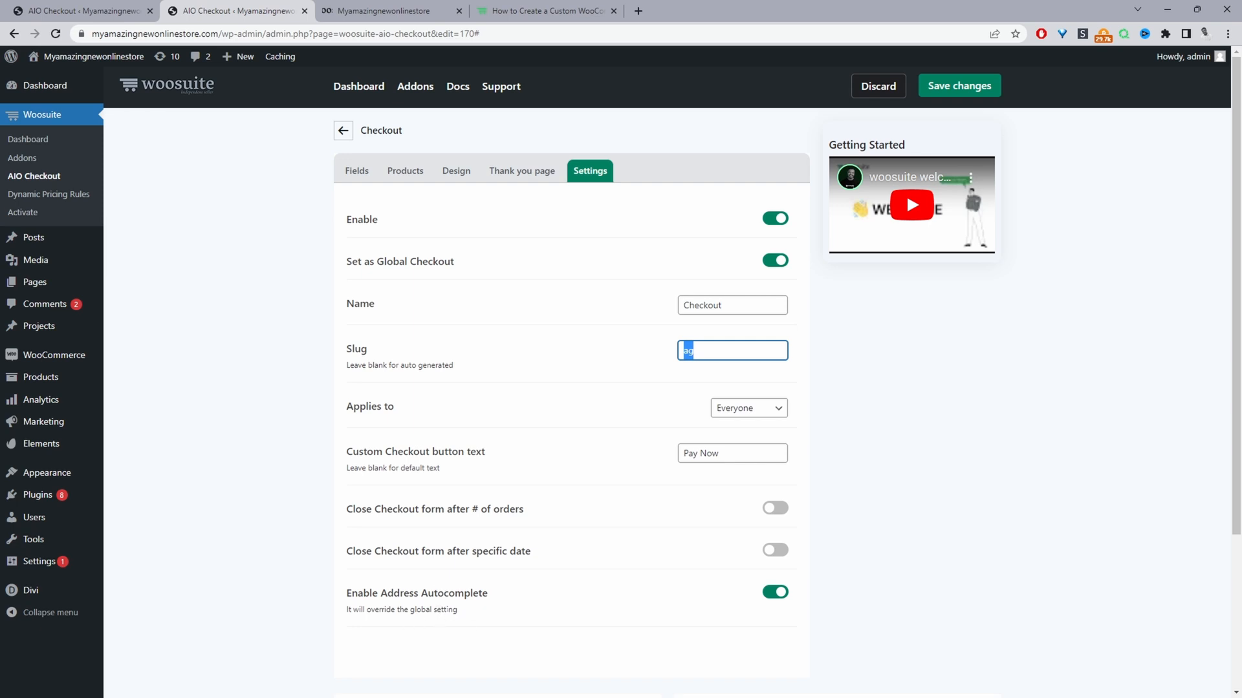
pyautogui.moveTo(521, 614)
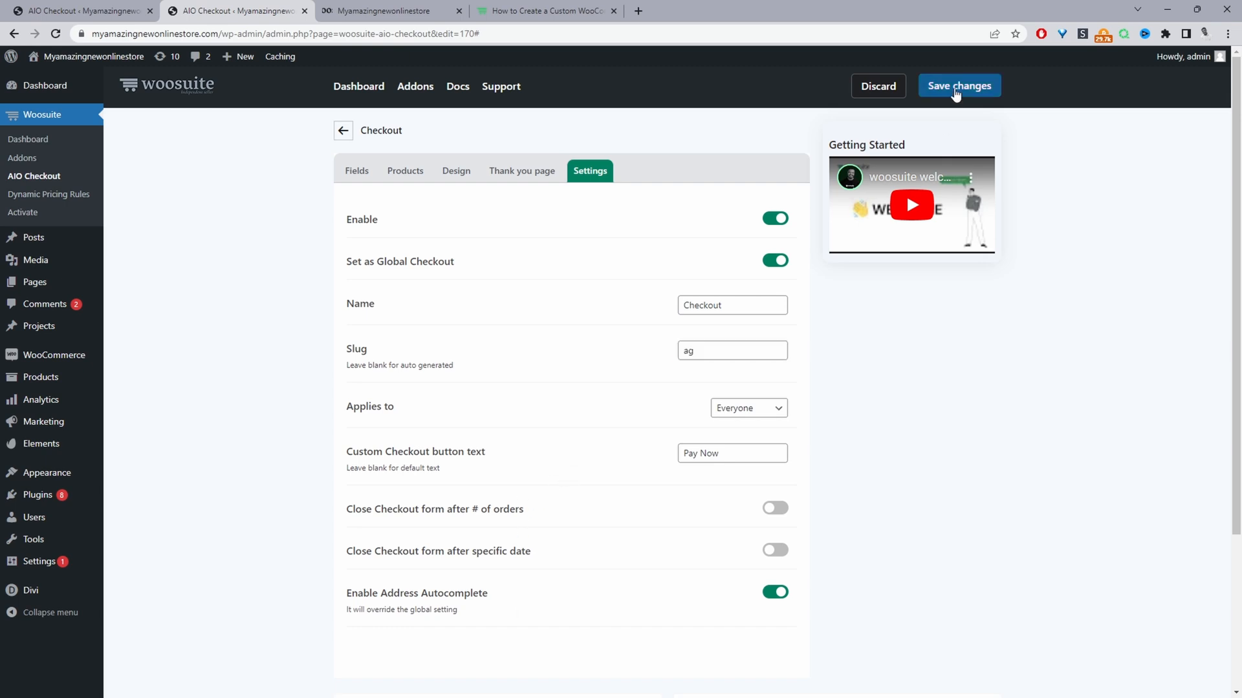
pyautogui.click(958, 86)
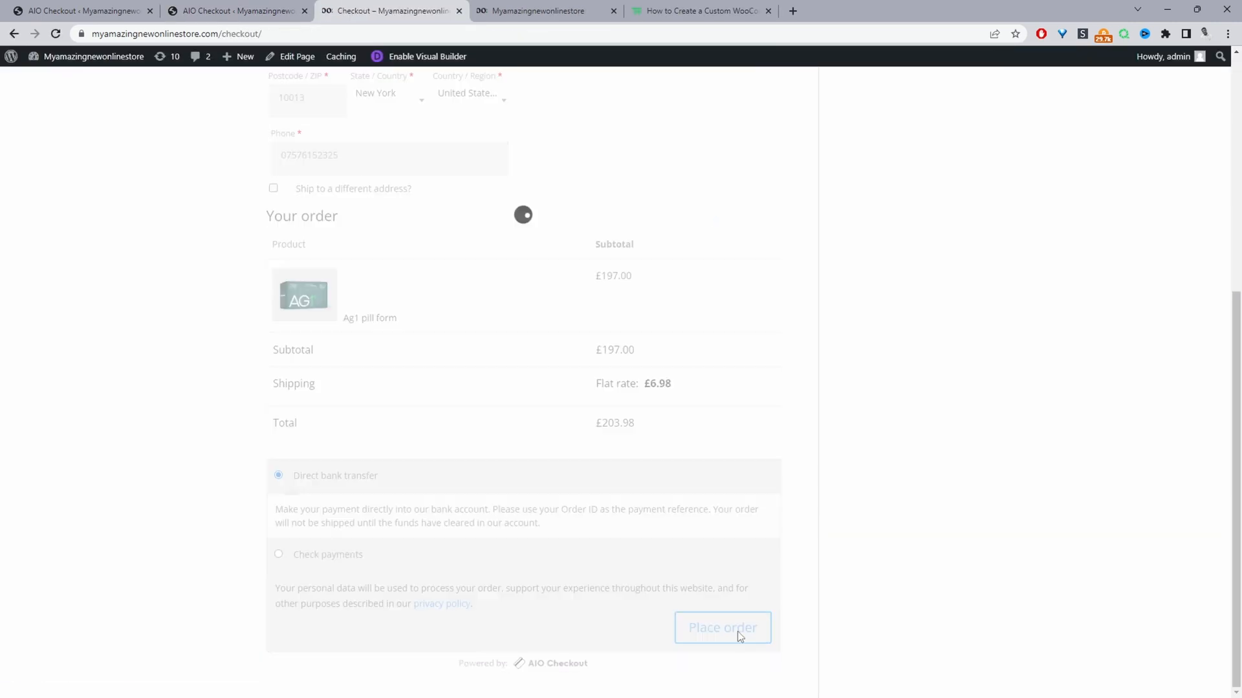
# Place test order #1863 and scroll through the custom Natural thank-you page.
pyautogui.click(721, 627)
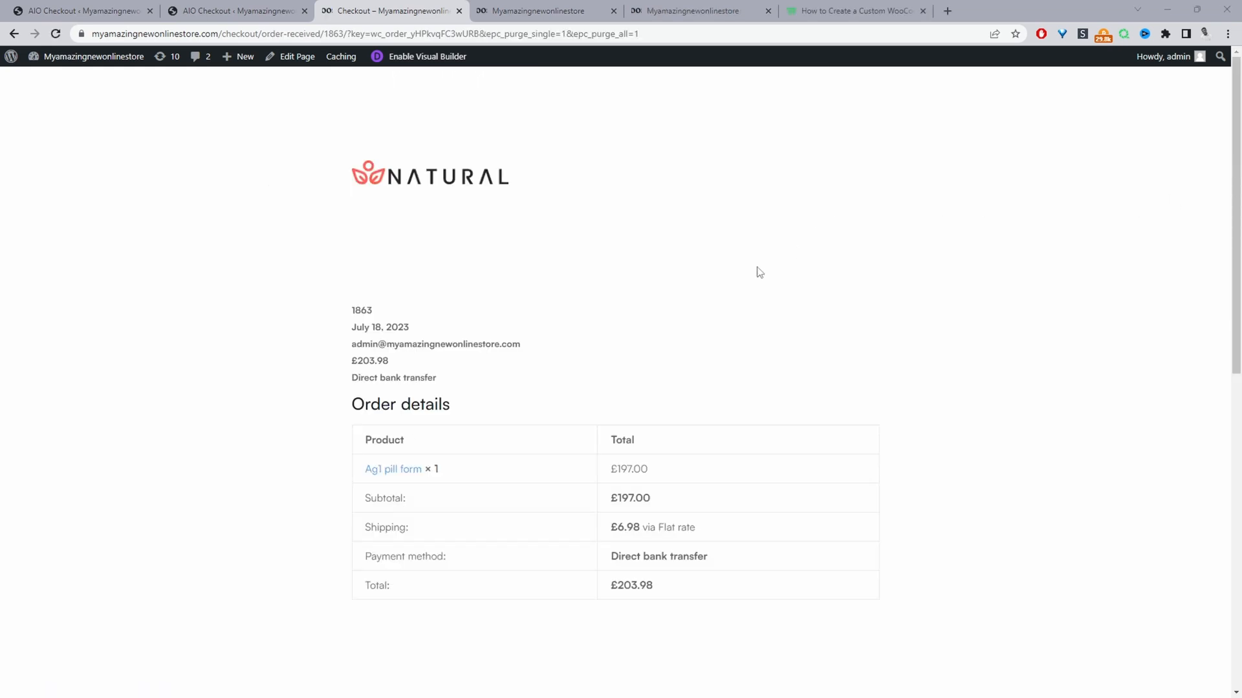
pyautogui.scroll(-3)
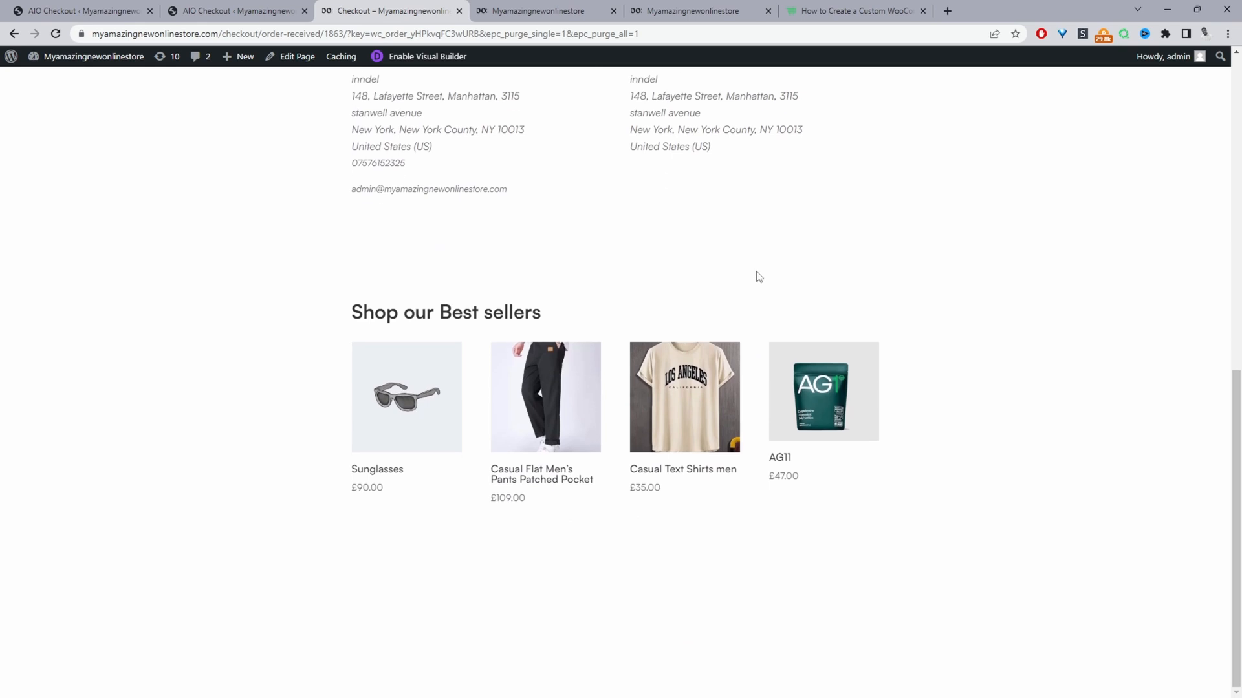